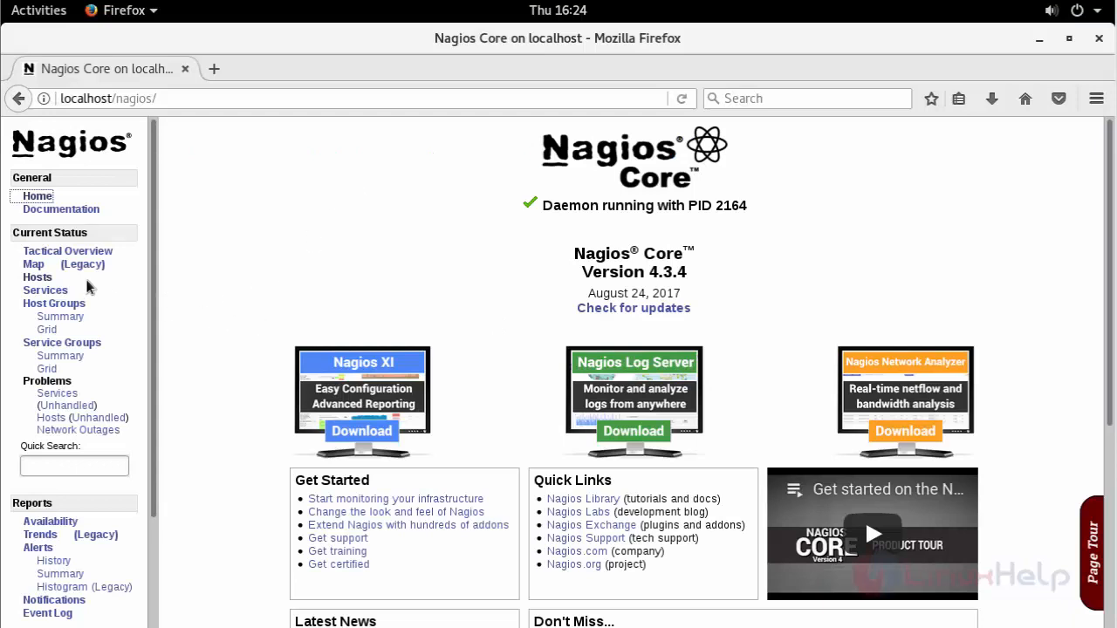
mouse_move(157, 287)
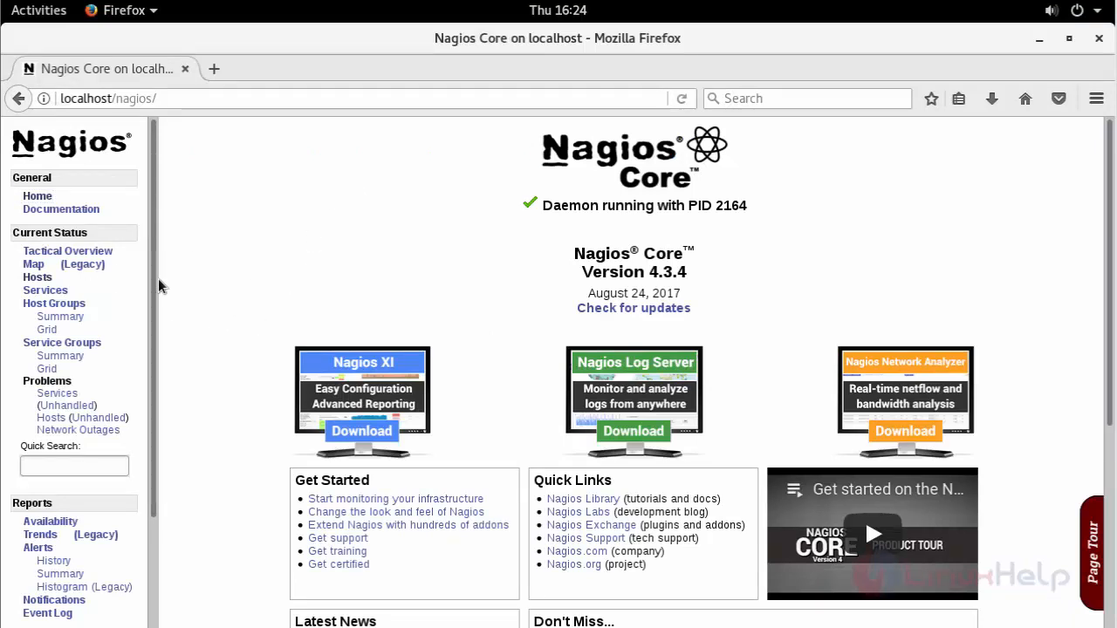
- Show the Hosts status page, then the Services status page for localhost
left_click(38, 276)
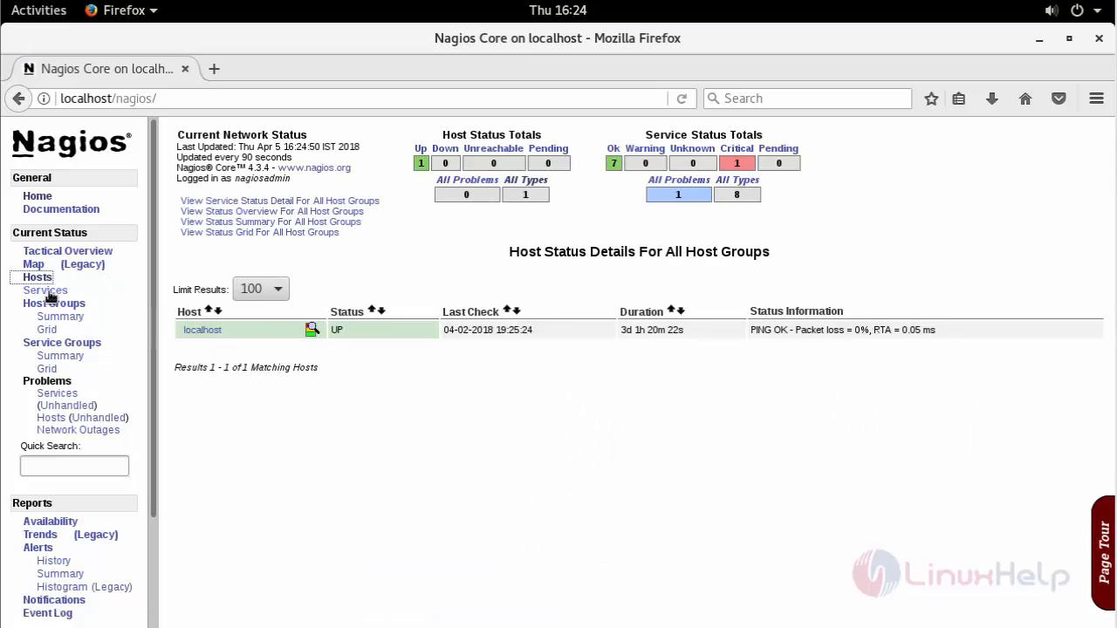
left_click(44, 289)
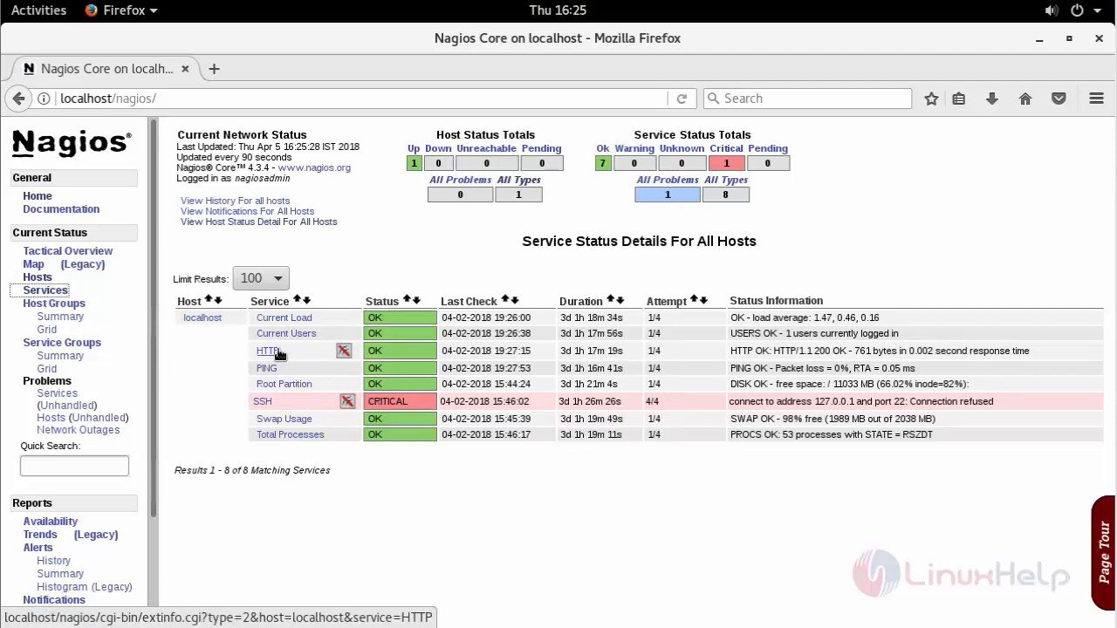
mouse_move(199, 266)
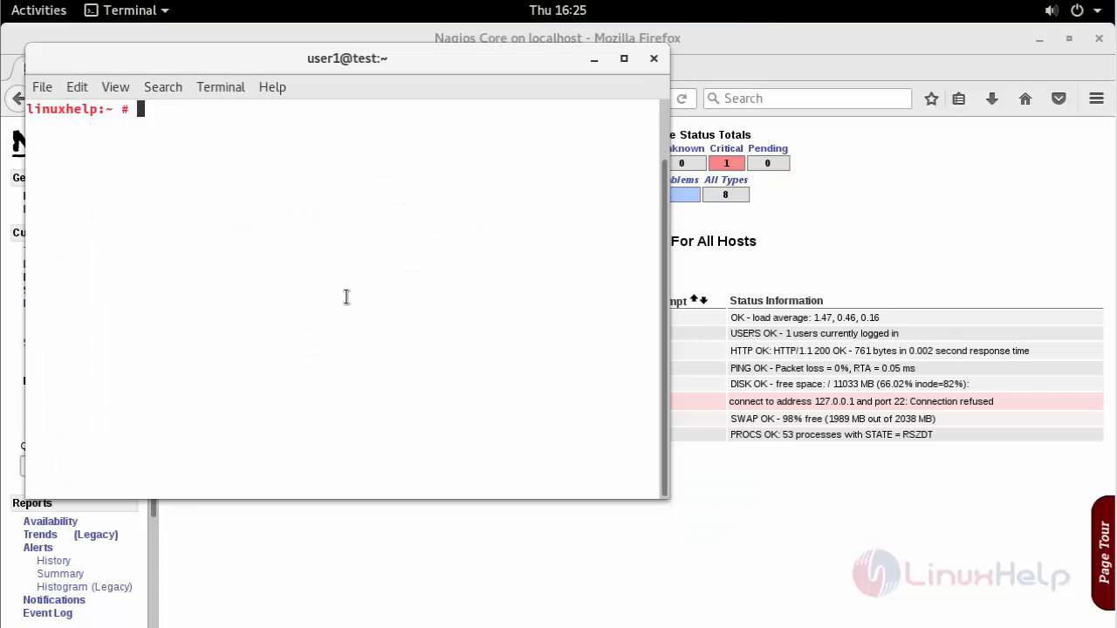
mouse_move(147, 378)
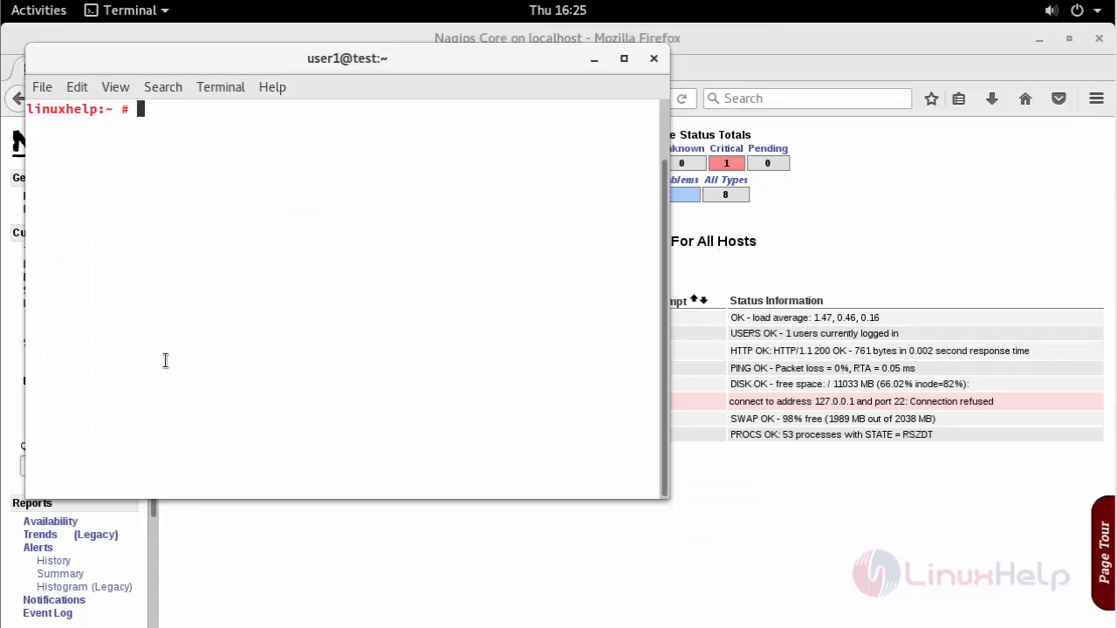
mouse_move(235, 271)
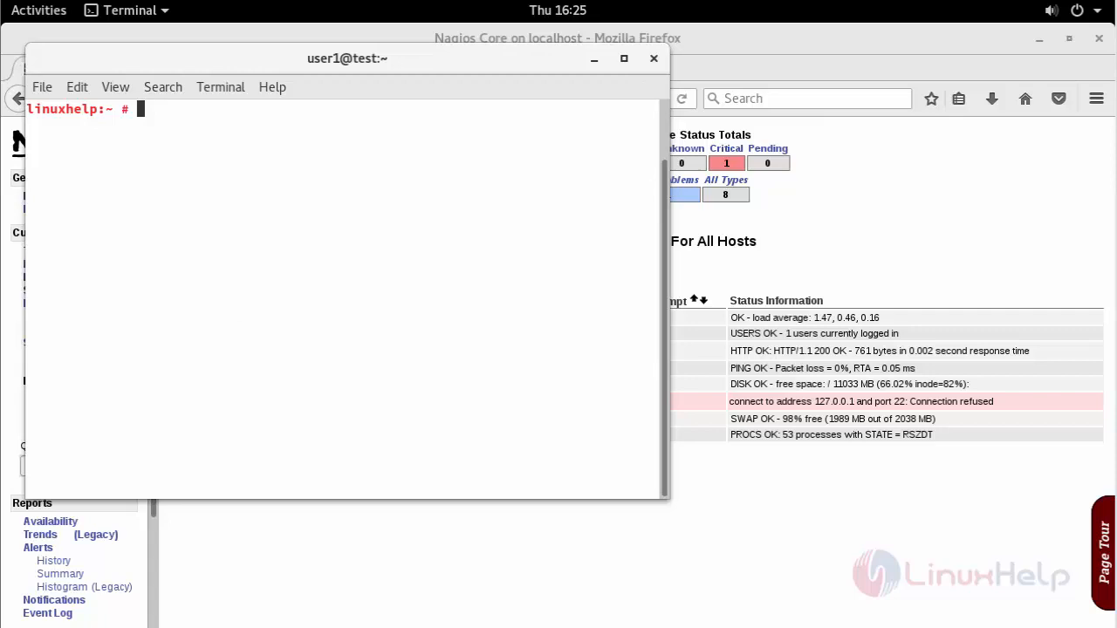
mouse_move(434, 329)
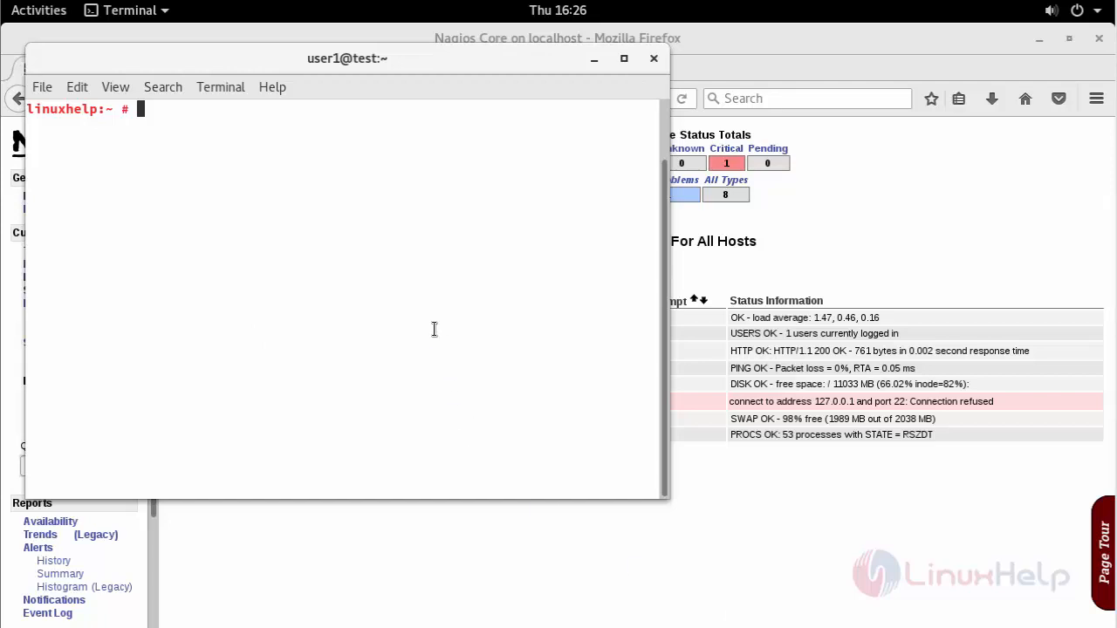
mouse_move(247, 230)
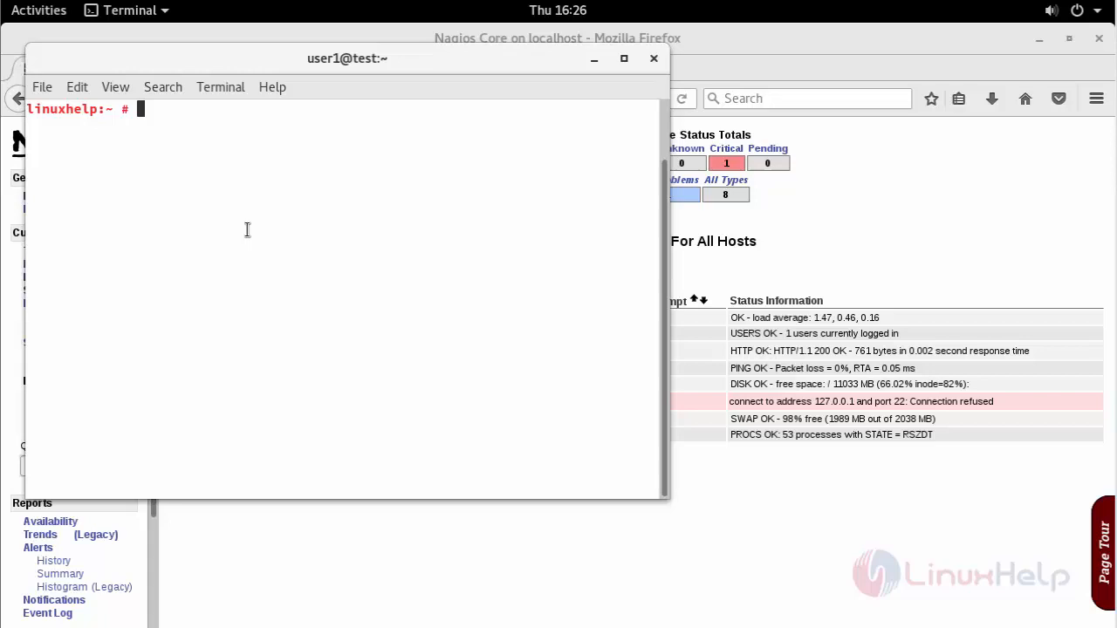
- Fetch check_ncpa.tar.gz with wget from assets.nagios.com and extract it with tar -zxf
type("wget https://assets.nagios.com/downloads/ncpa/check_ncpa.tar.gz")
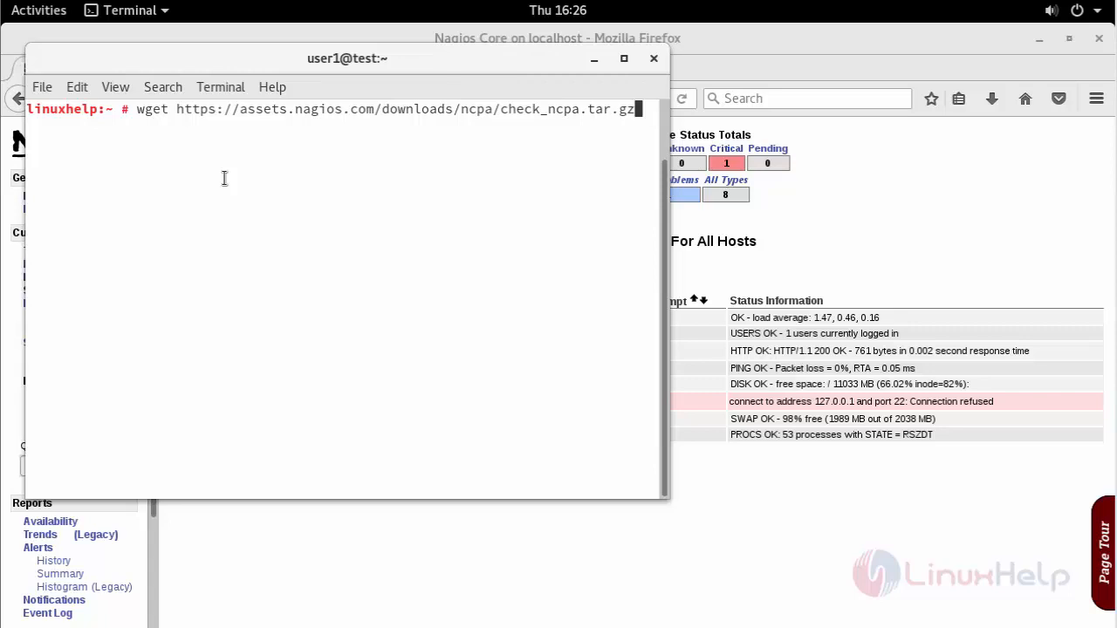
key("Return")
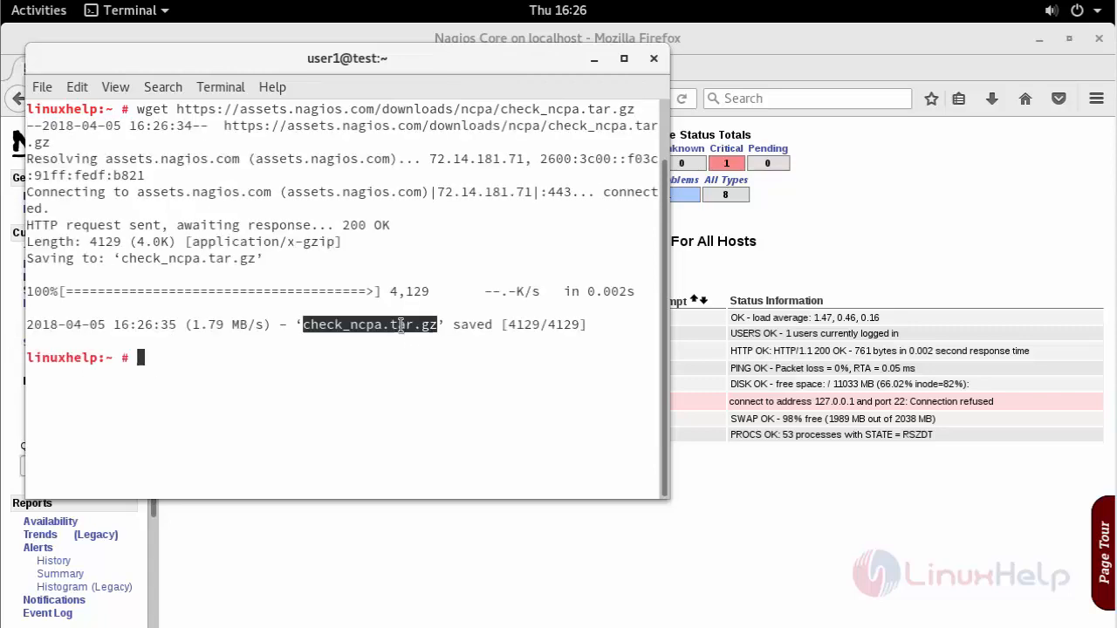
type("check_ncpa.tar.gz")
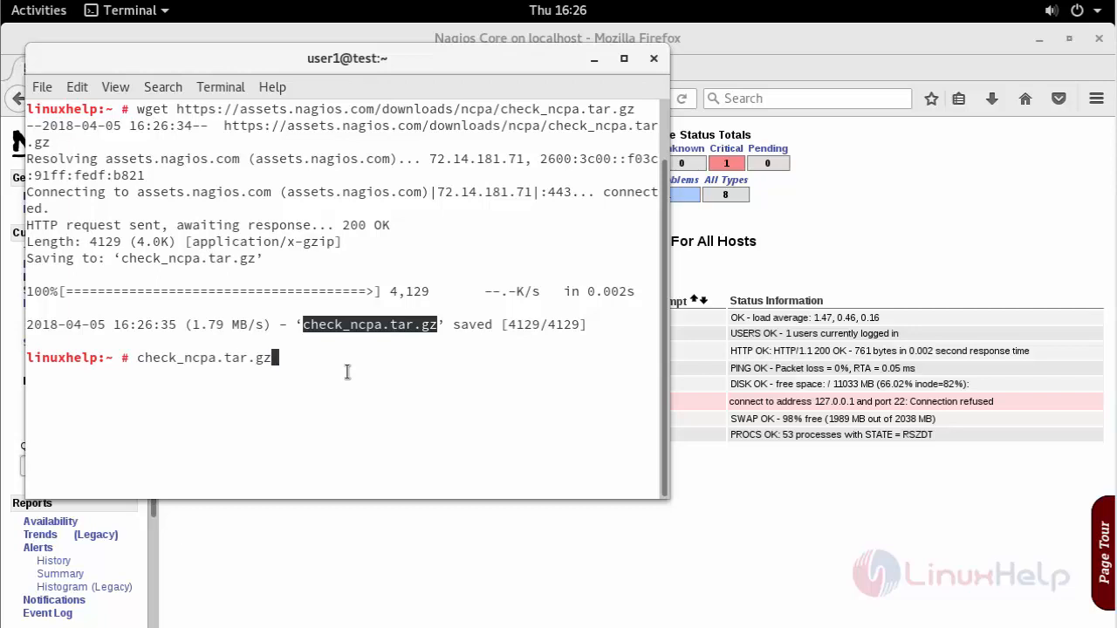
type("tar")
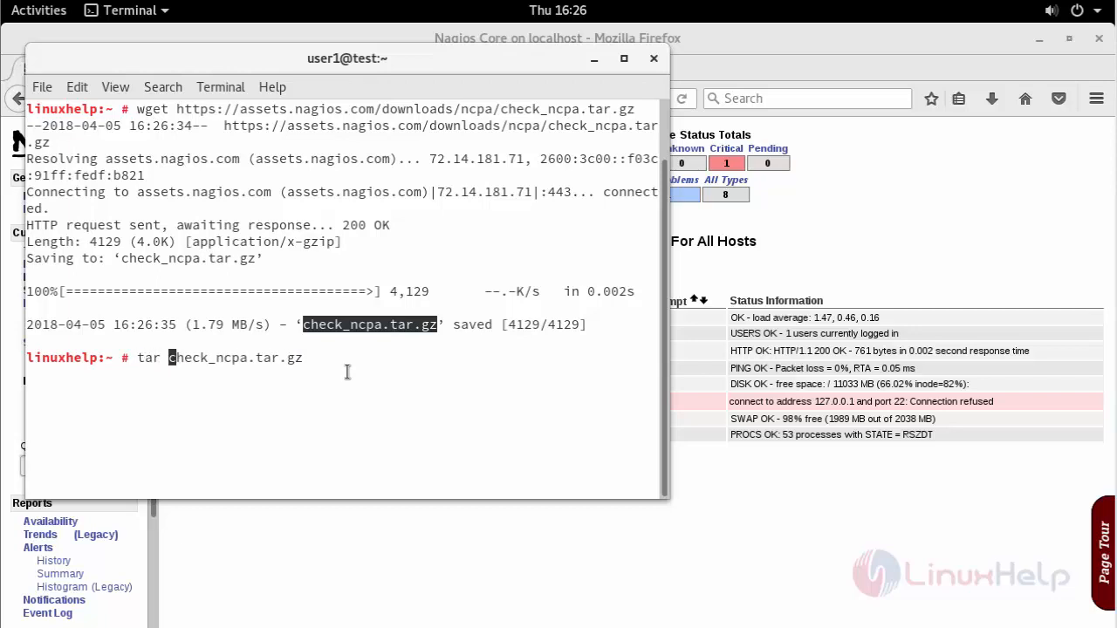
type("-zxf")
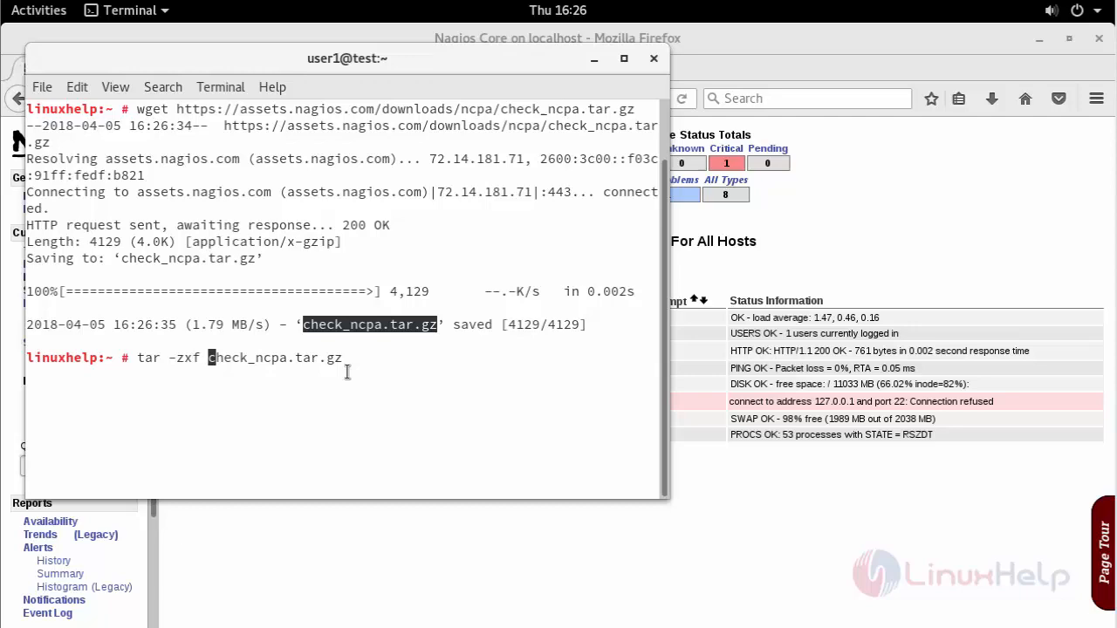
key("Return")
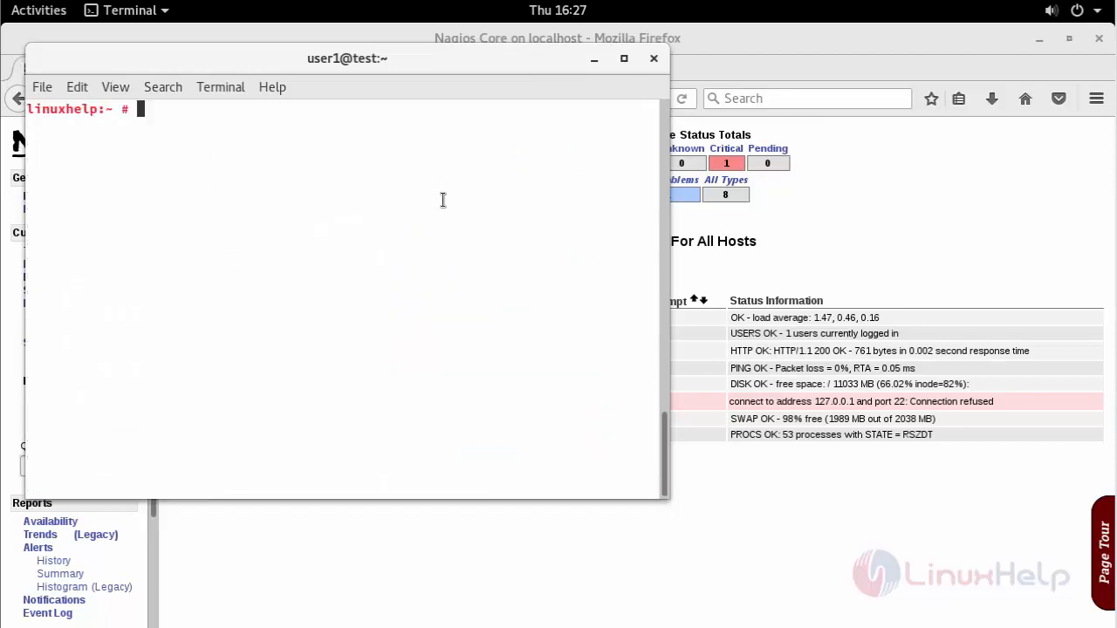
- Move check_ncpa.py into /usr/local/nagios/libexec/
type("mv check_ncpa.py")
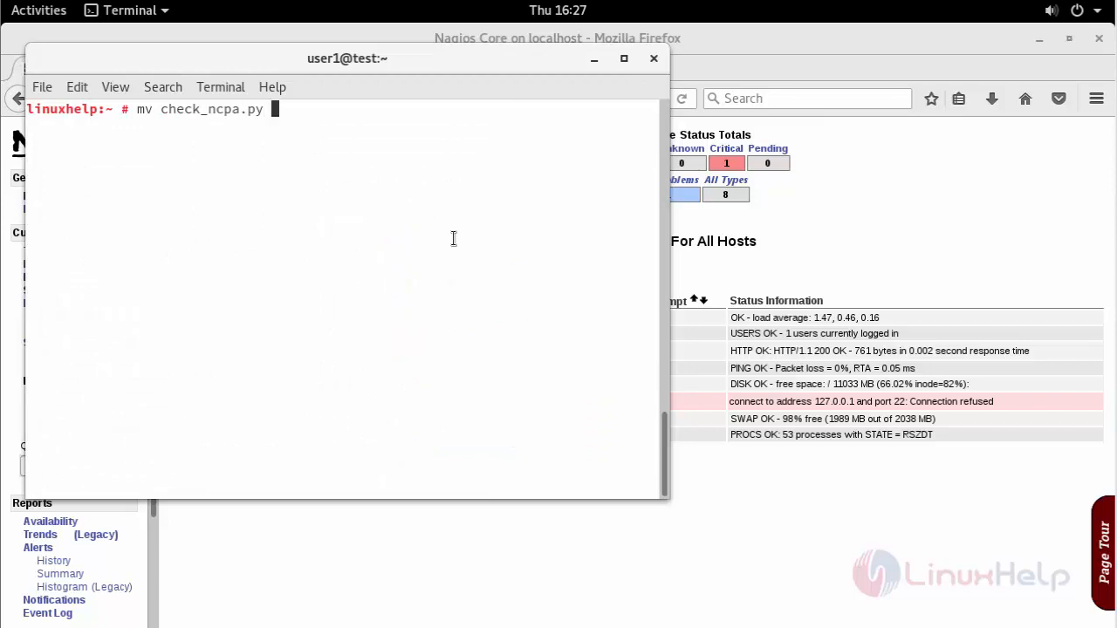
type("/usr/l")
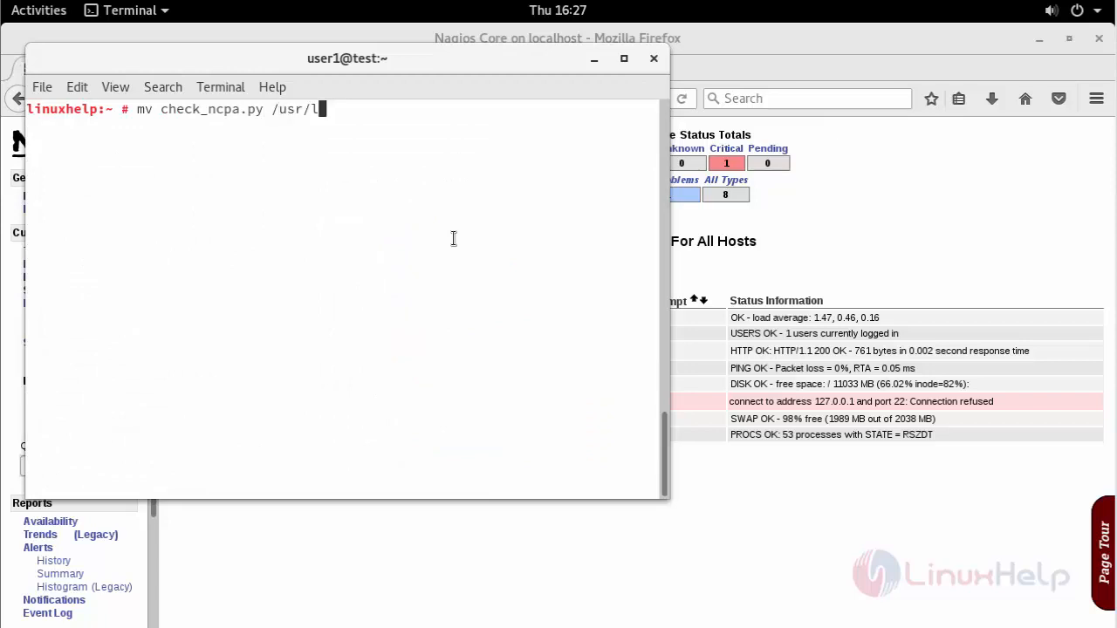
type("ocal/nagios/")
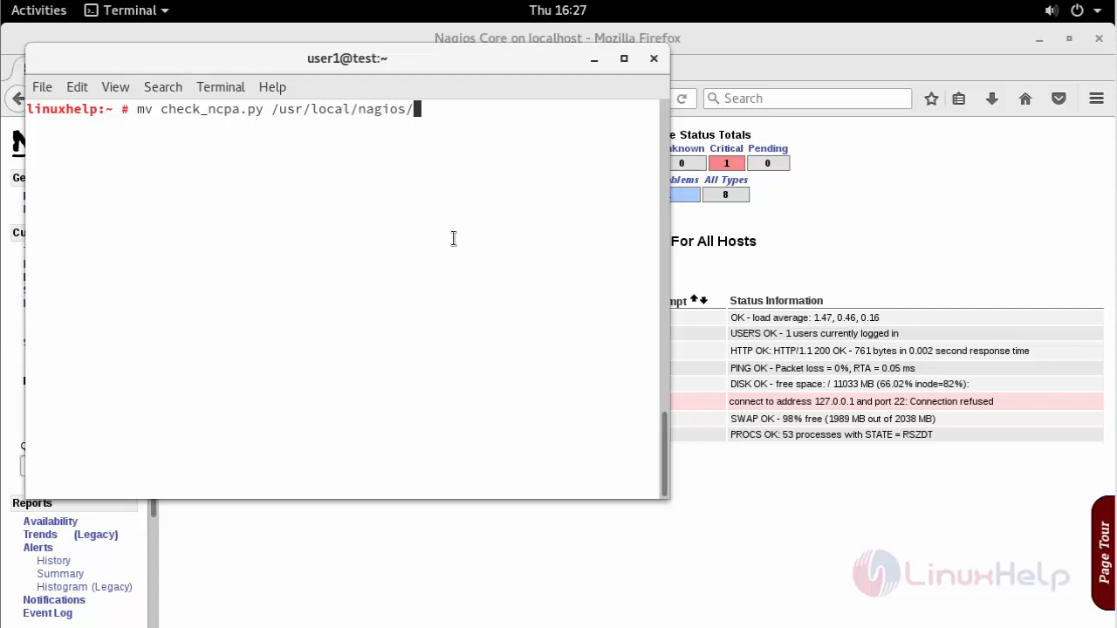
type("libe")
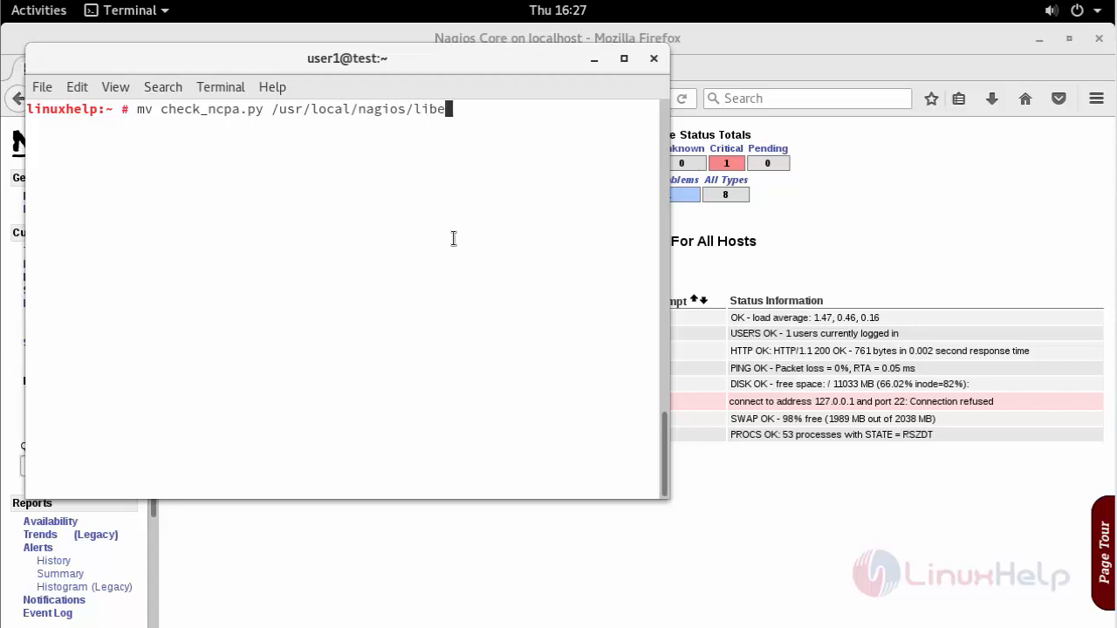
key("Return")
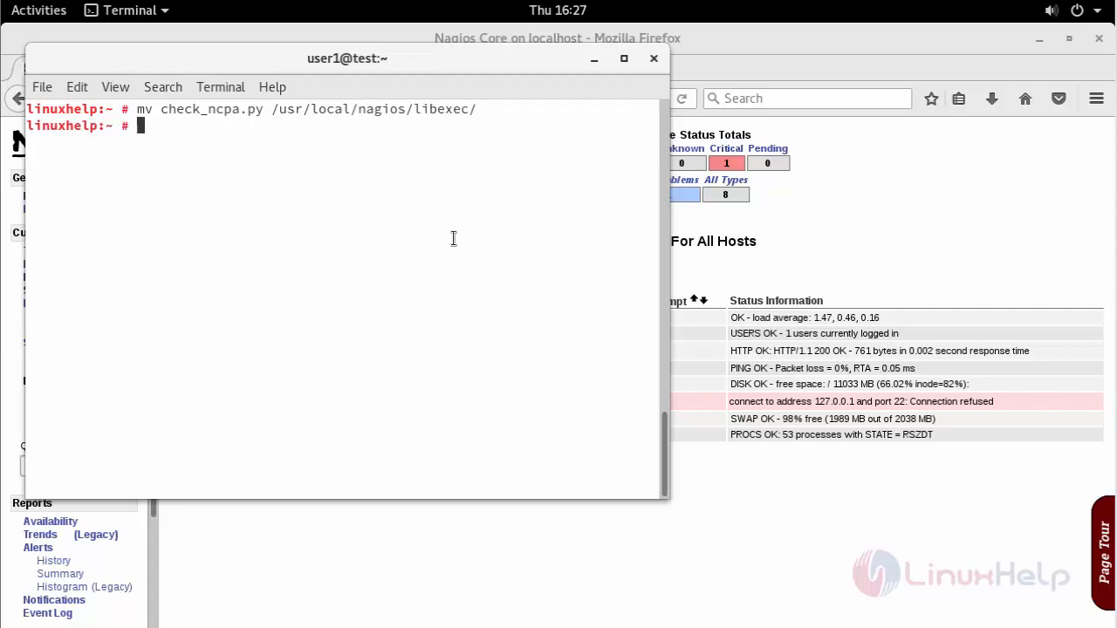
- Change into /usr/local/nagios/libexec/ and check the plugin listing there
double_click(374, 109)
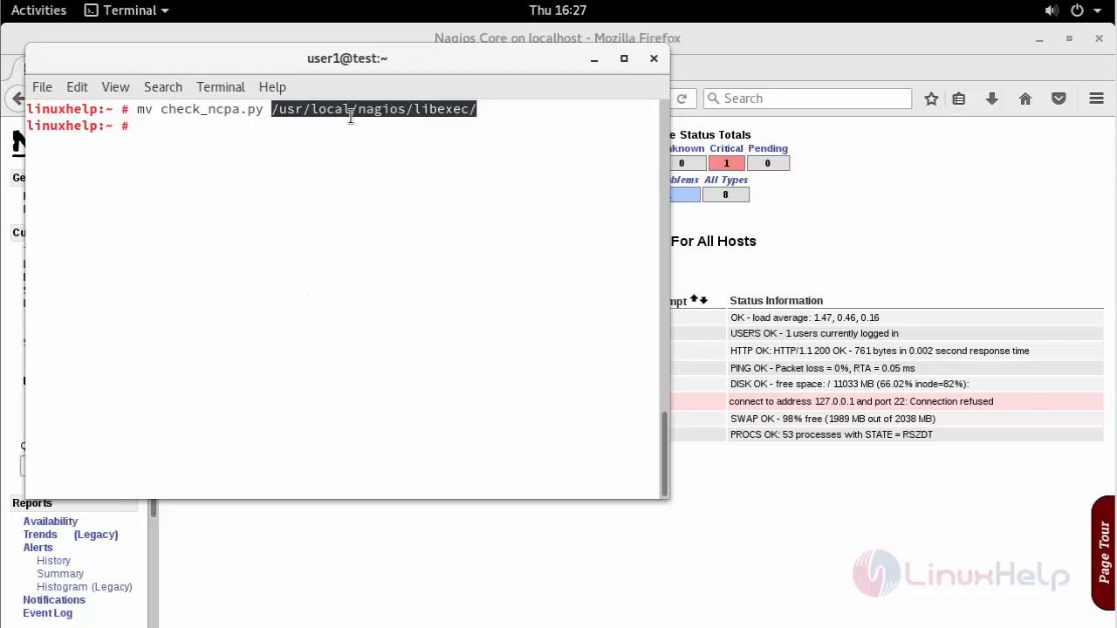
type("v/usr/local/nagios/libexec/")
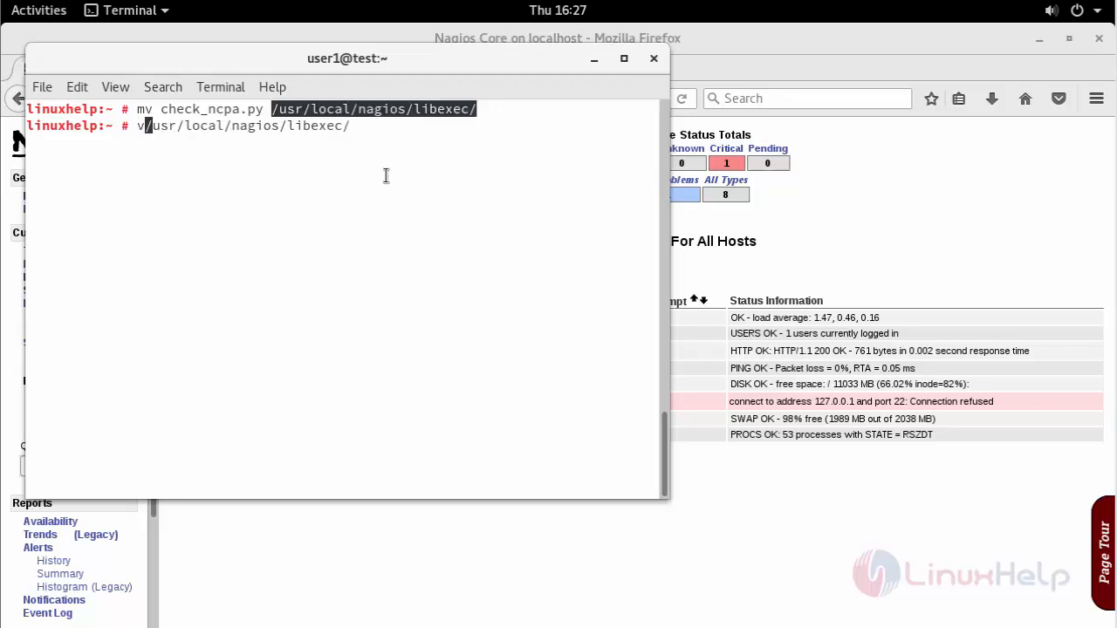
type("cd")
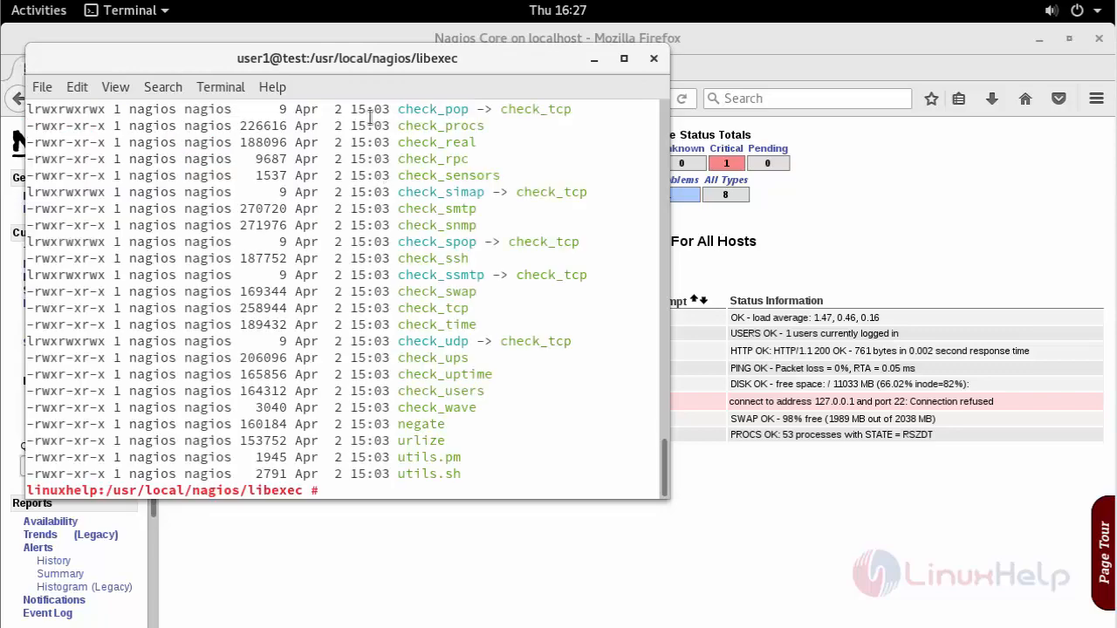
scroll("up", 3)
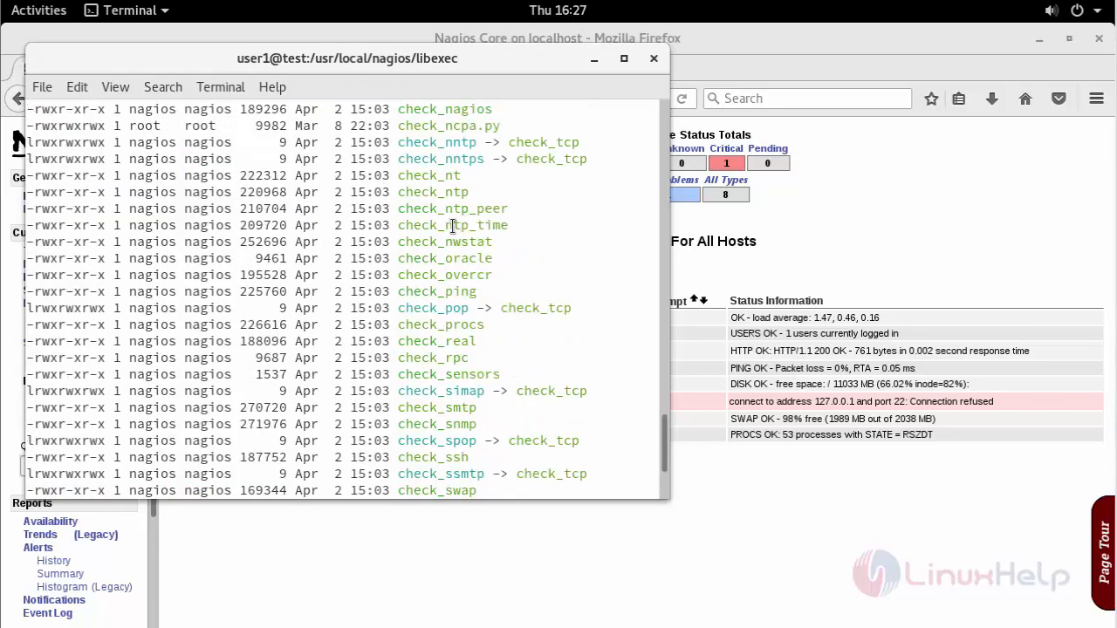
double_click(448, 125)
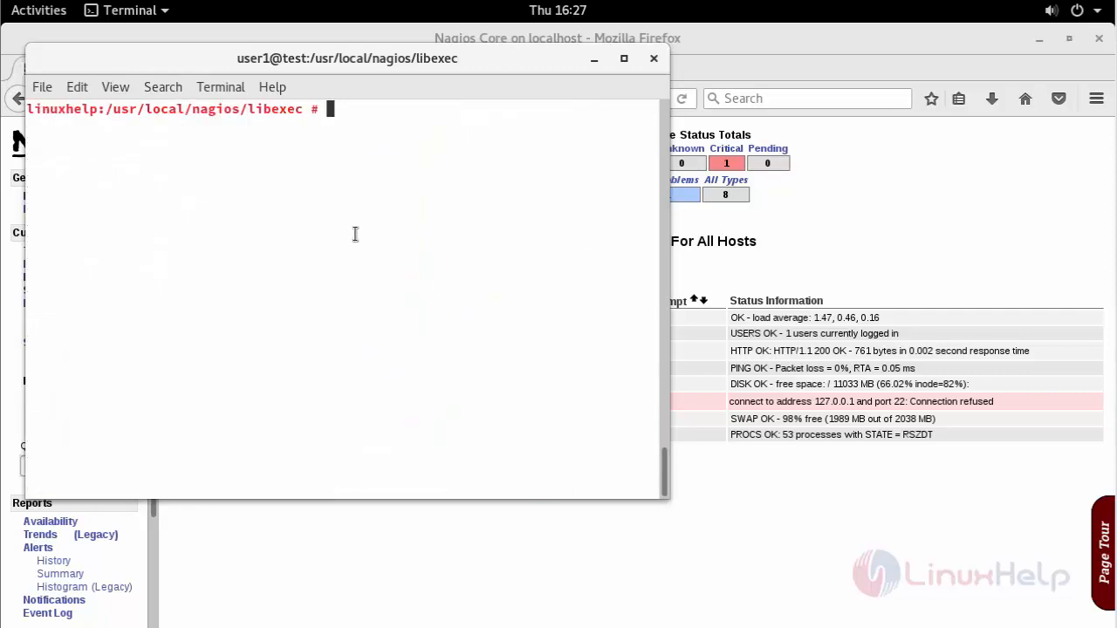
- Move from libexec into /usr/local/nagios/etc and open nagios.cfg in vim
type("cd")
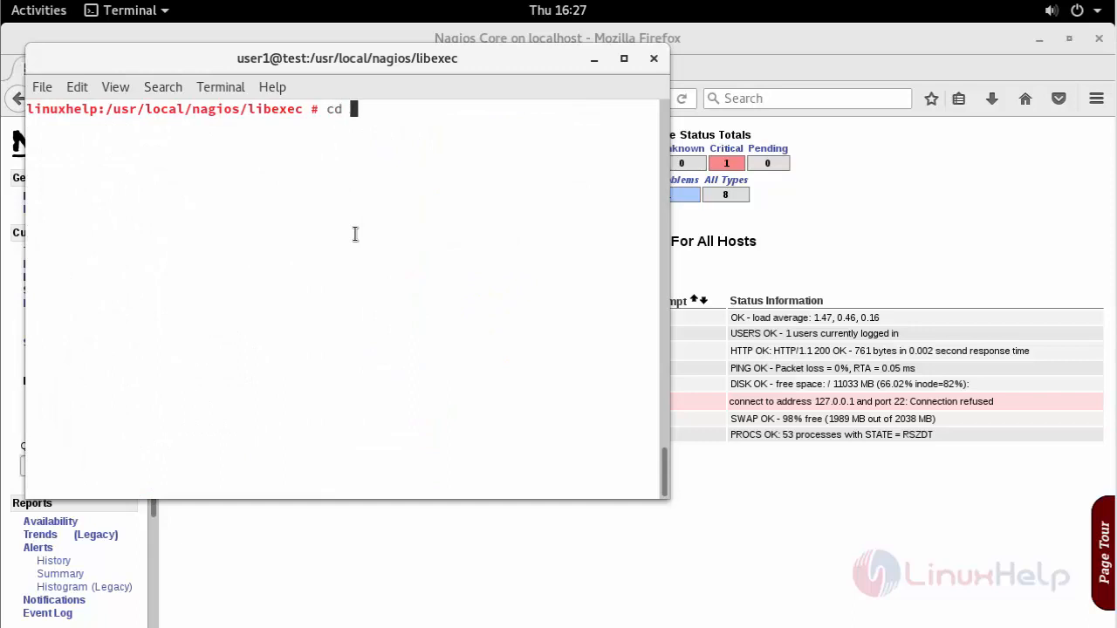
type("../")
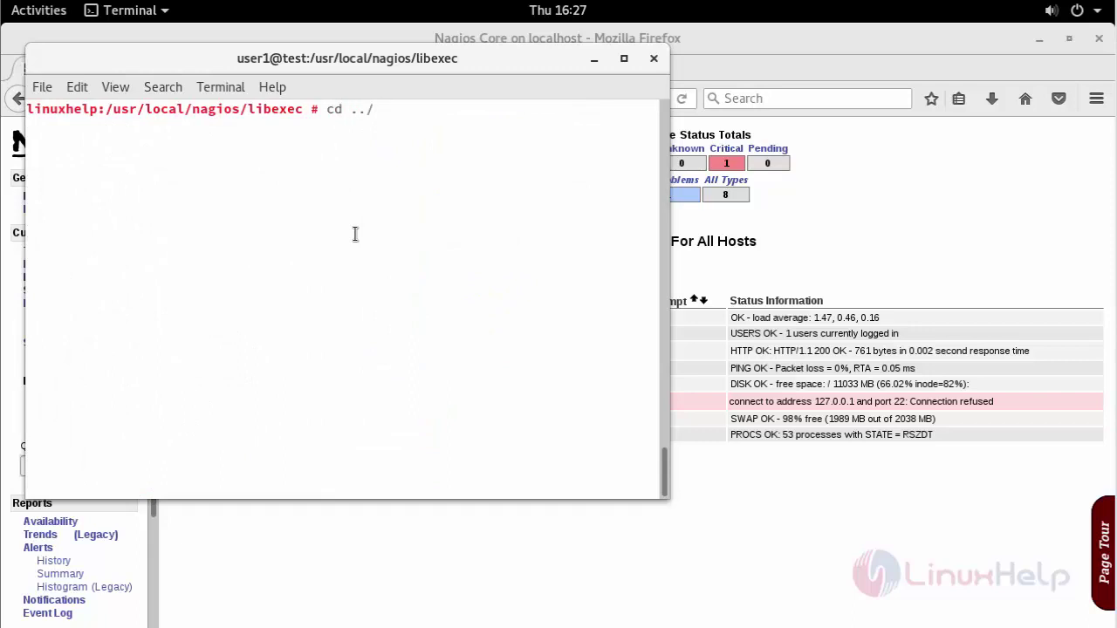
key("Return")
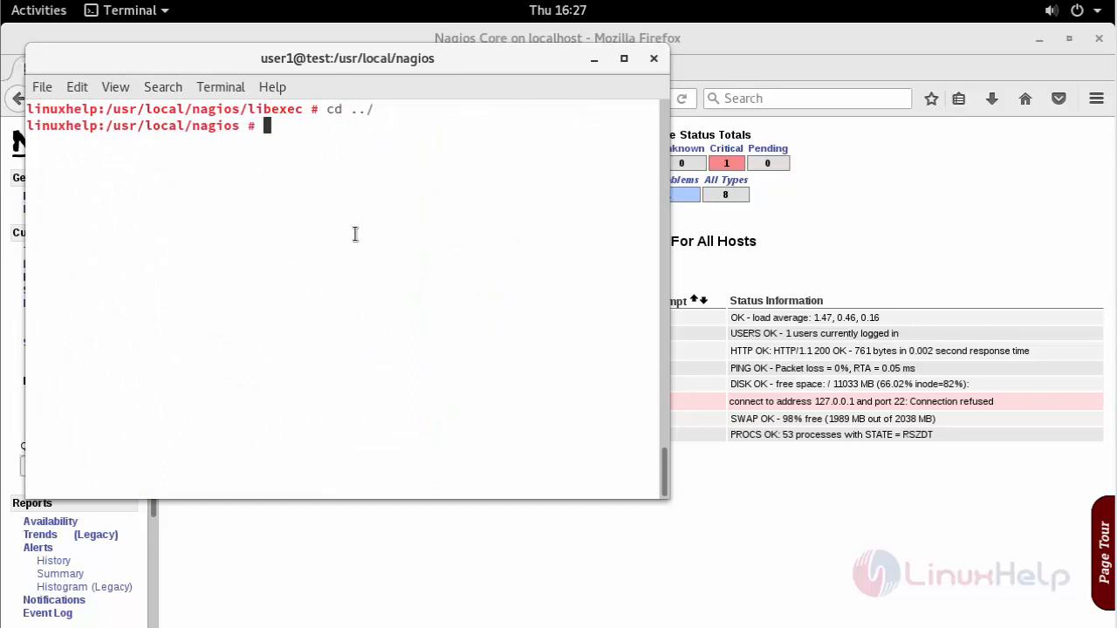
type("cd")
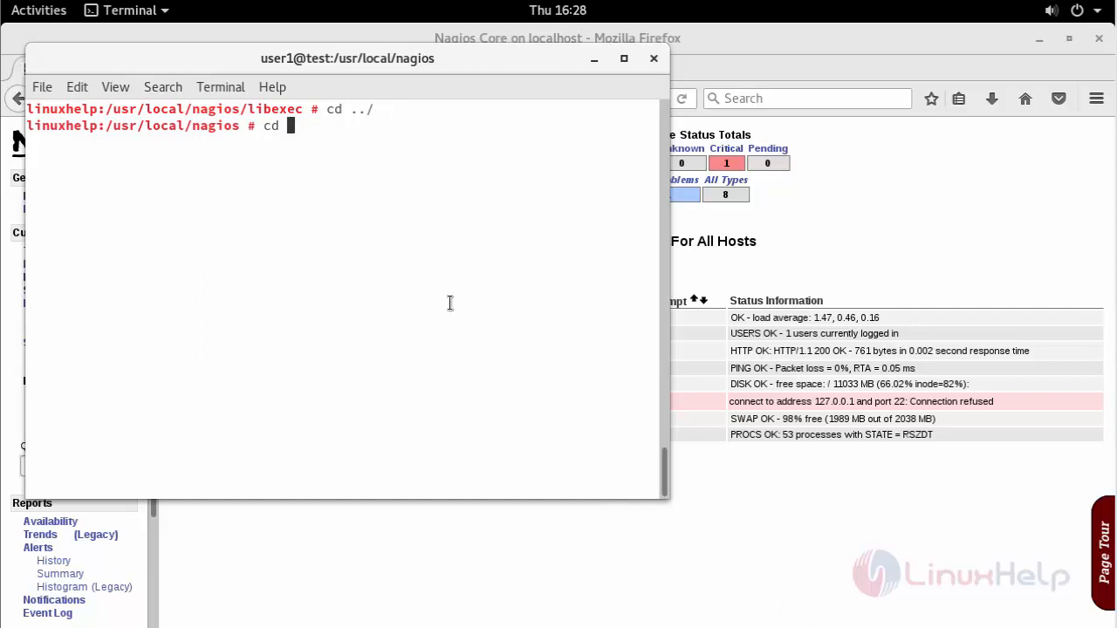
type("etc/")
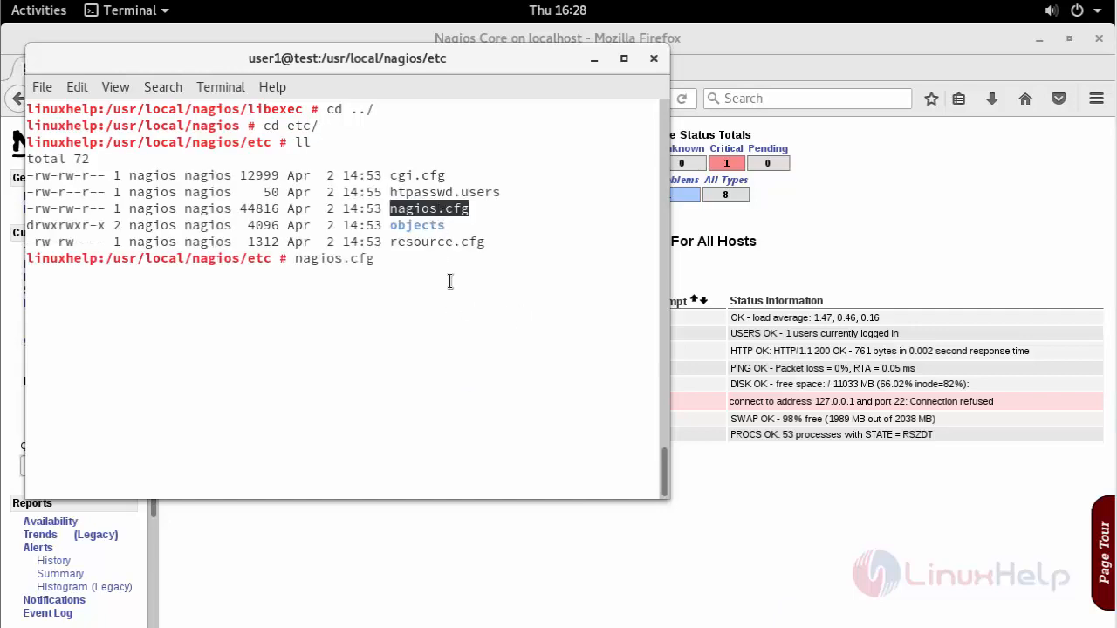
type("vim")
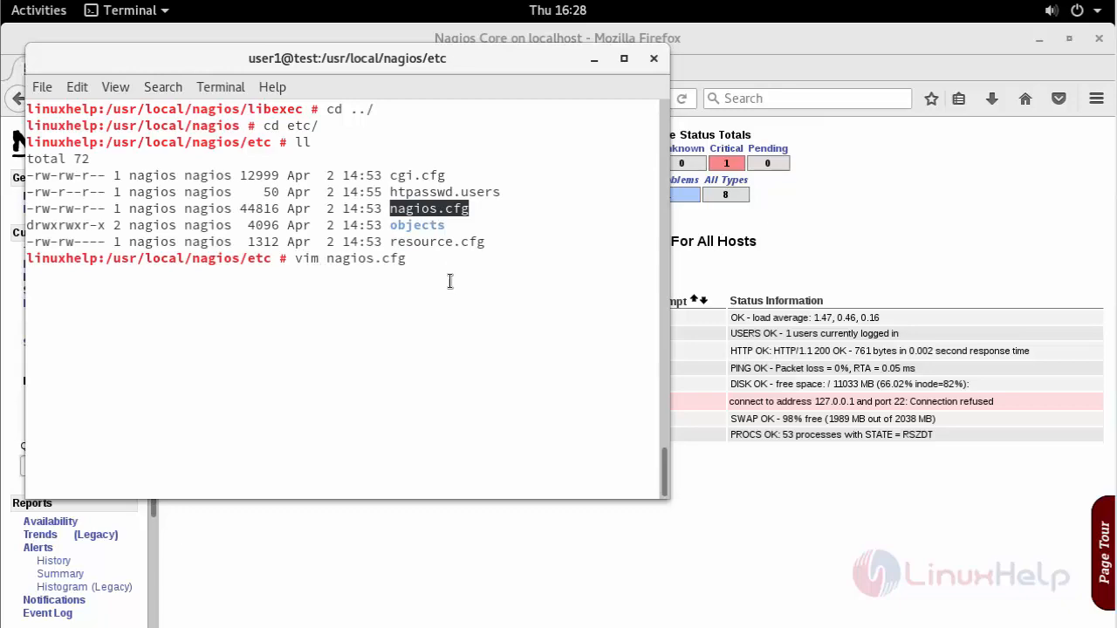
key("Return")
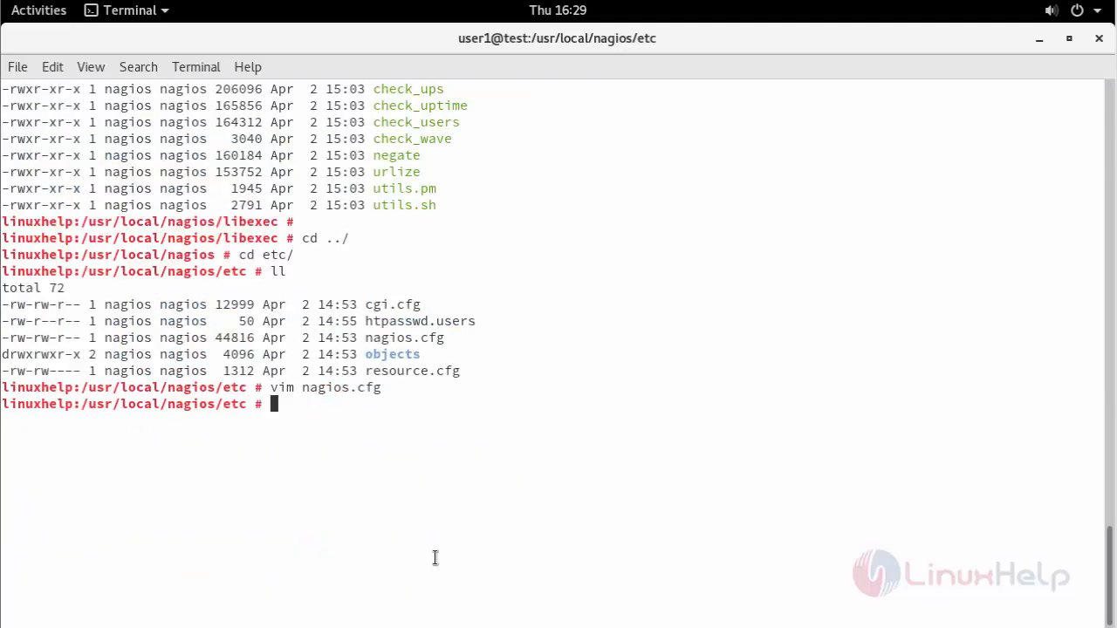
- View /usr/local/nagios/etc/objects/commands.cfg in vim and scroll through its command definitions
type("/usr/local/nagios/etc/objects/commands.cfg")
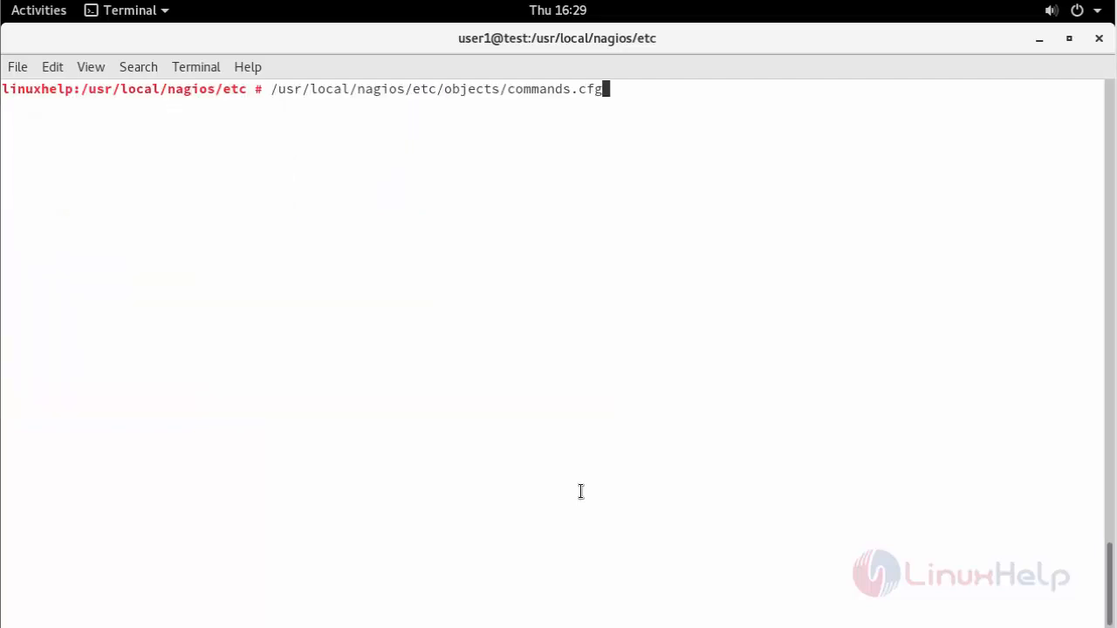
key("Return")
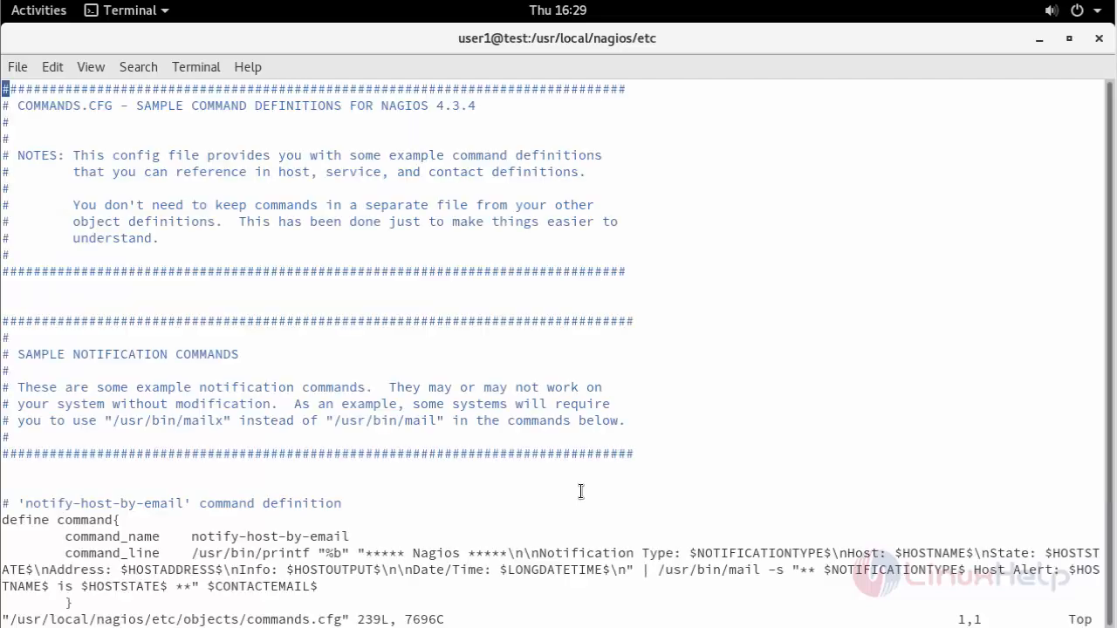
scroll("down", 3)
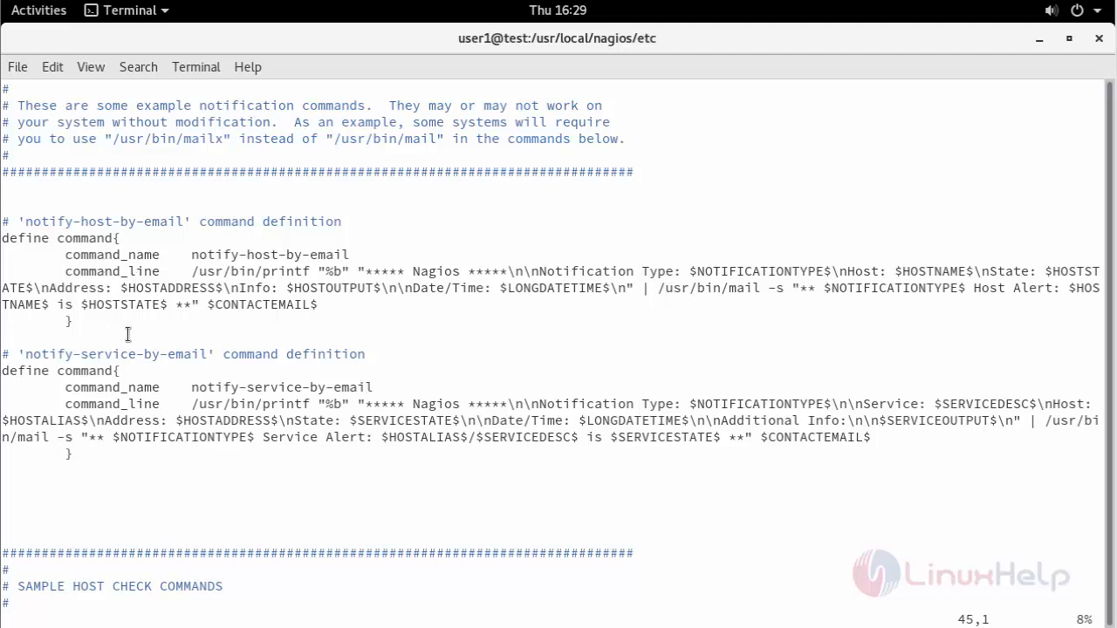
scroll("down", 3)
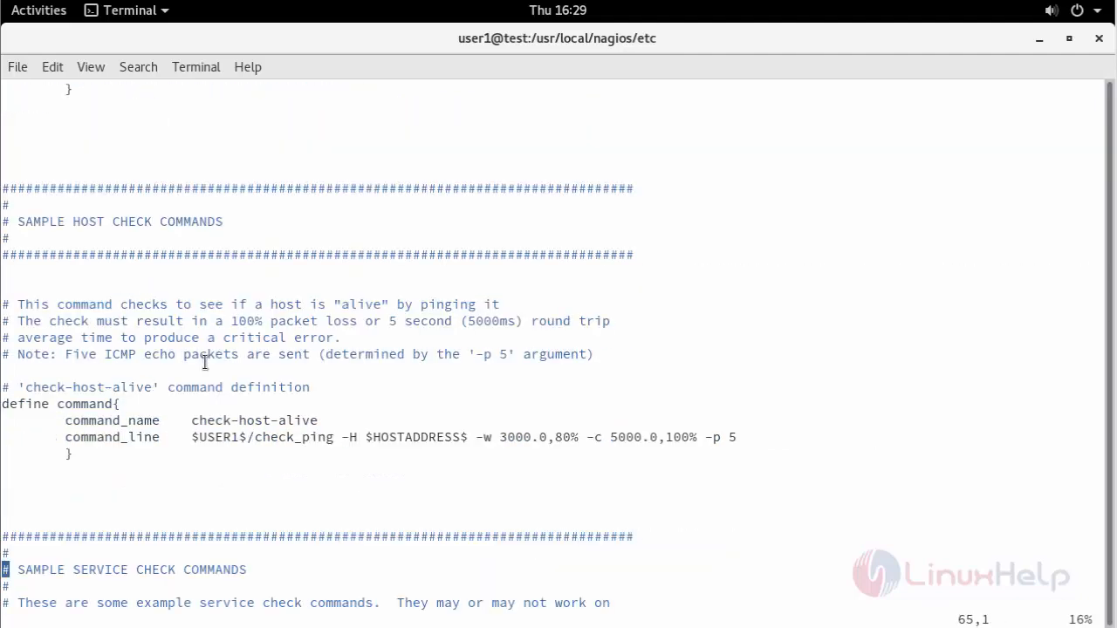
scroll("down", 3)
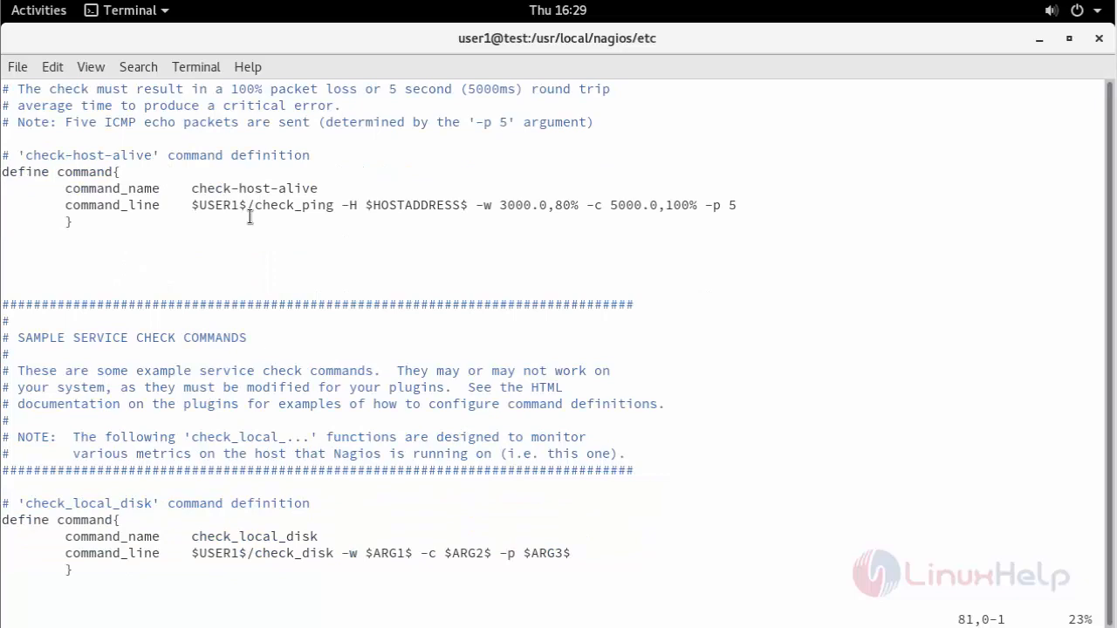
scroll("down", 3)
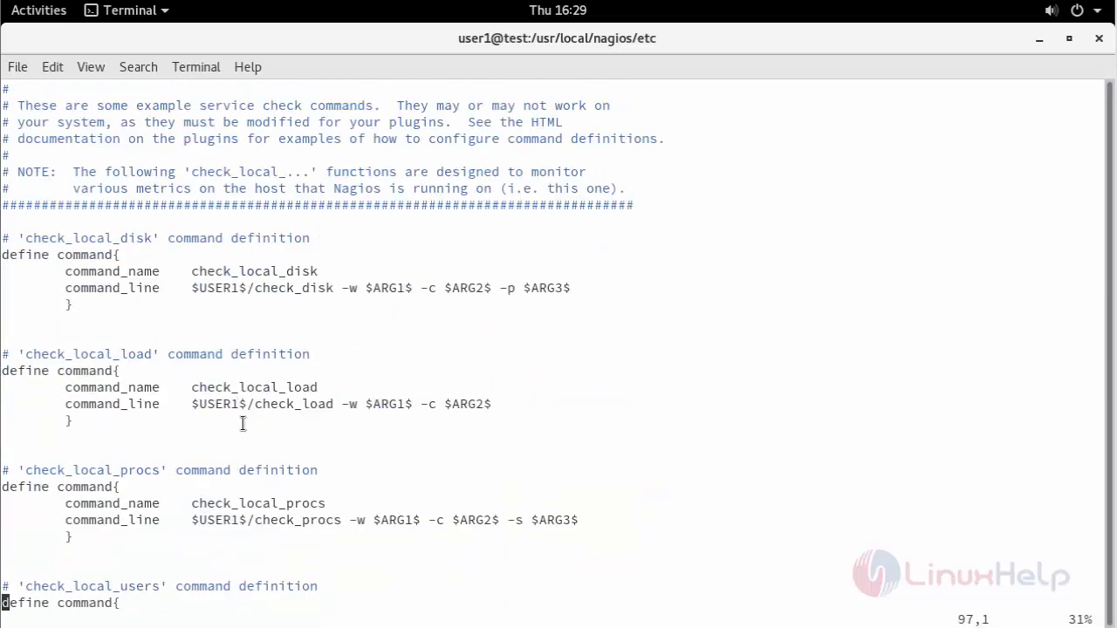
scroll("up", 3)
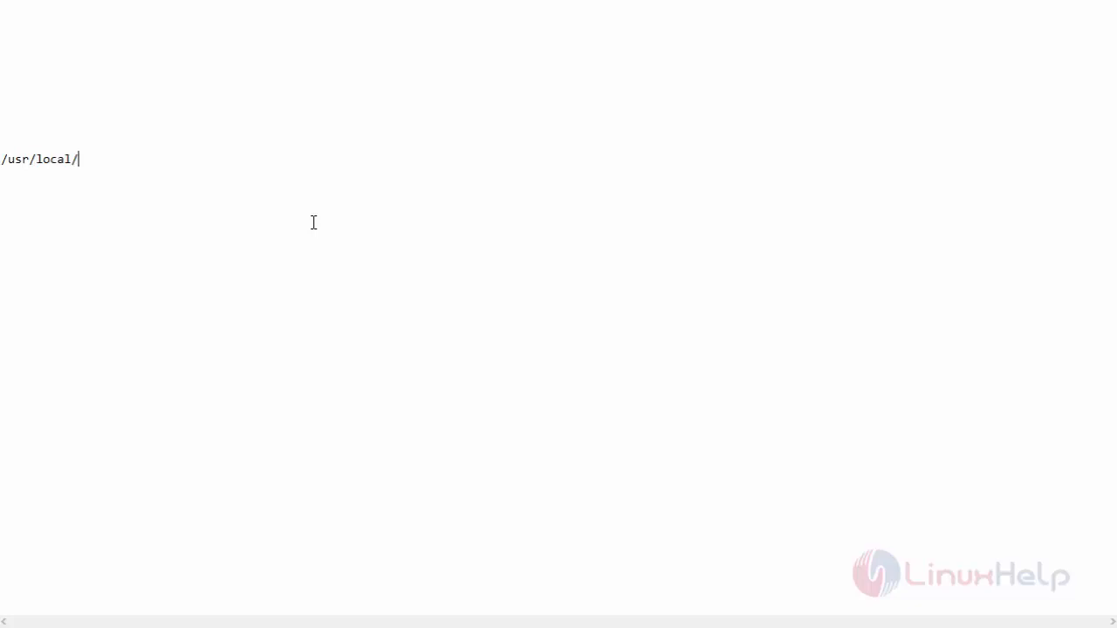
- Complete the note's path to /usr/local/nagios/libexec
type("nagios/")
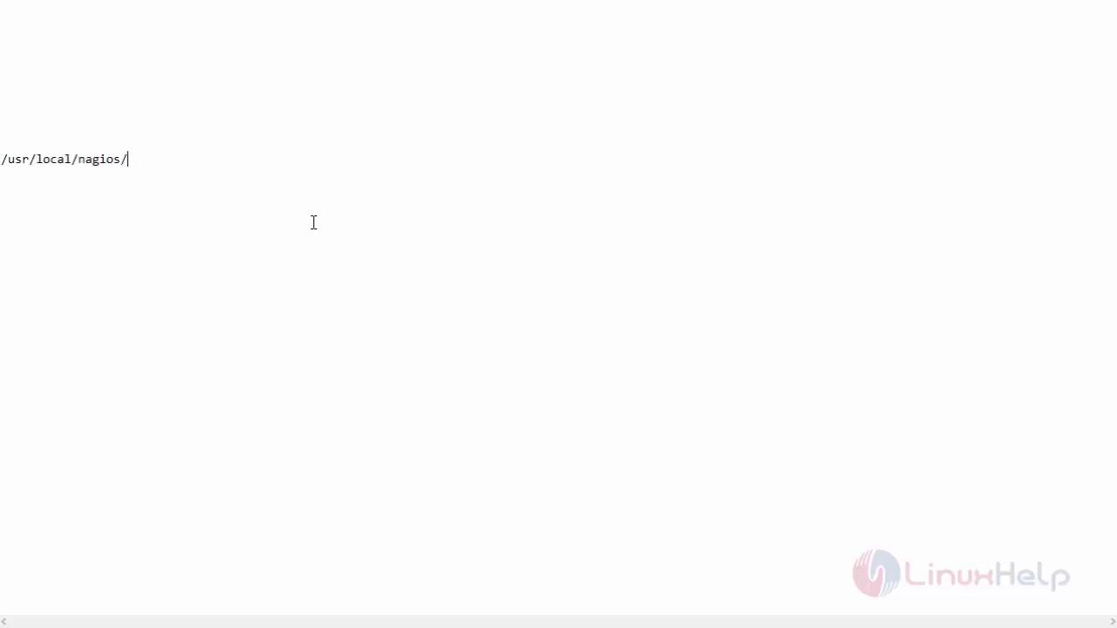
type("libexe")
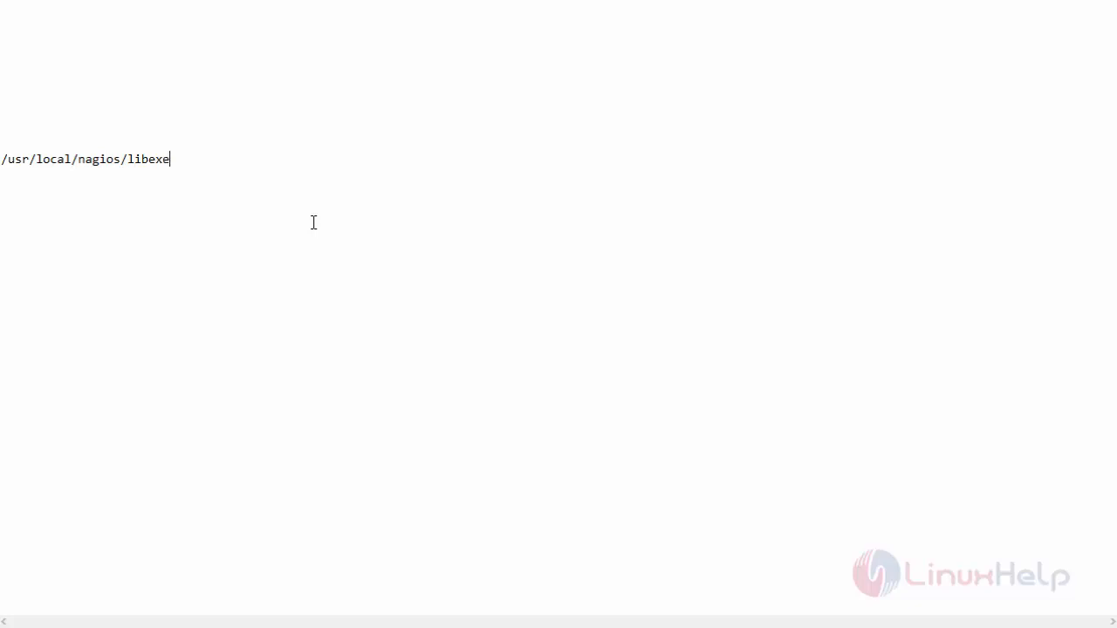
type("c")
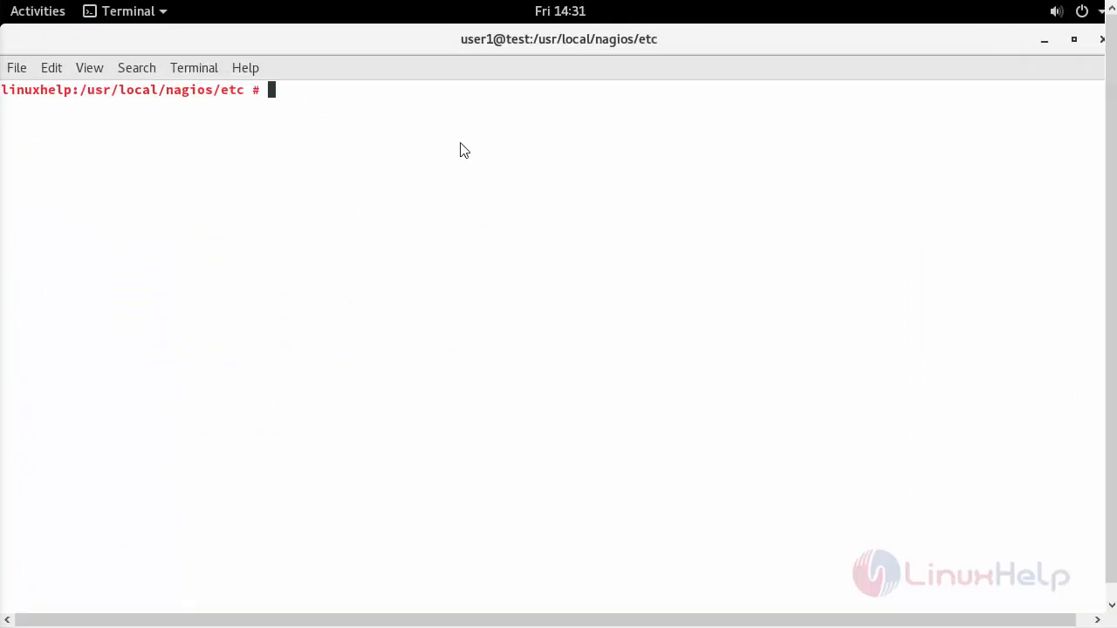
mouse_move(376, 173)
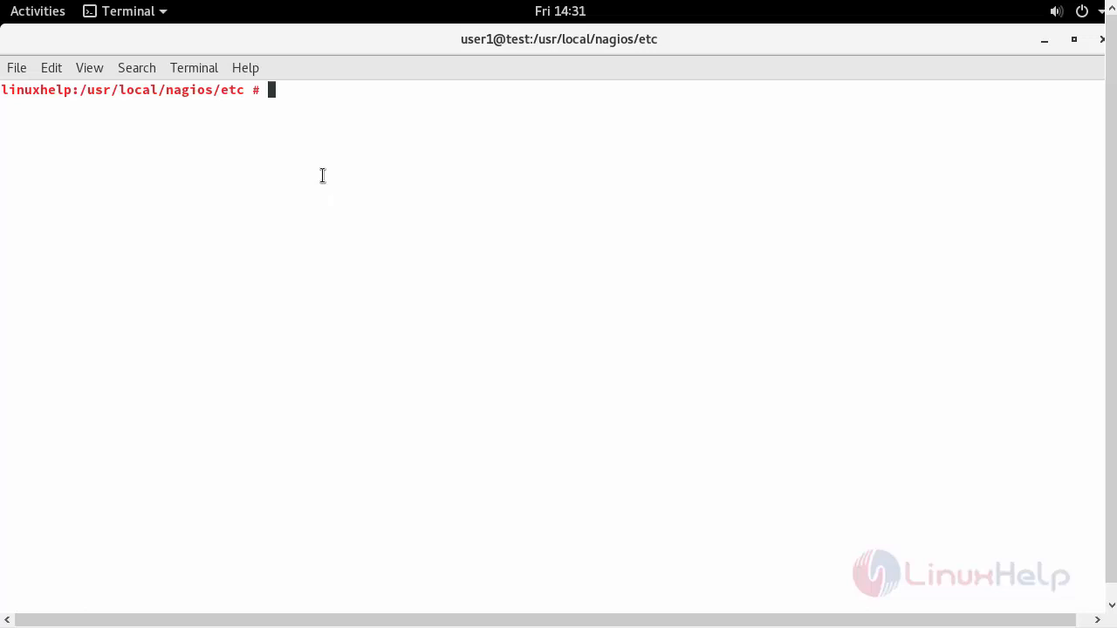
- Give nagios.nagios recursive ownership of /usr/local/nagios/libexec/ with chown -R
type("chown -R")
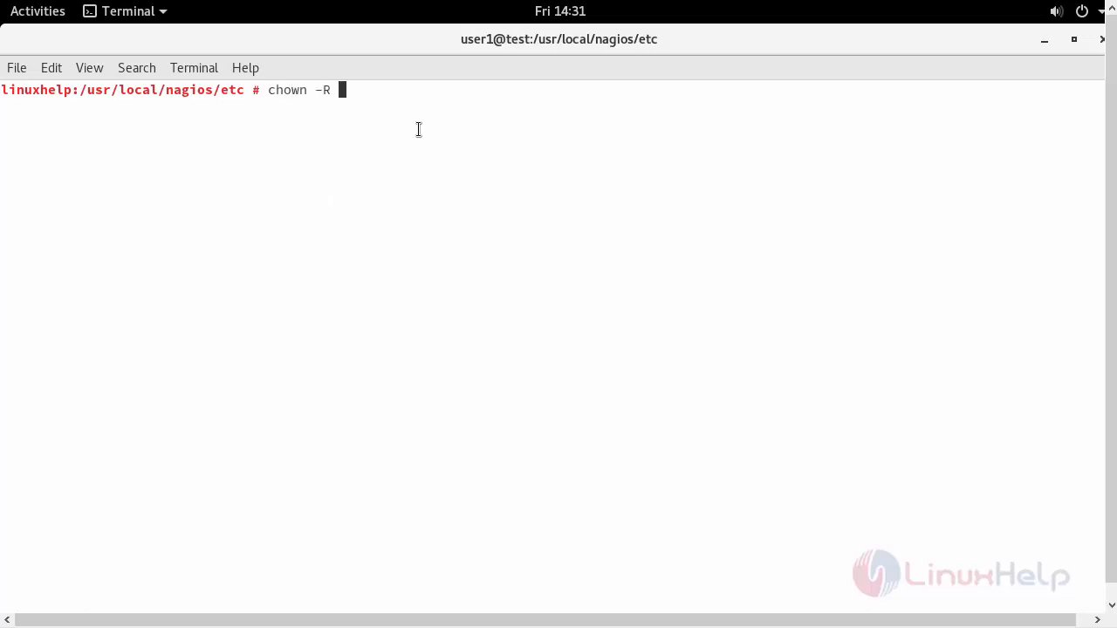
type("nagios.")
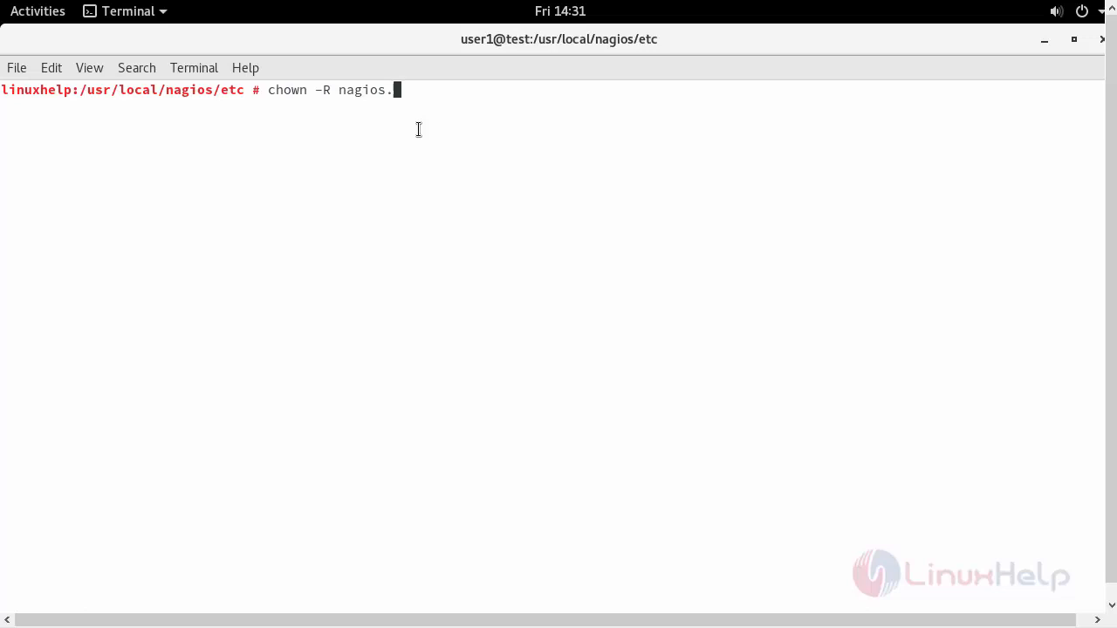
type("nagios")
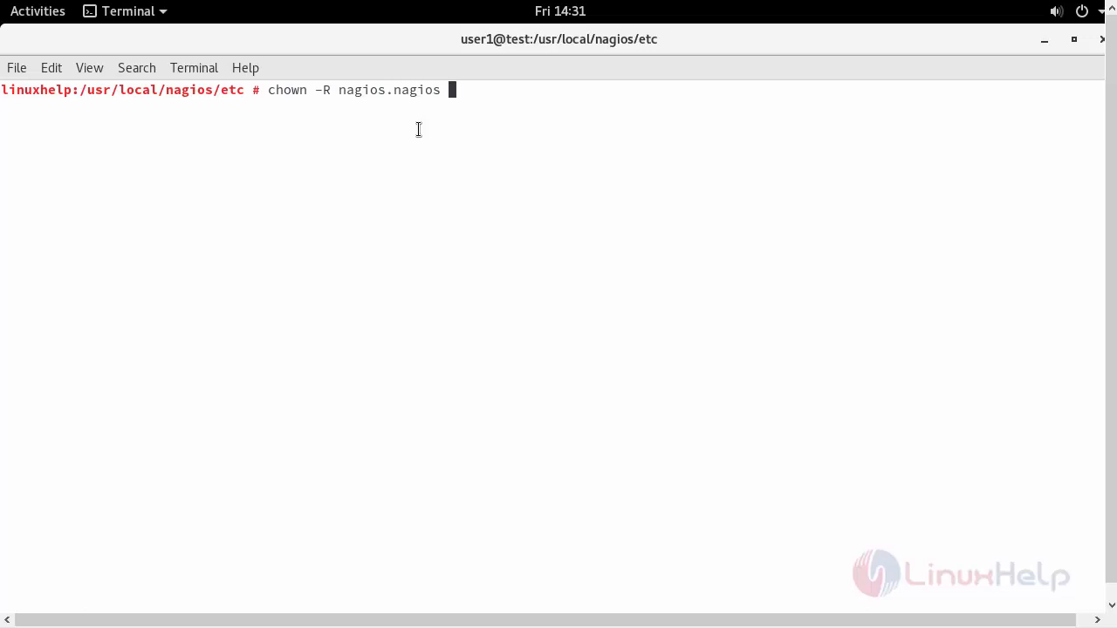
type(".")
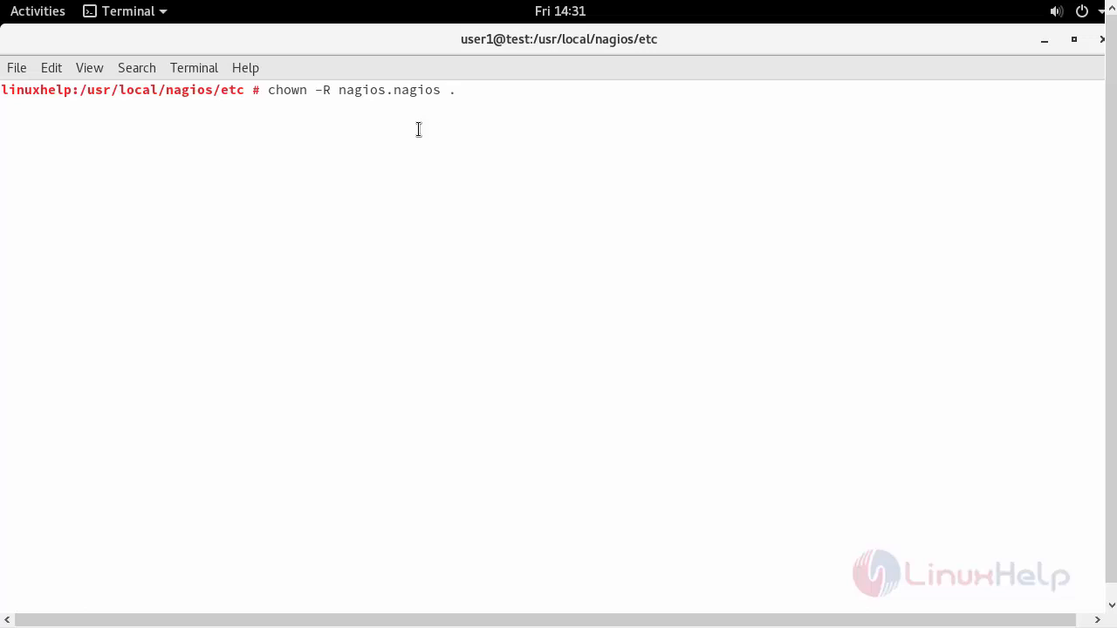
key("BackSpace")
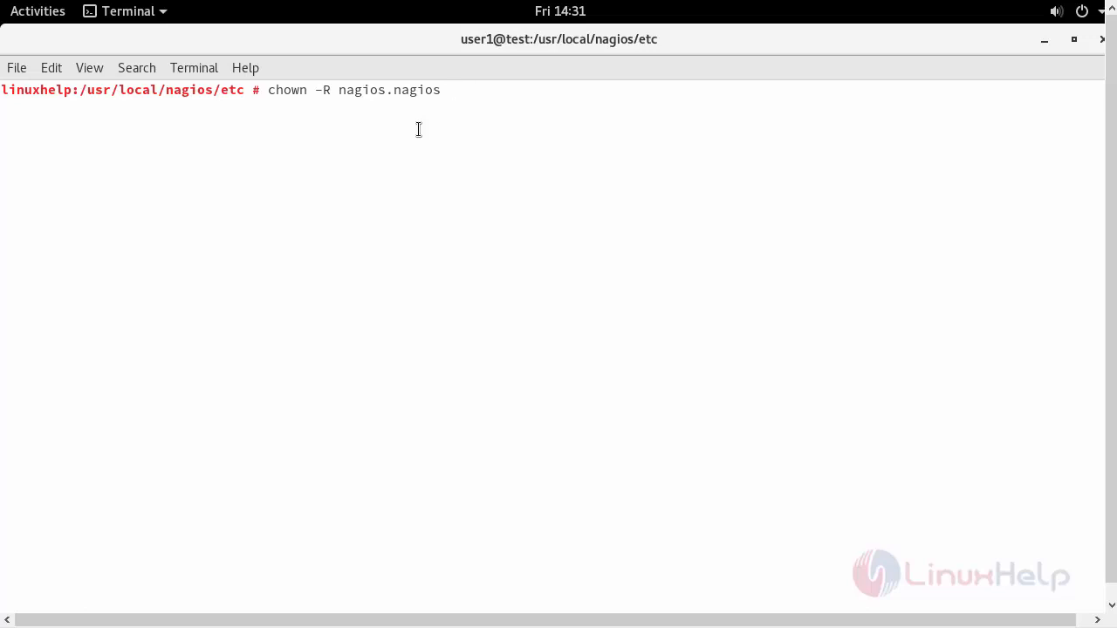
type("/usr/")
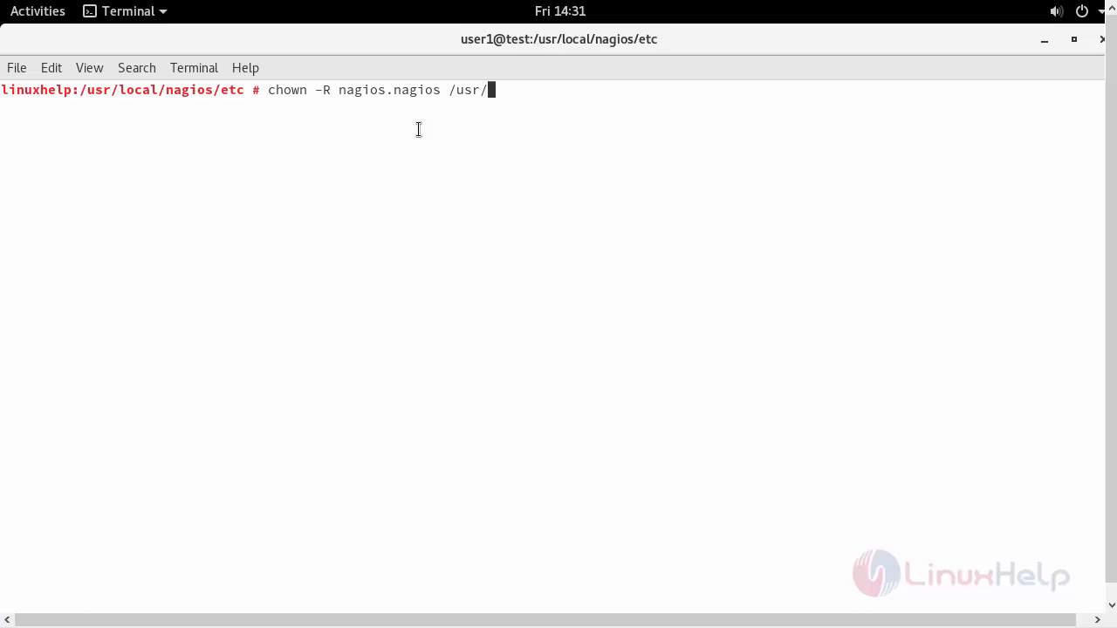
type("local/n")
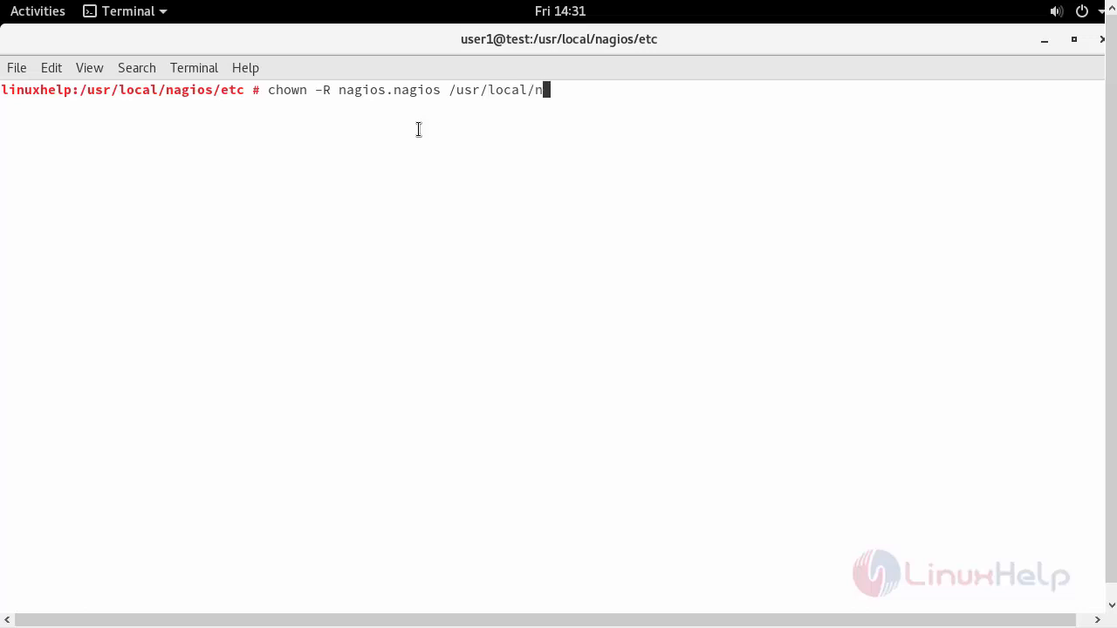
type("agios/libexec/")
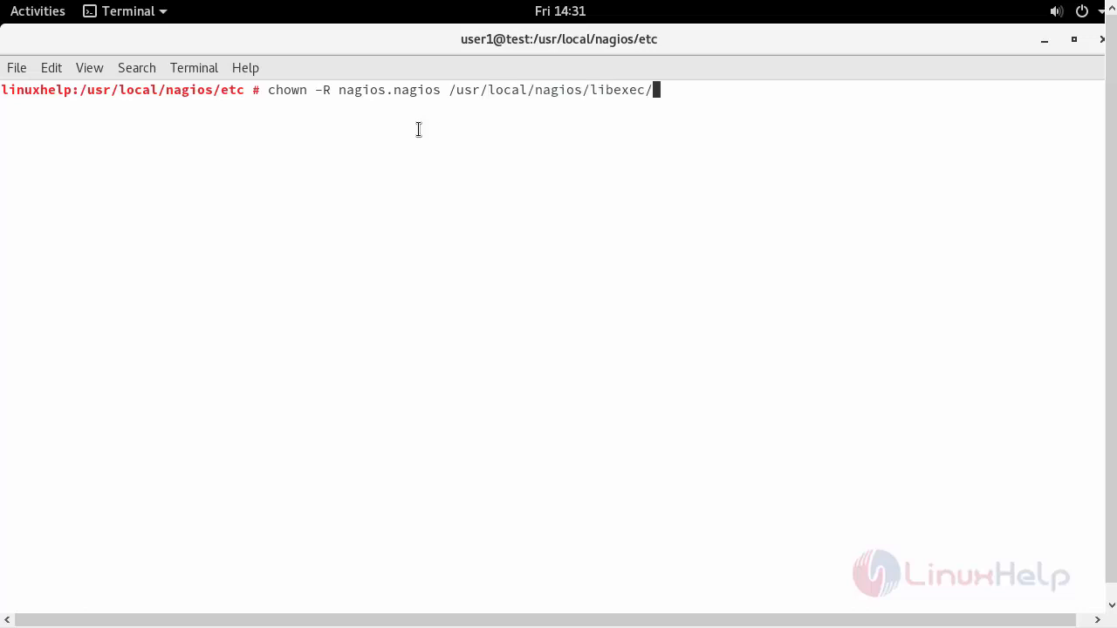
key("Return")
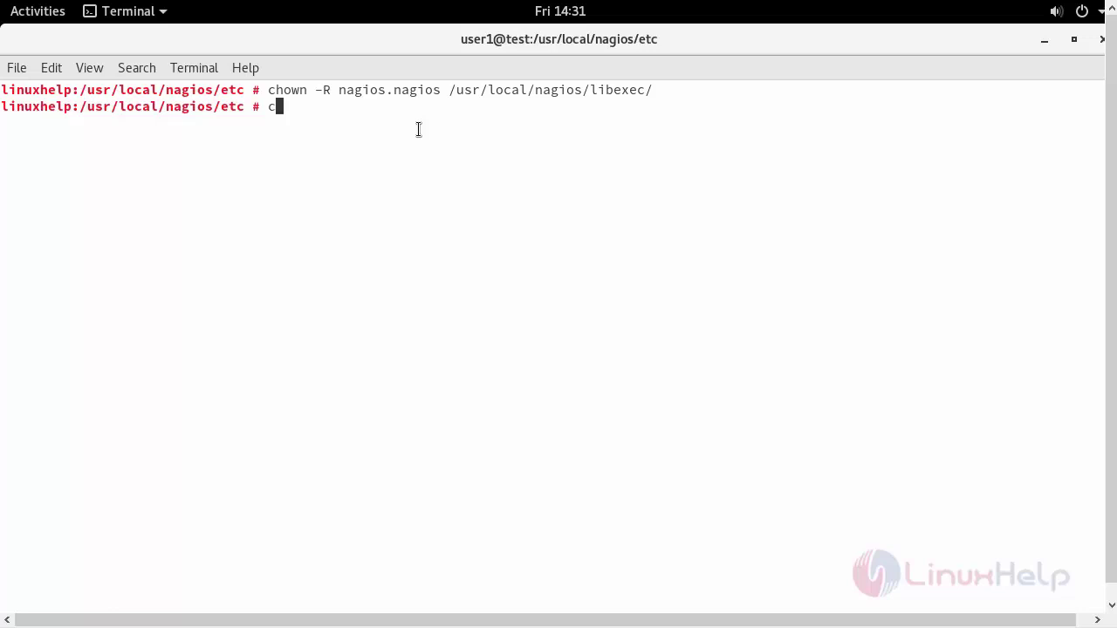
- Apply 775 permissions recursively to /usr/local/nagios/libexec/ with chmod -R
type("hmod -")
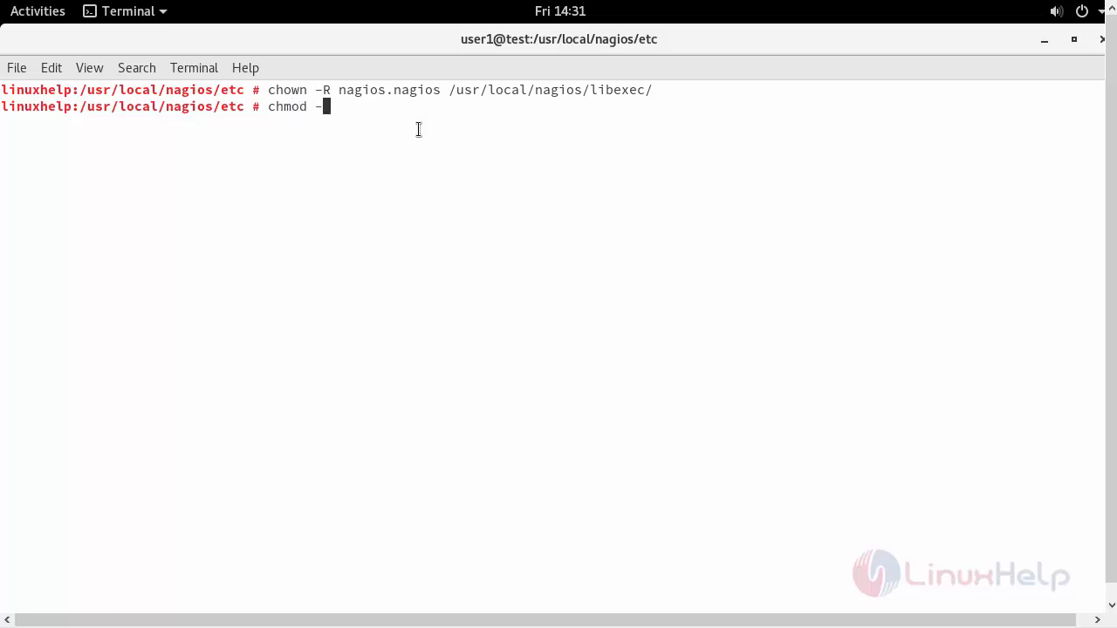
type("R 7")
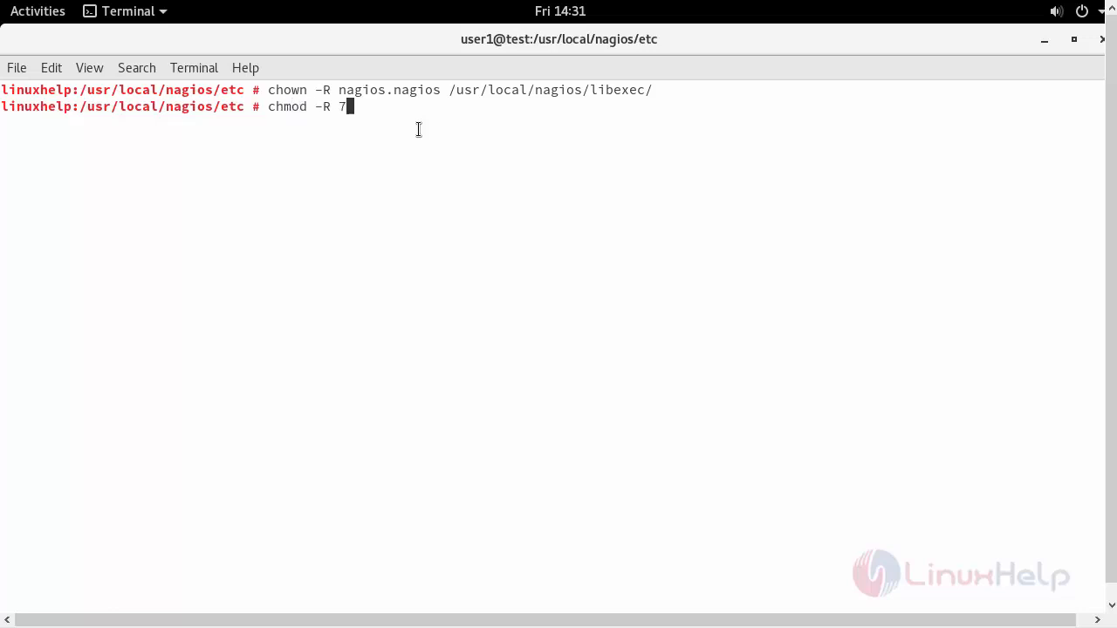
type("75")
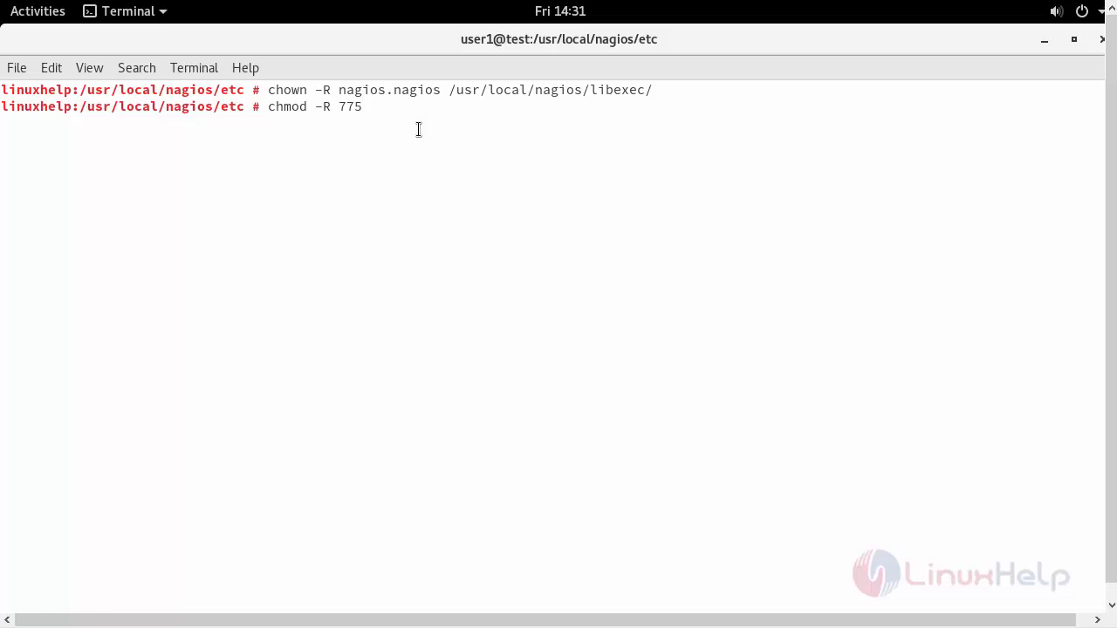
type("/usr/local/nagios/libexec/")
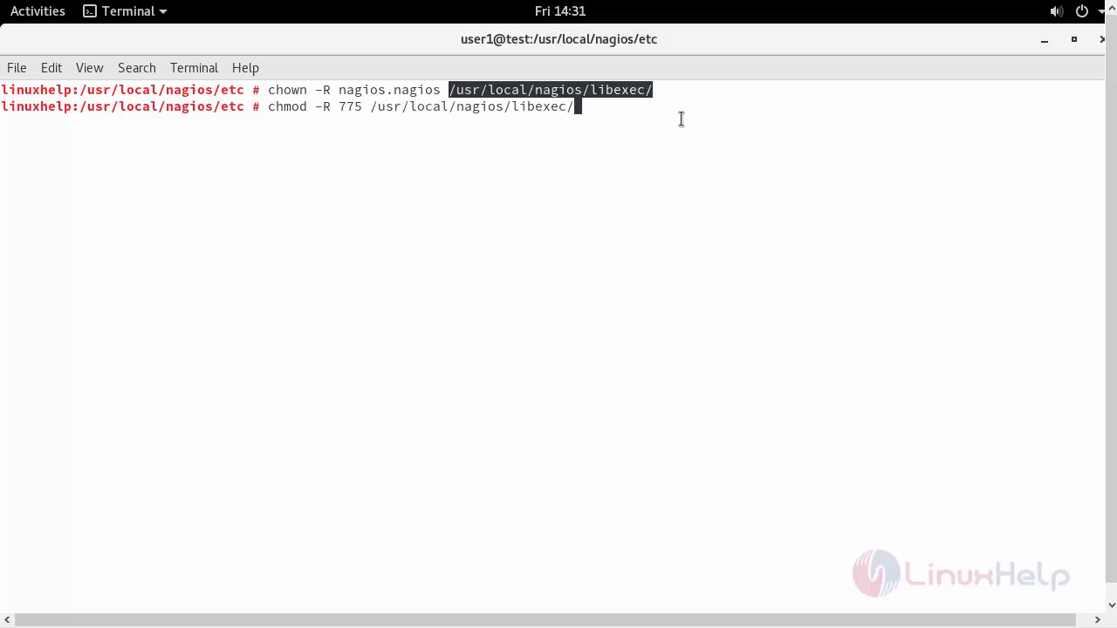
key("Return")
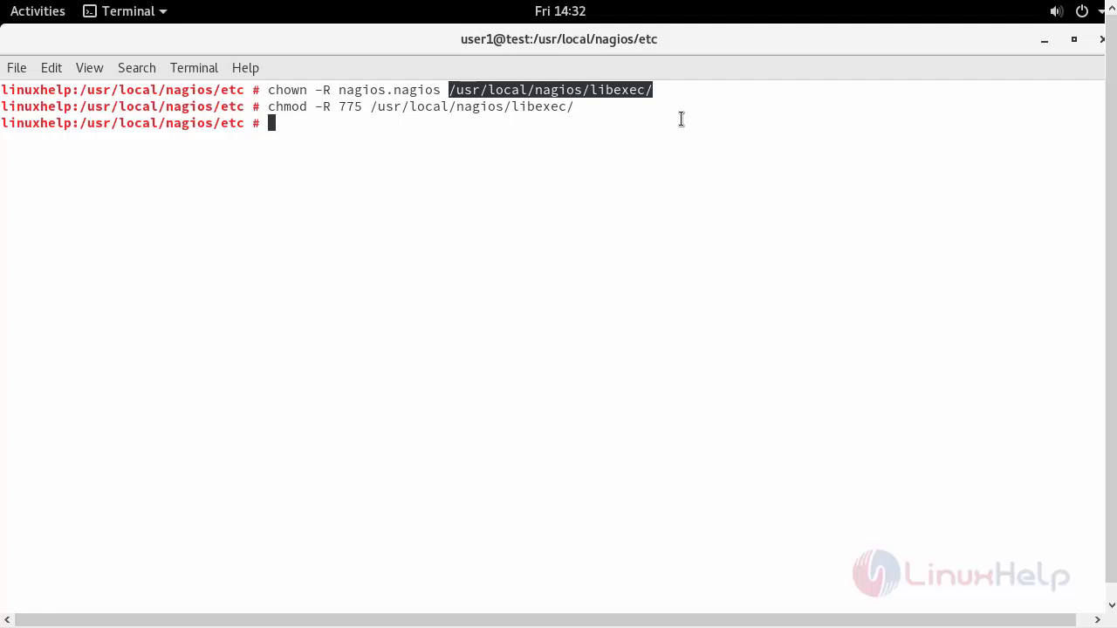
- Restart the nagios service with systemctl
type("syst")
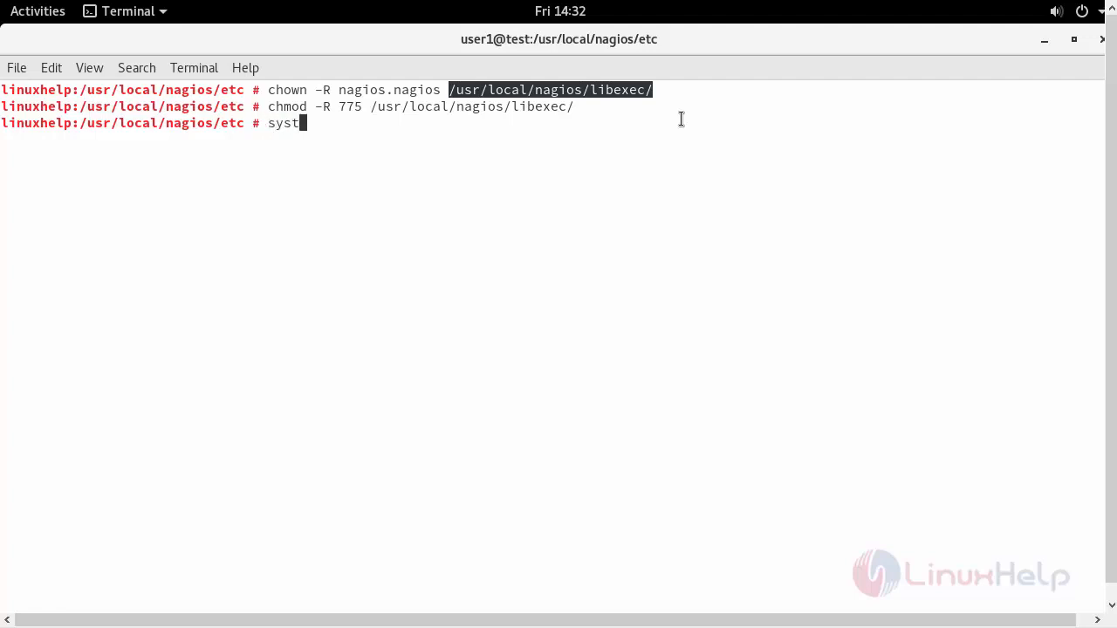
type("emctl resta")
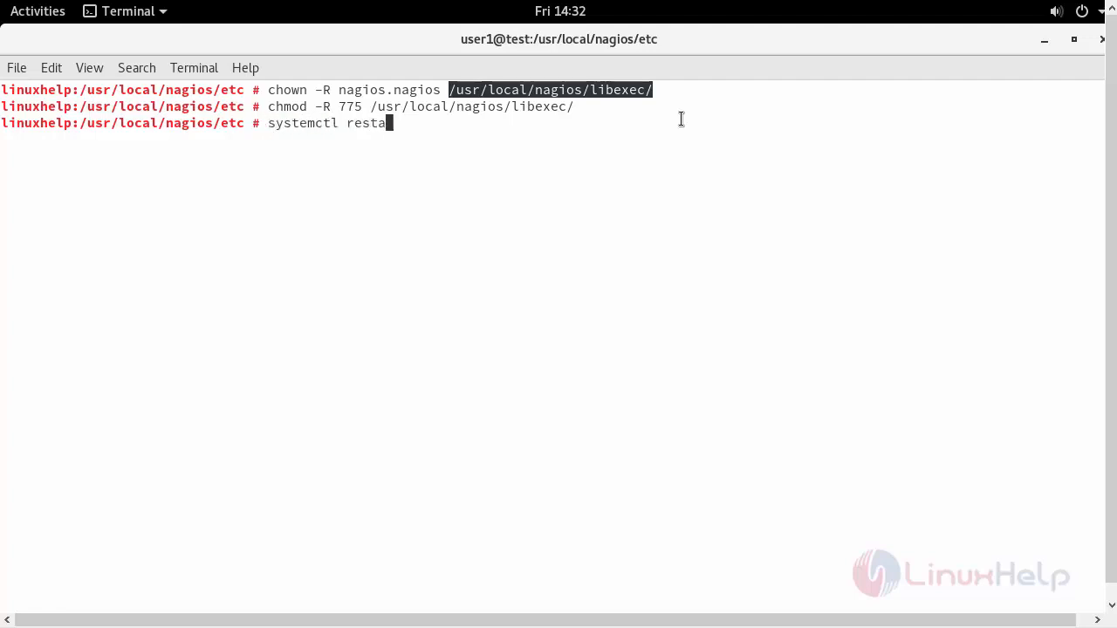
type("rt nagios")
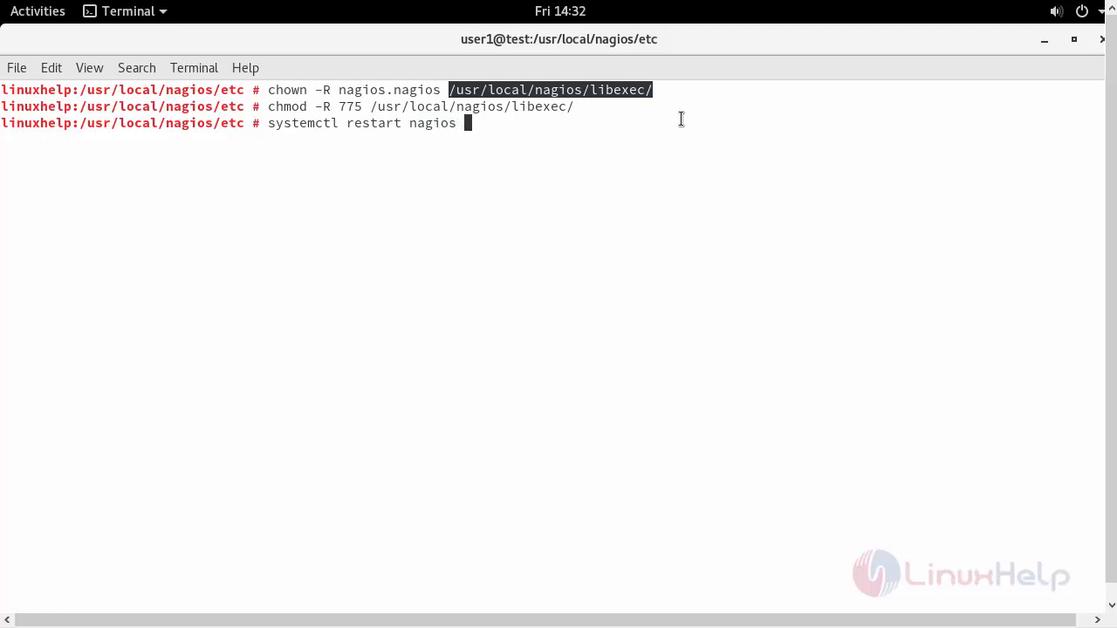
key("Return")
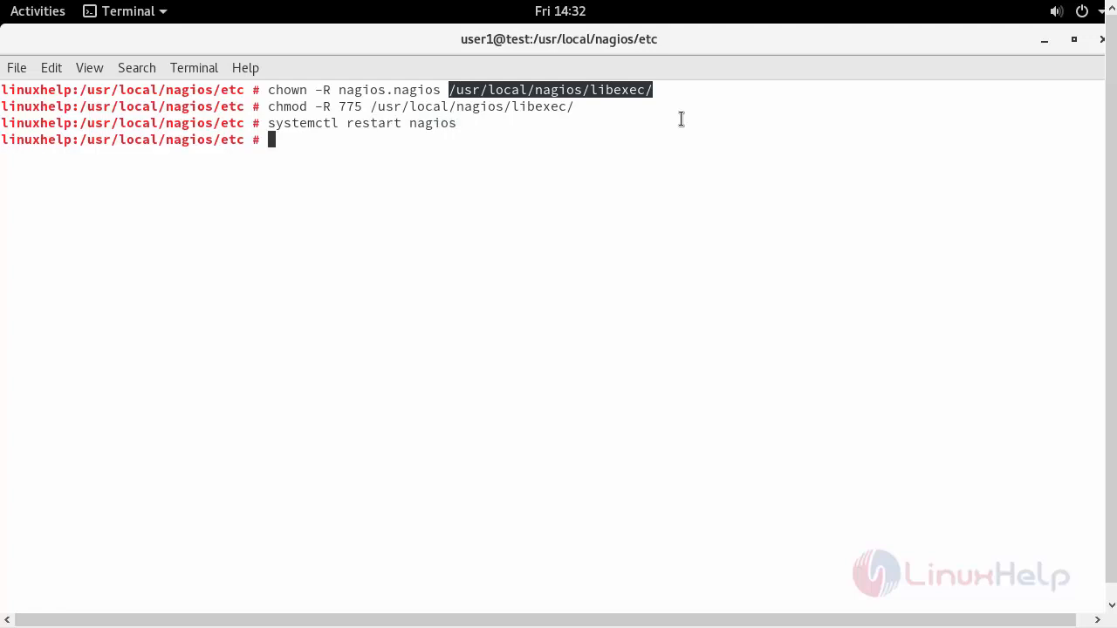
type("systemctl restart")
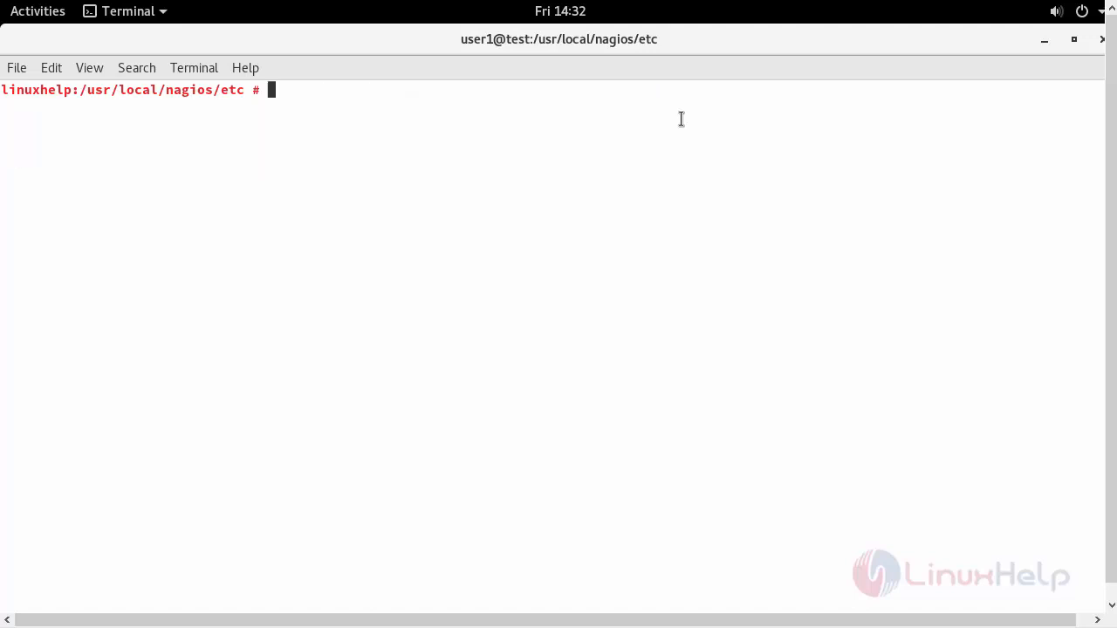
mouse_move(335, 211)
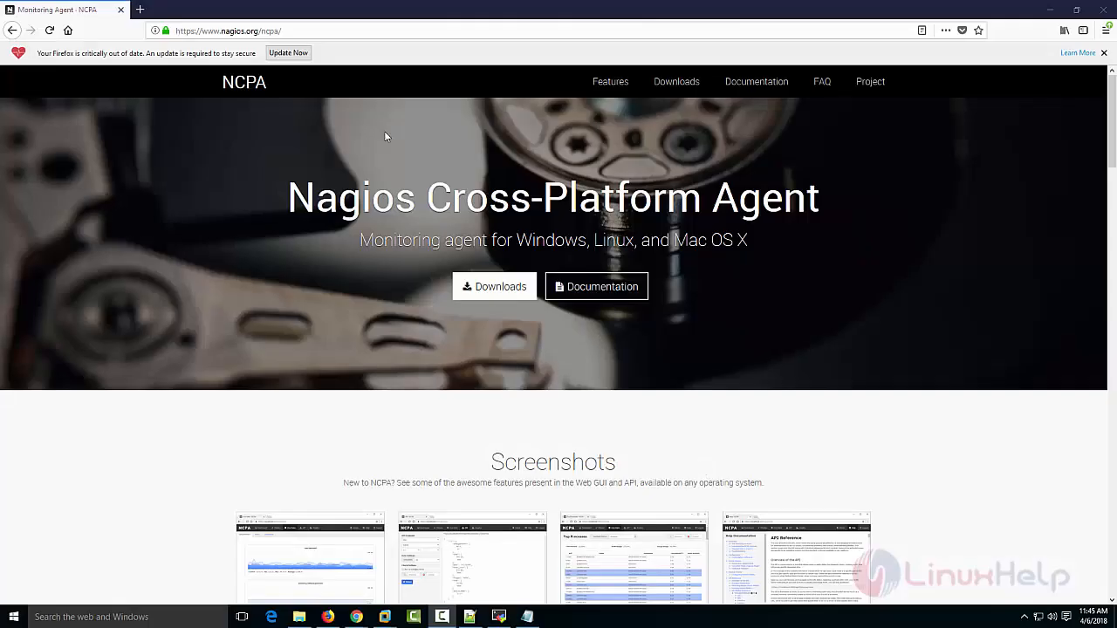
- From the NCPA Downloads section, save the 32-bit EXE installer to disk
left_click(349, 31)
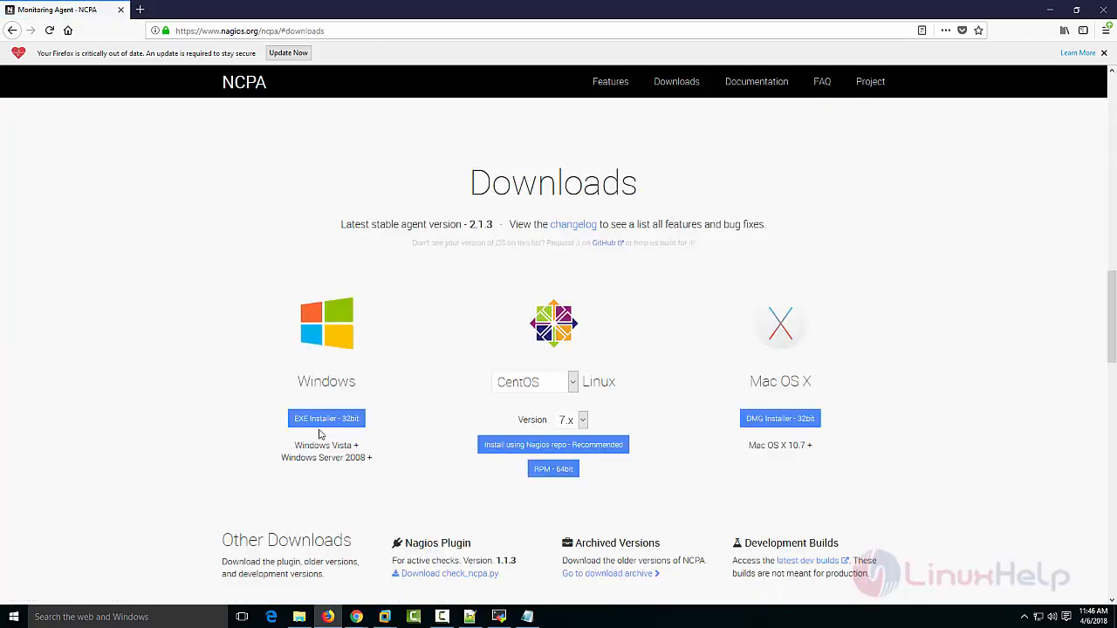
mouse_move(326, 418)
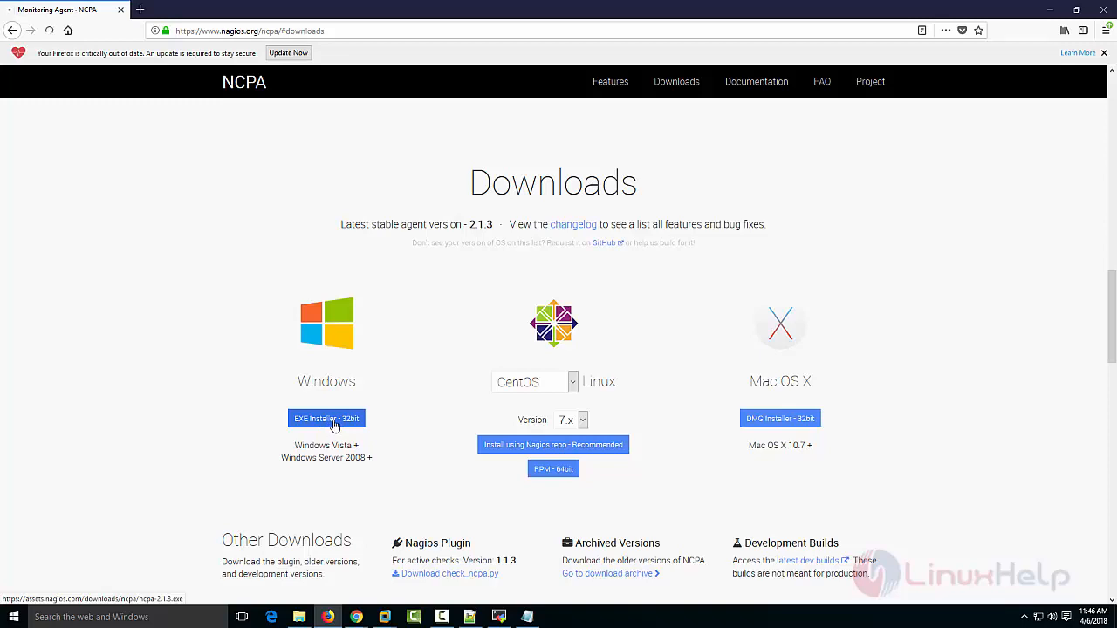
left_click(326, 417)
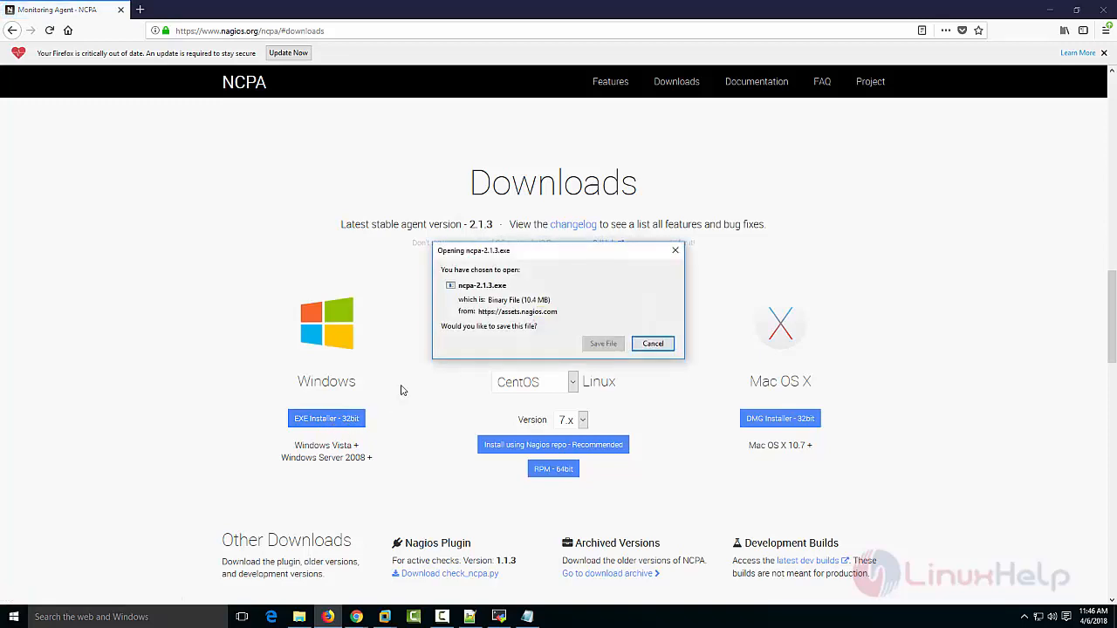
left_click(602, 343)
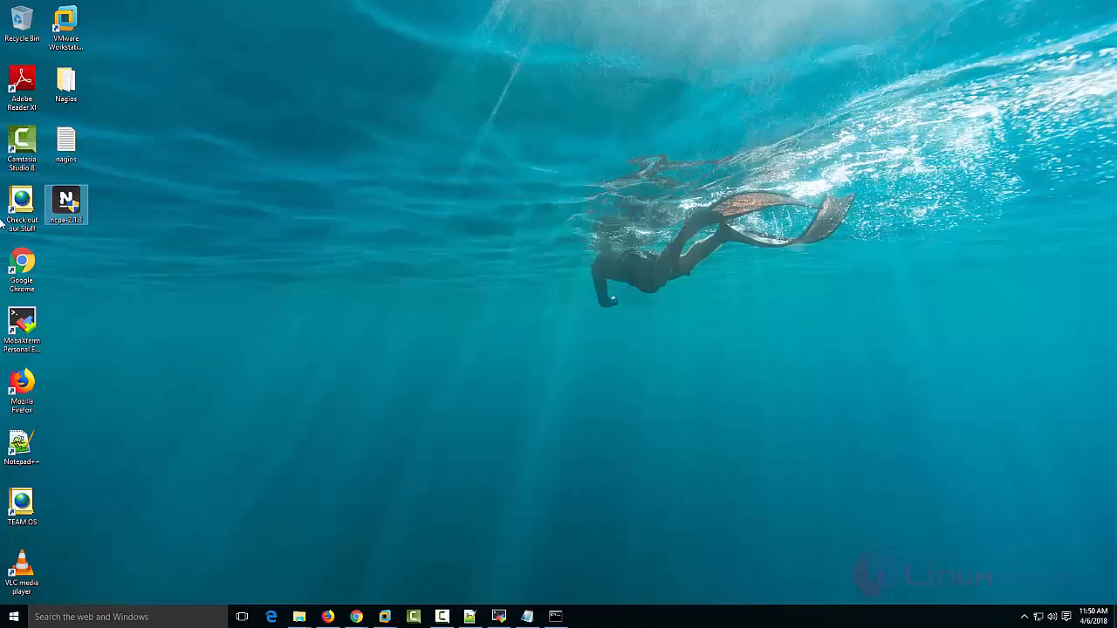
double_click(66, 204)
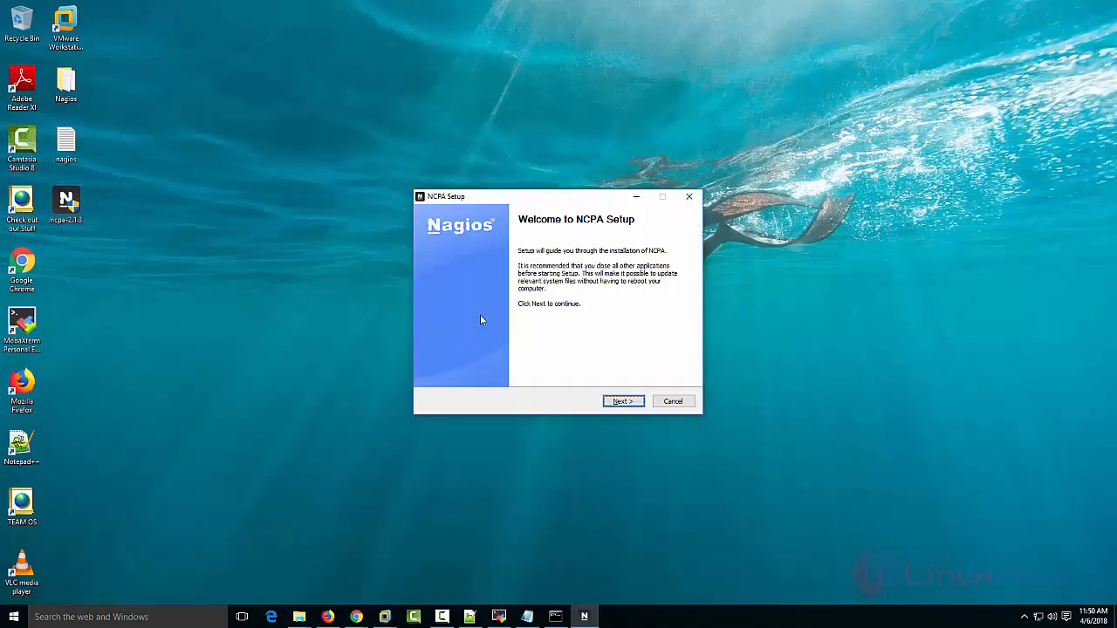
left_click(623, 401)
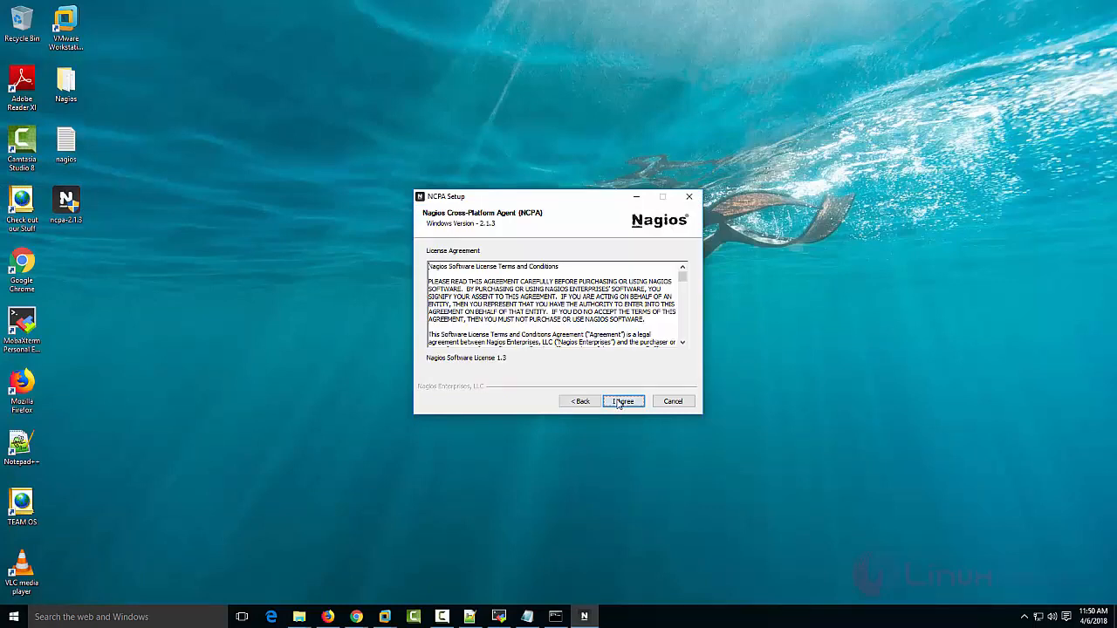
left_click(622, 400)
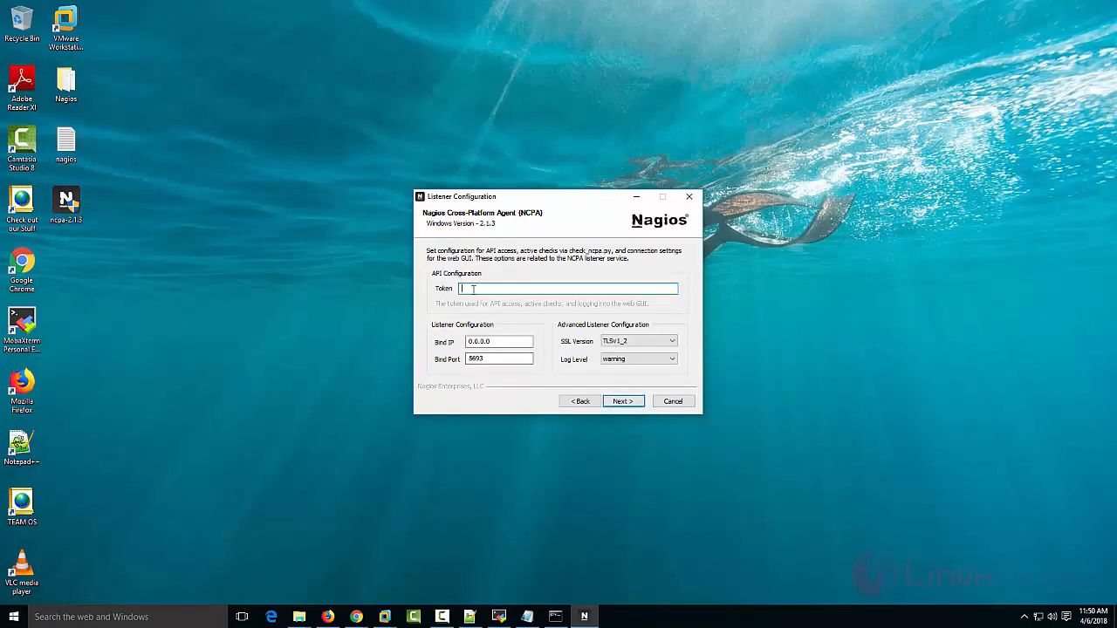
type("n")
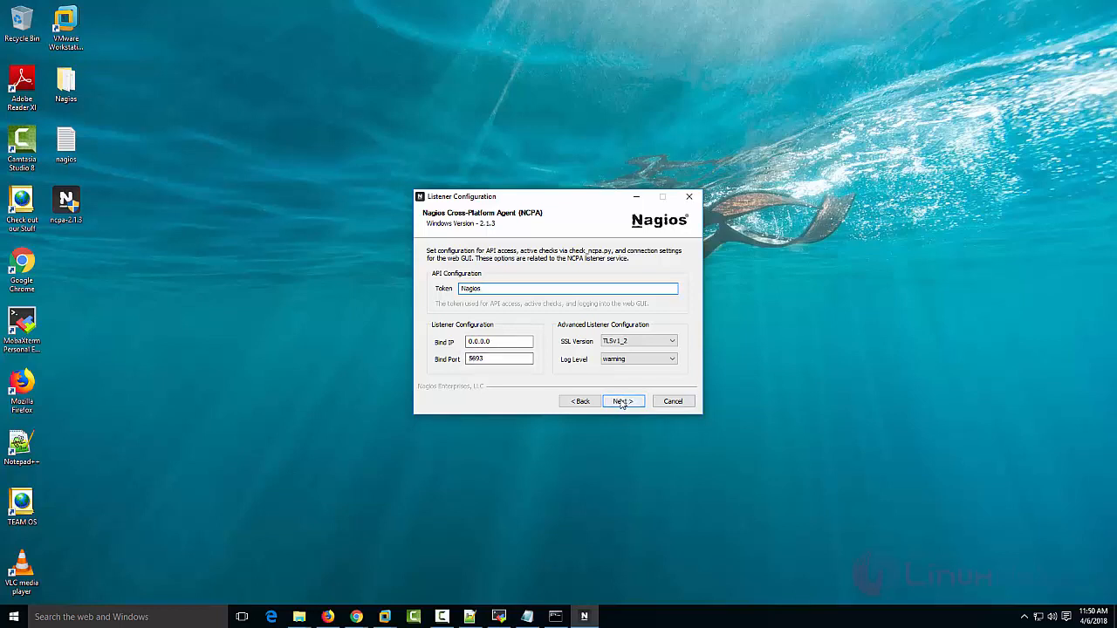
left_click(623, 401)
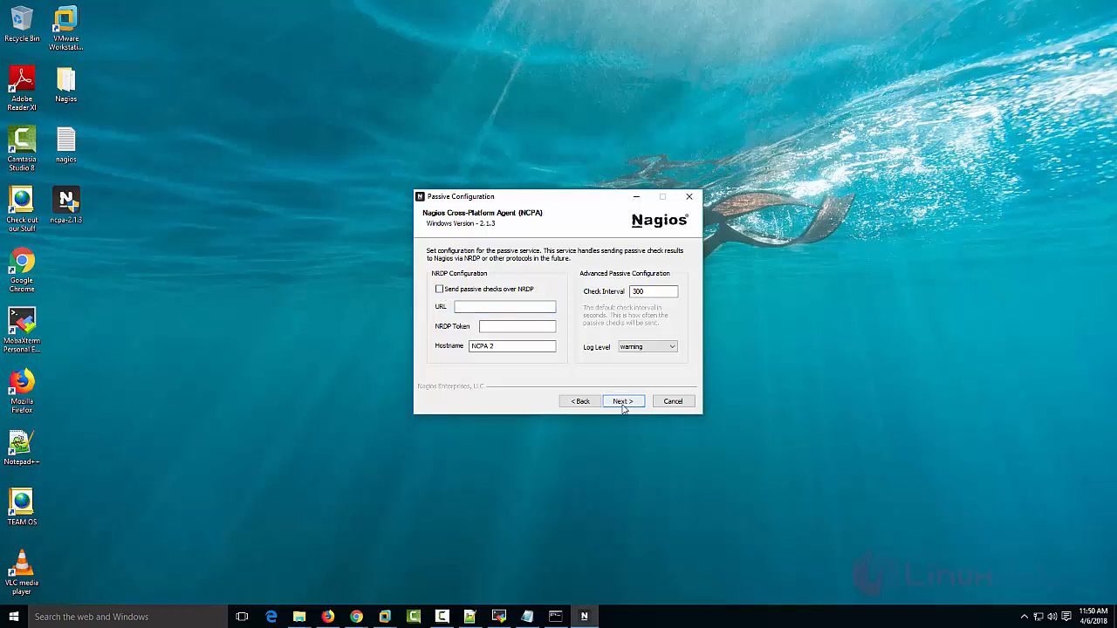
left_click(622, 401)
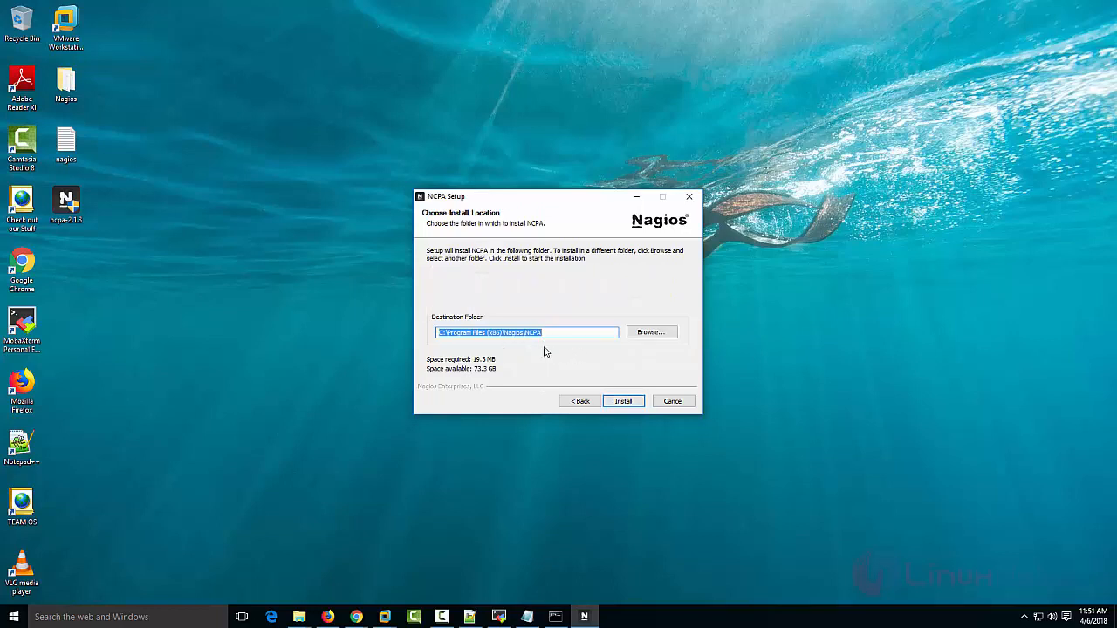
left_click(622, 401)
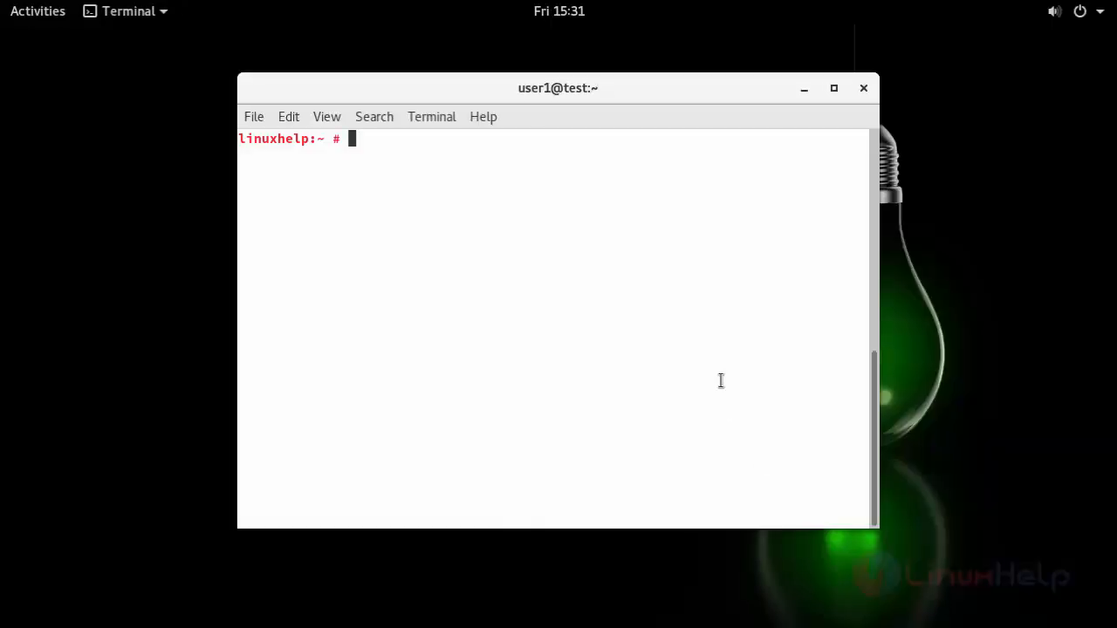
- Change into /usr/local/nagios/etc and open nagios.cfg in vim
type("cd /")
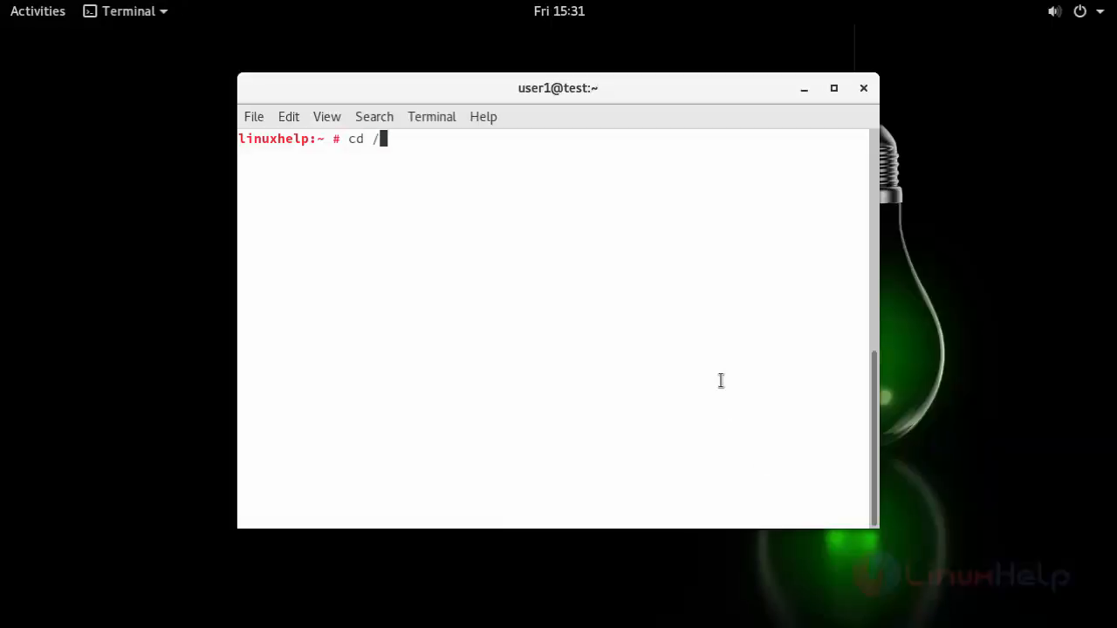
type("usr/local/")
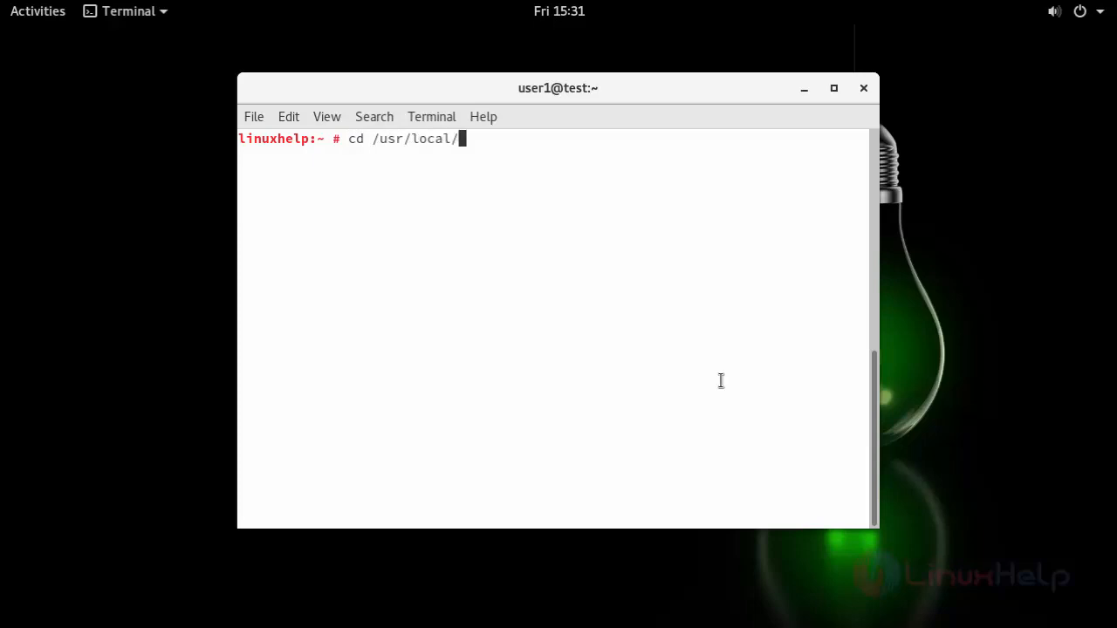
type("nagios/etc/")
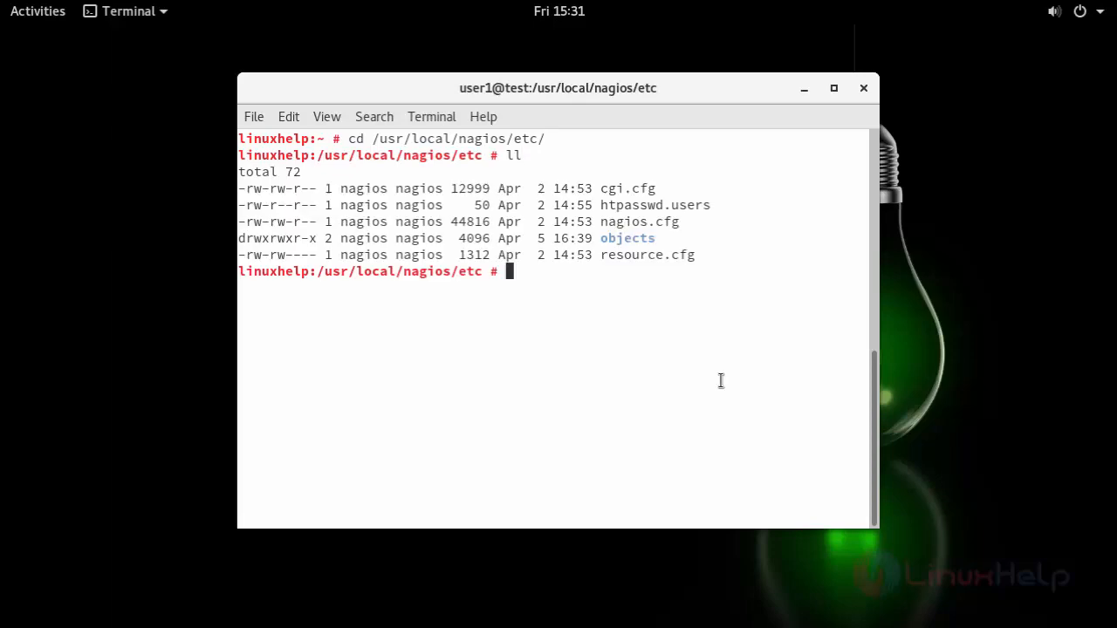
double_click(639, 221)
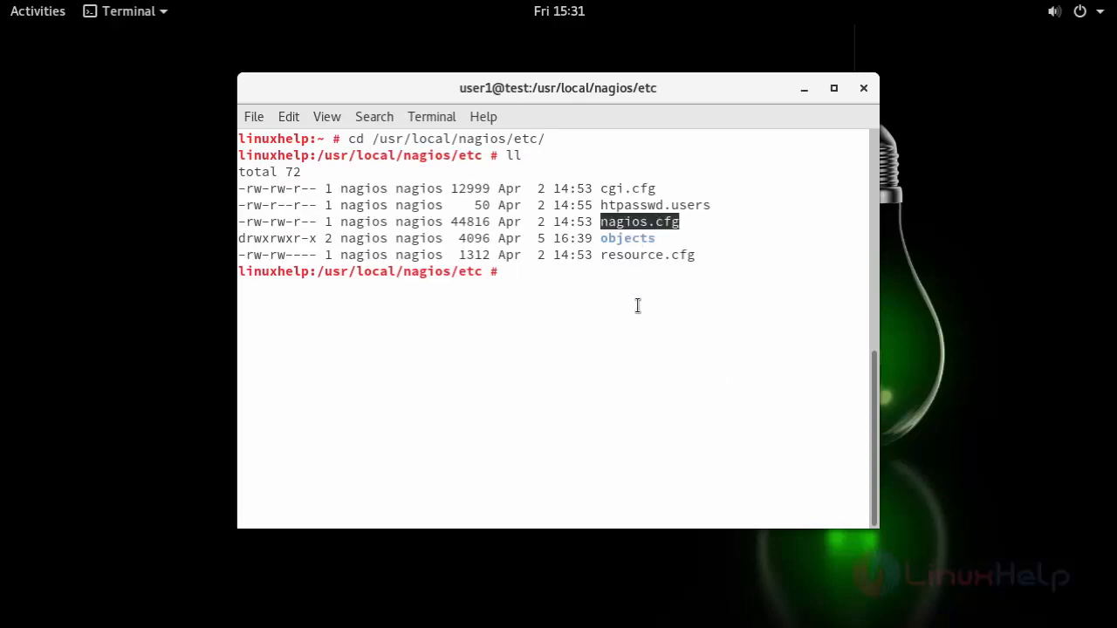
type("vim nagios.cfg")
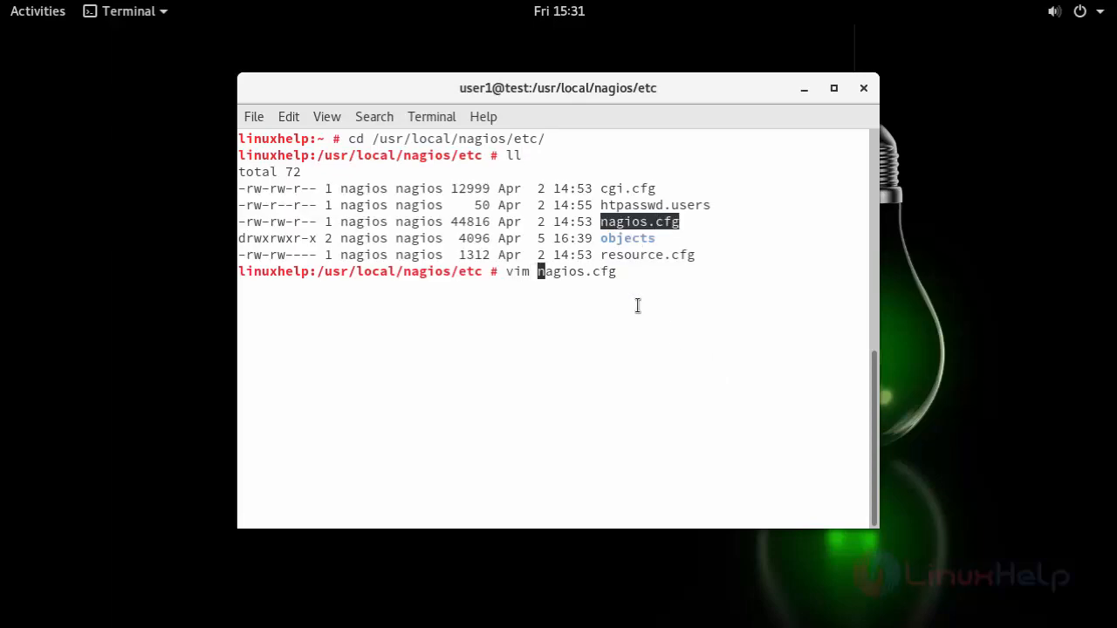
key("Return")
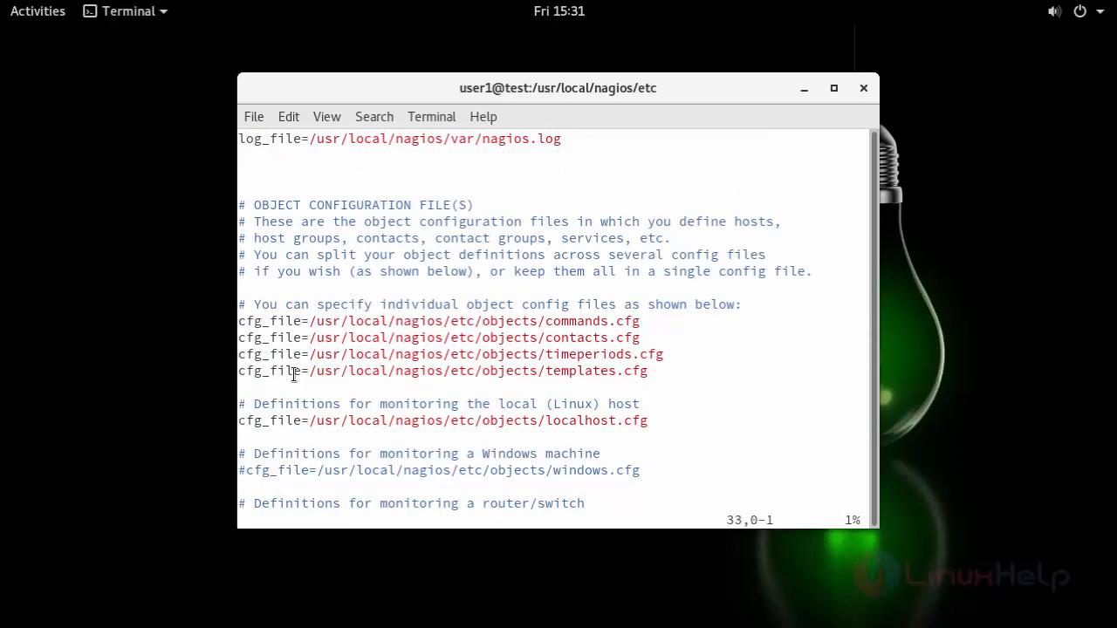
- Add the line cfg_dir=/usr/local/nagios/etc/servers below the templates entry
key("Down")
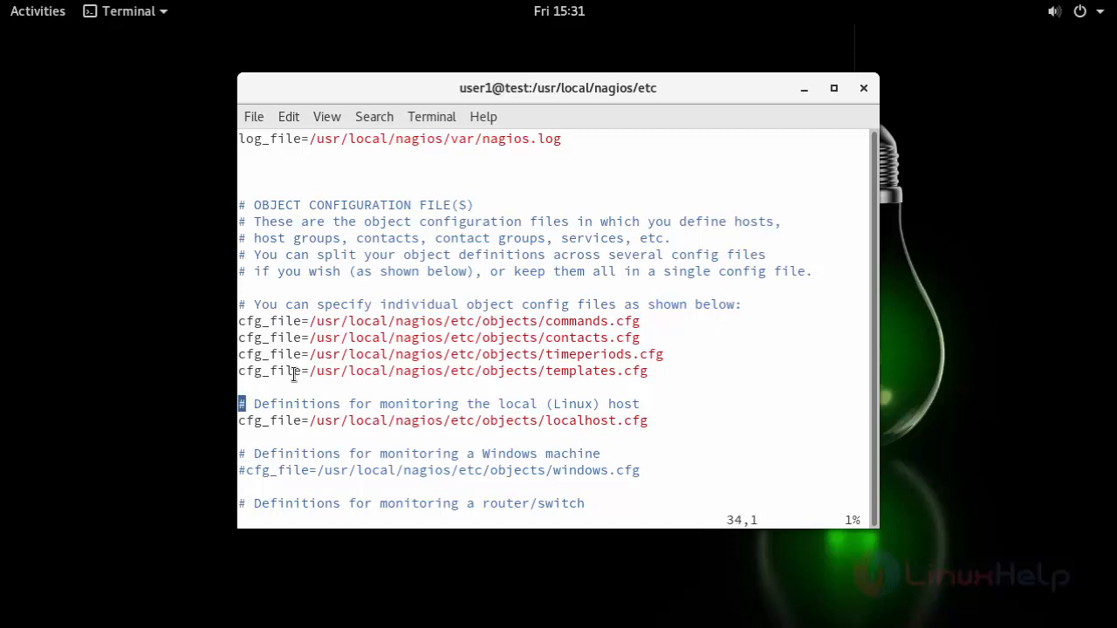
type("cfg_dir=")
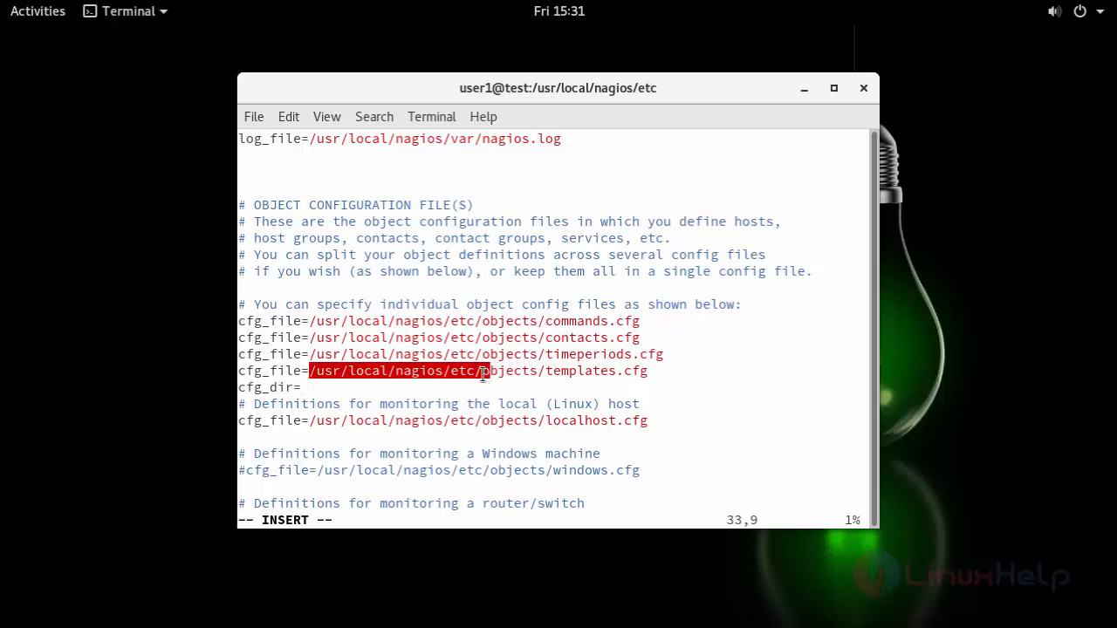
type("/usr/local/nagios/etc/")
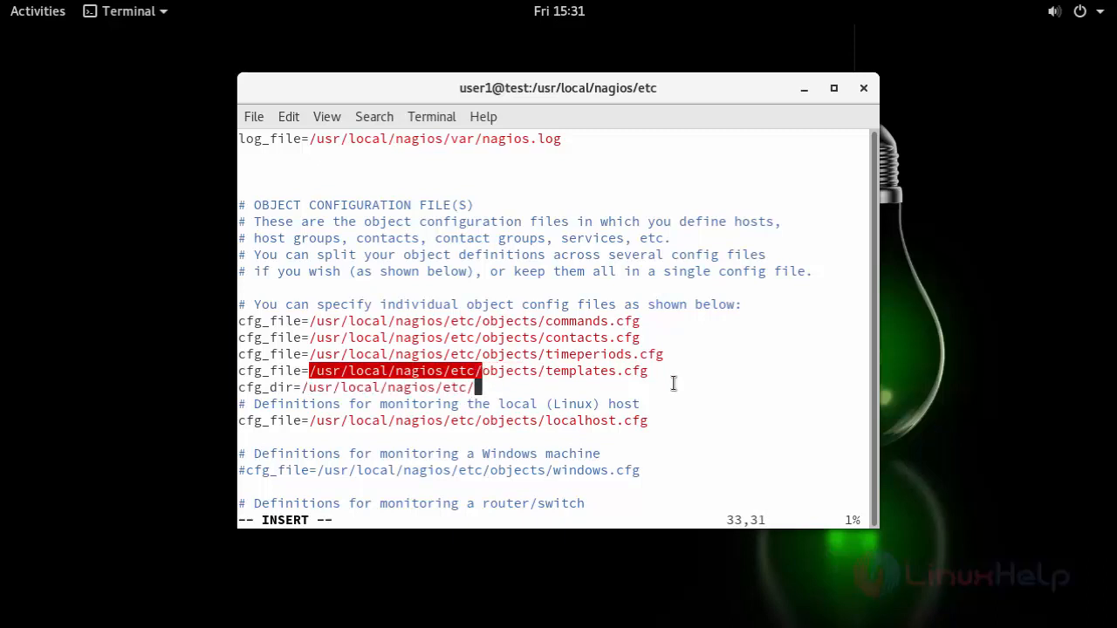
type("server")
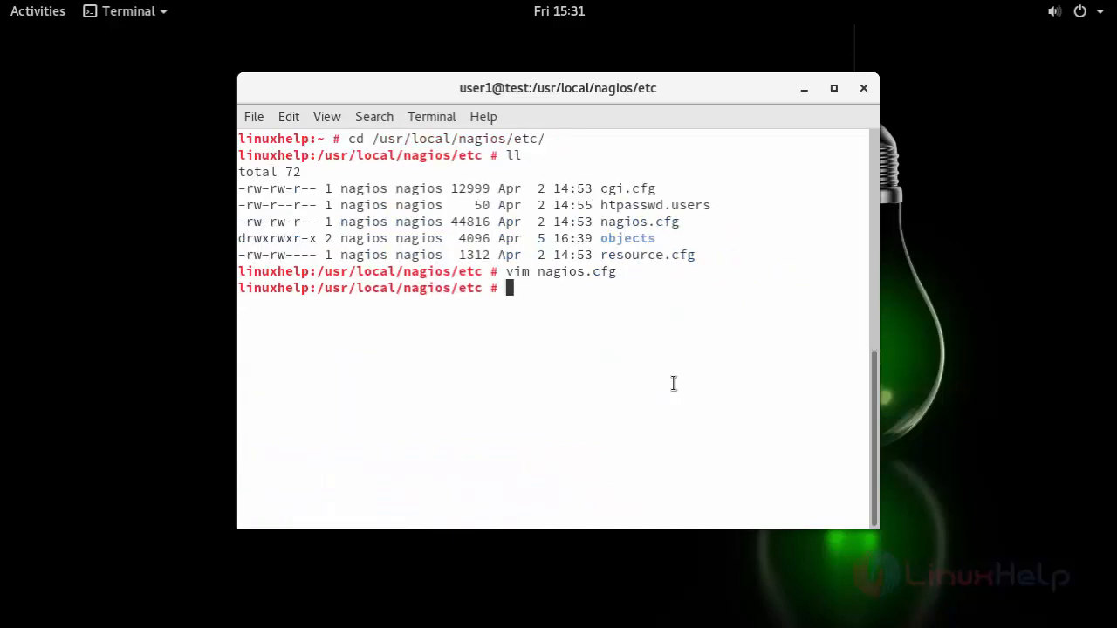
- Make the servers directory and begin editing a new windows.cfg in vim
type("m")
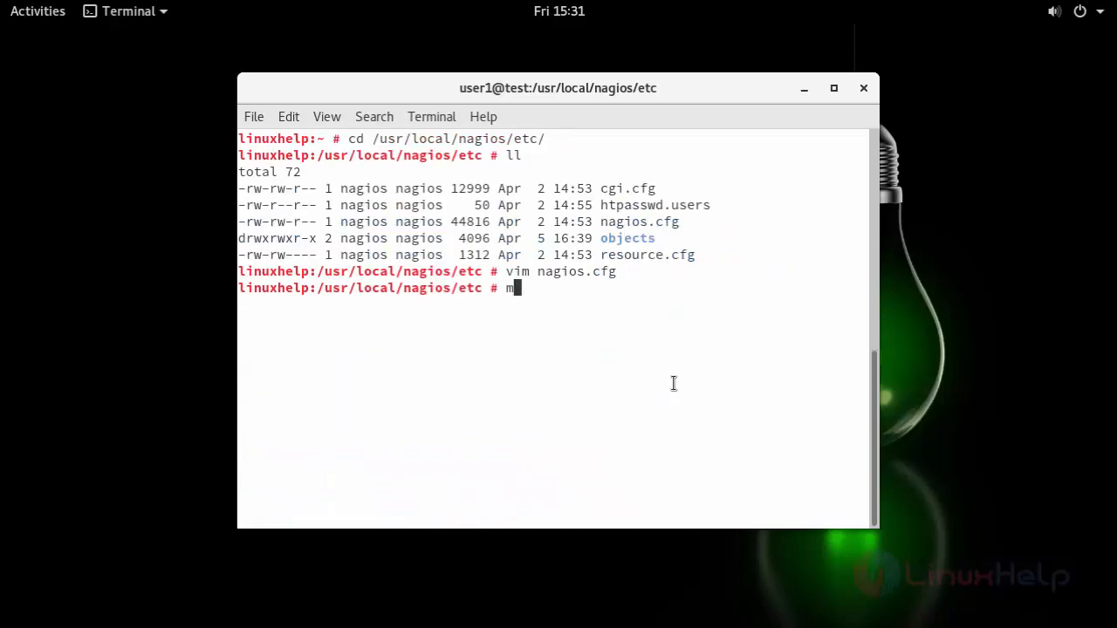
type("kdir servers")
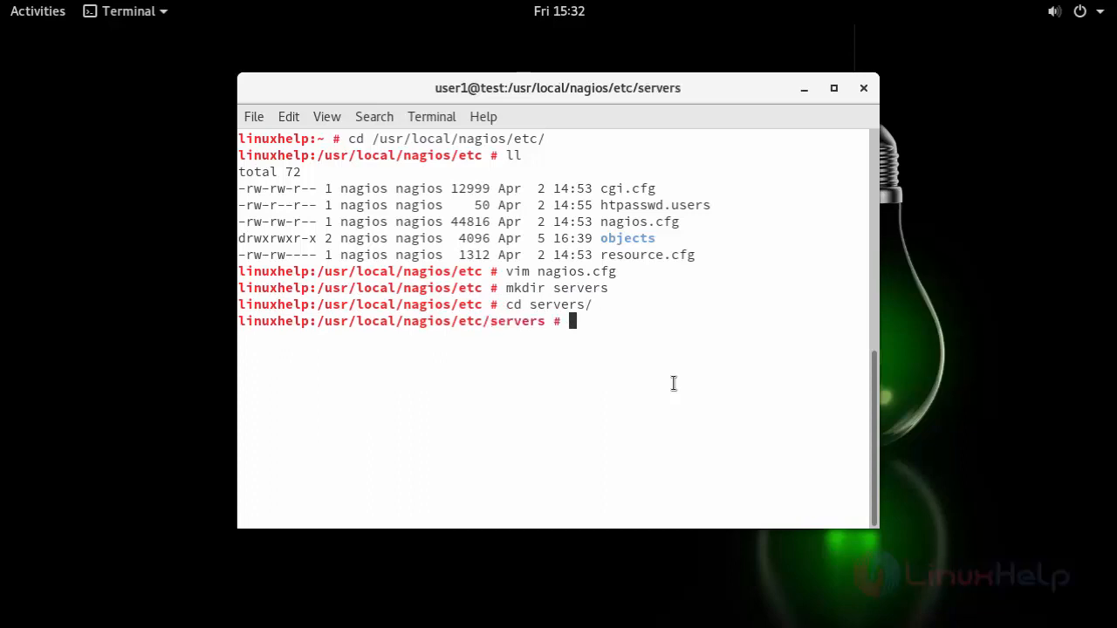
type("vim")
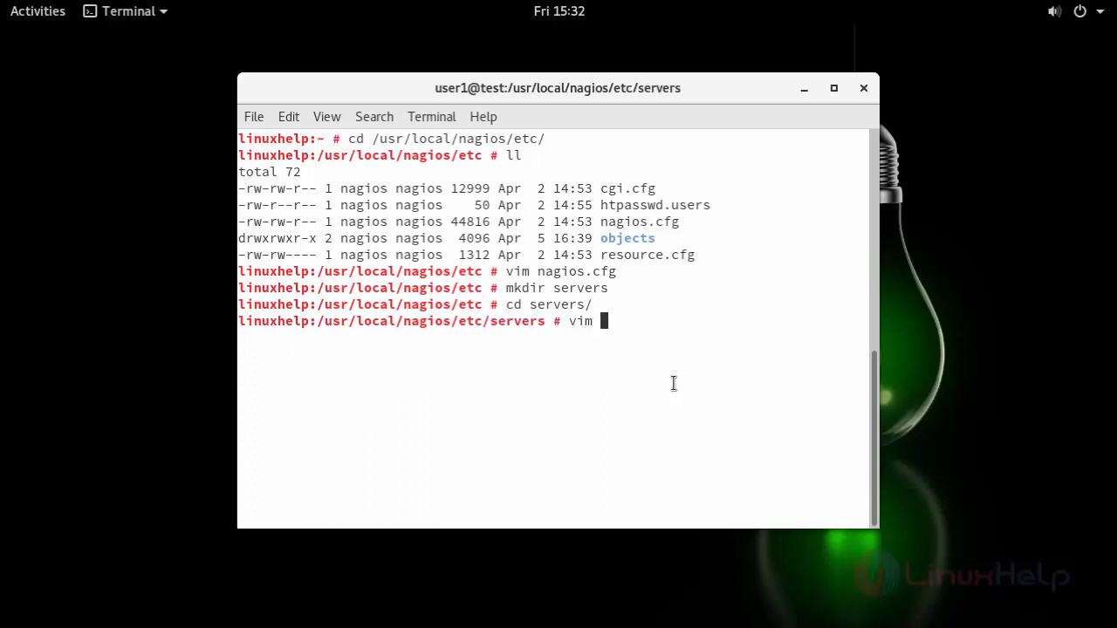
type("windows.")
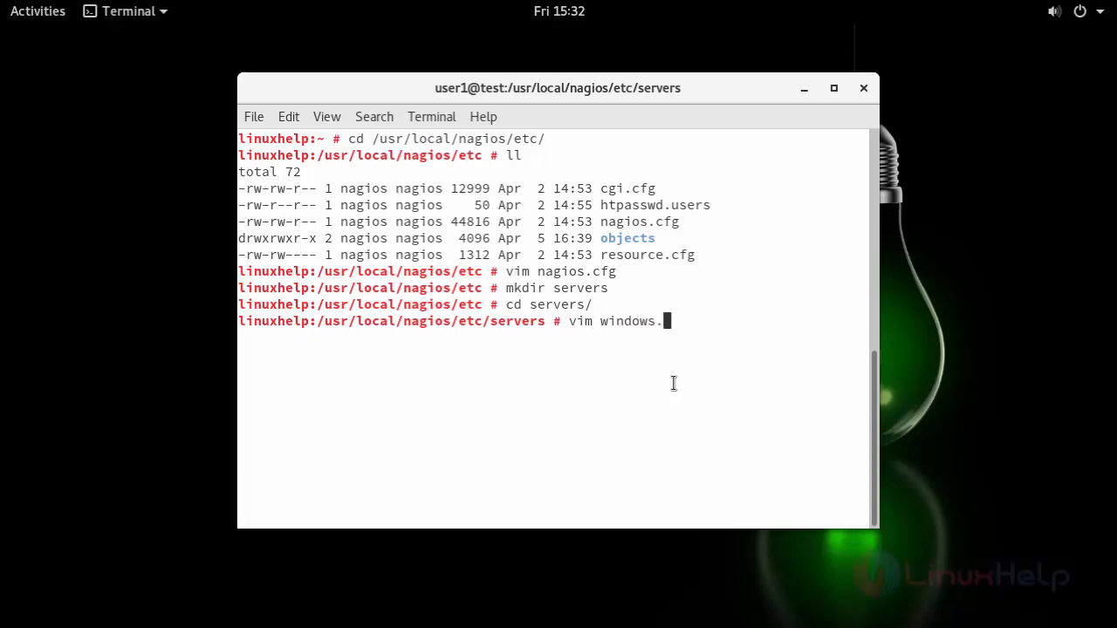
type("cf")
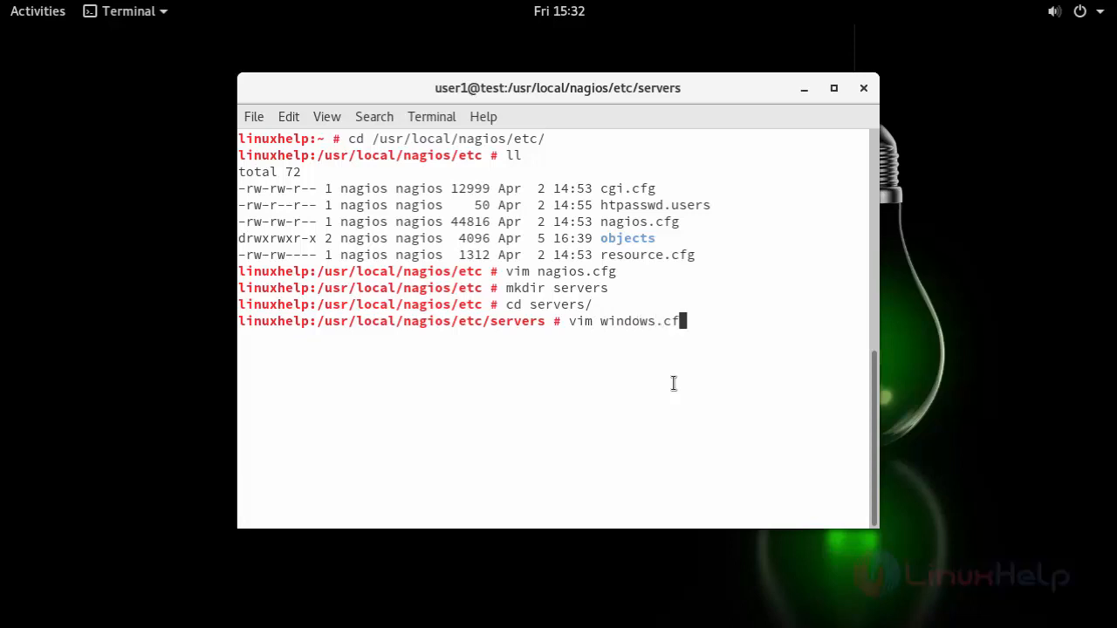
key("Return")
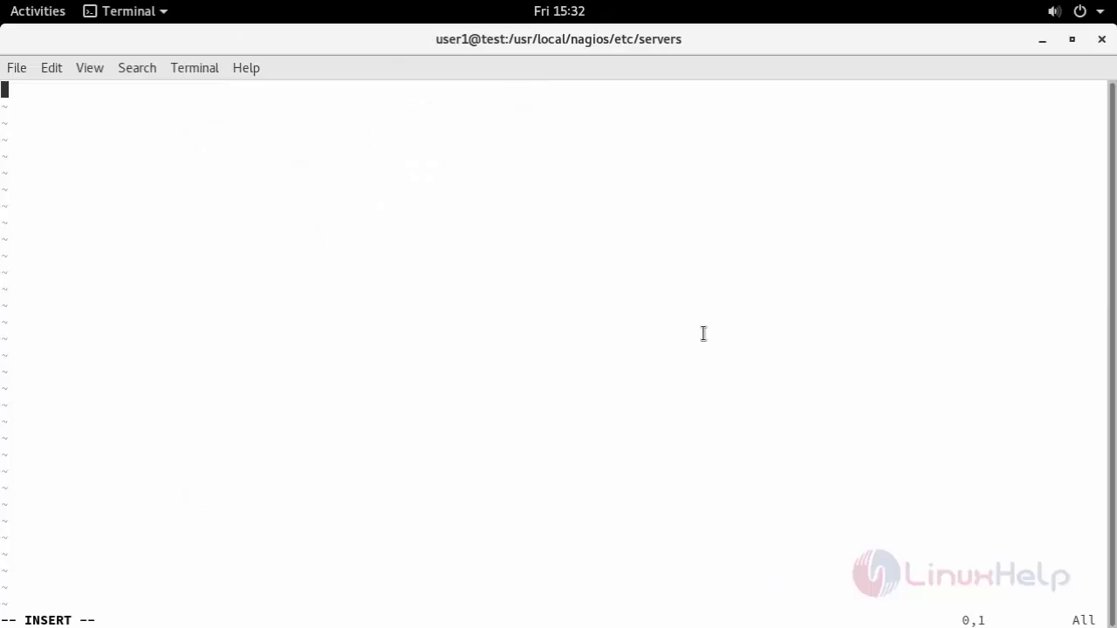
mouse_move(371, 188)
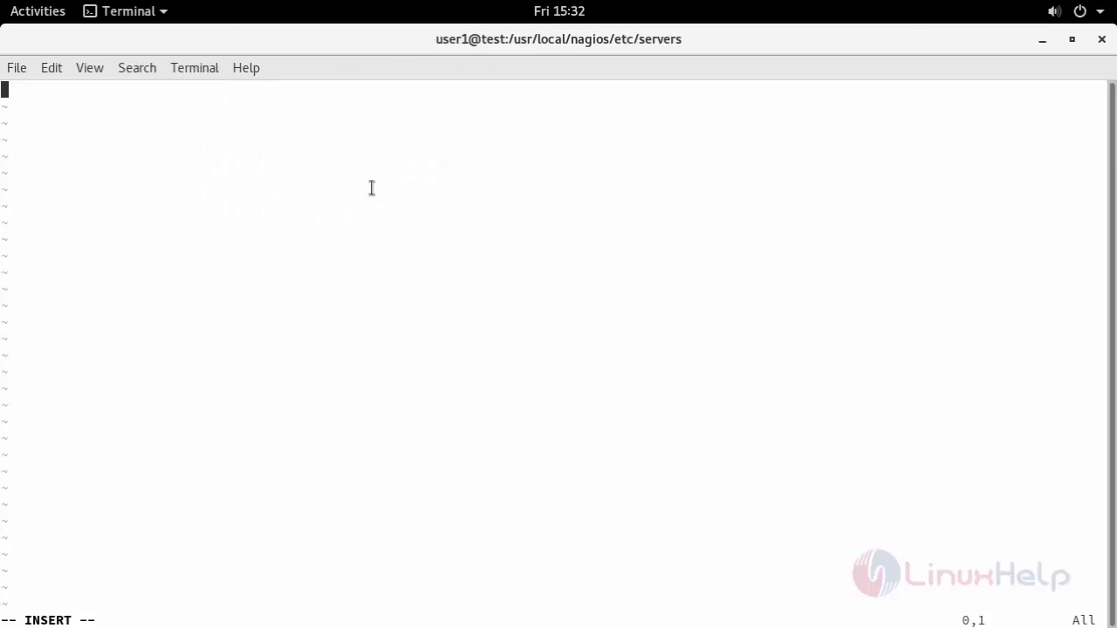
- Write the 'define host {' Windows Host block with CPU Usage, Memory Usage and Process Count services
type("define host {")
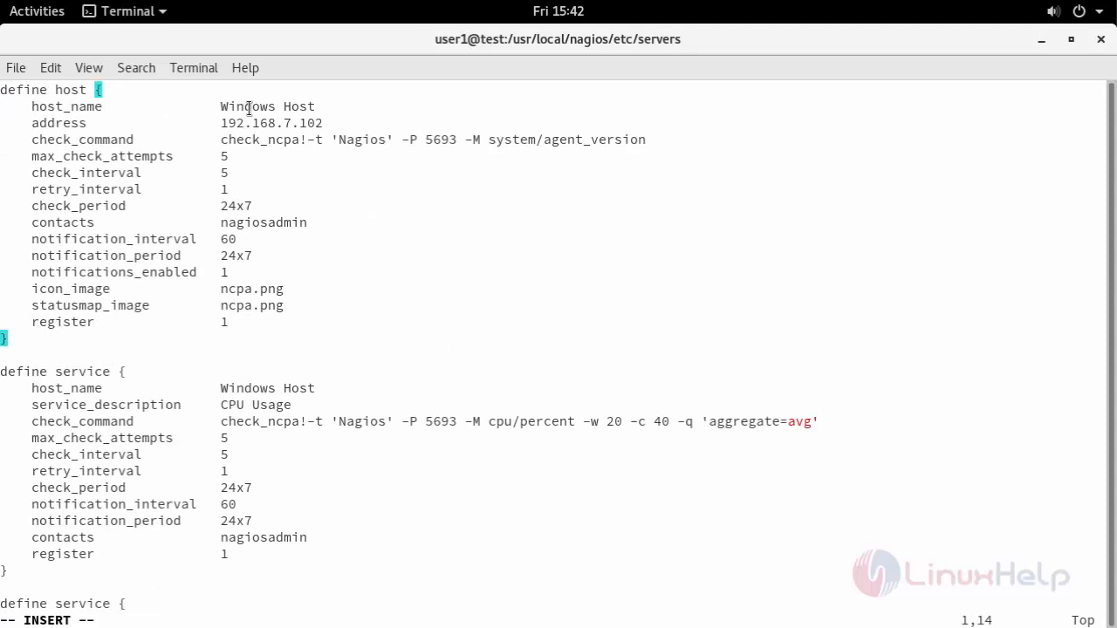
double_click(271, 122)
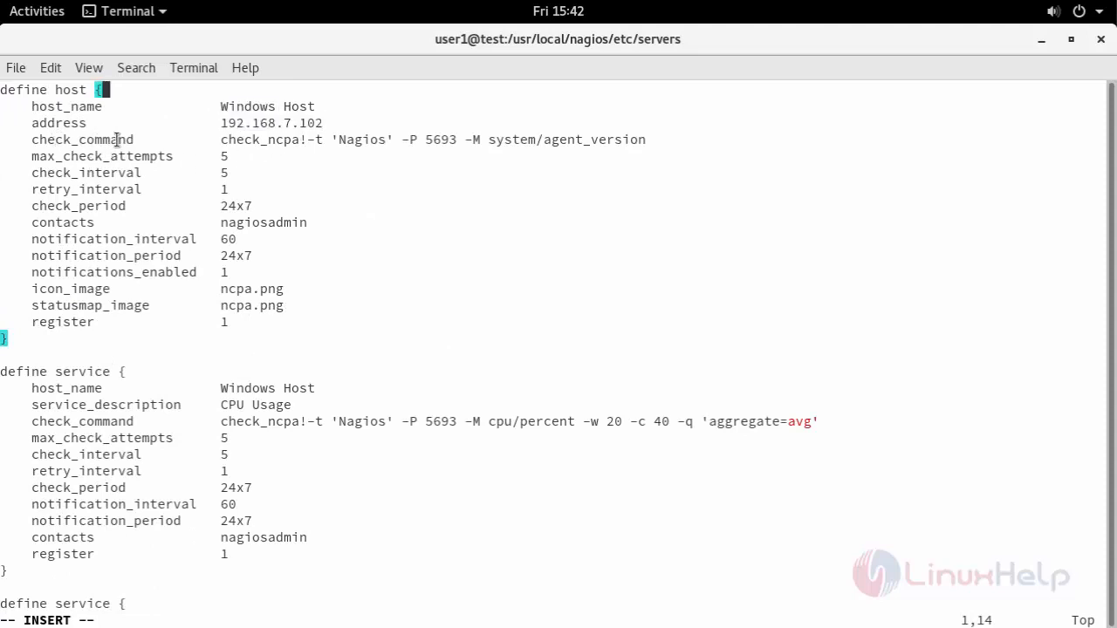
double_click(260, 139)
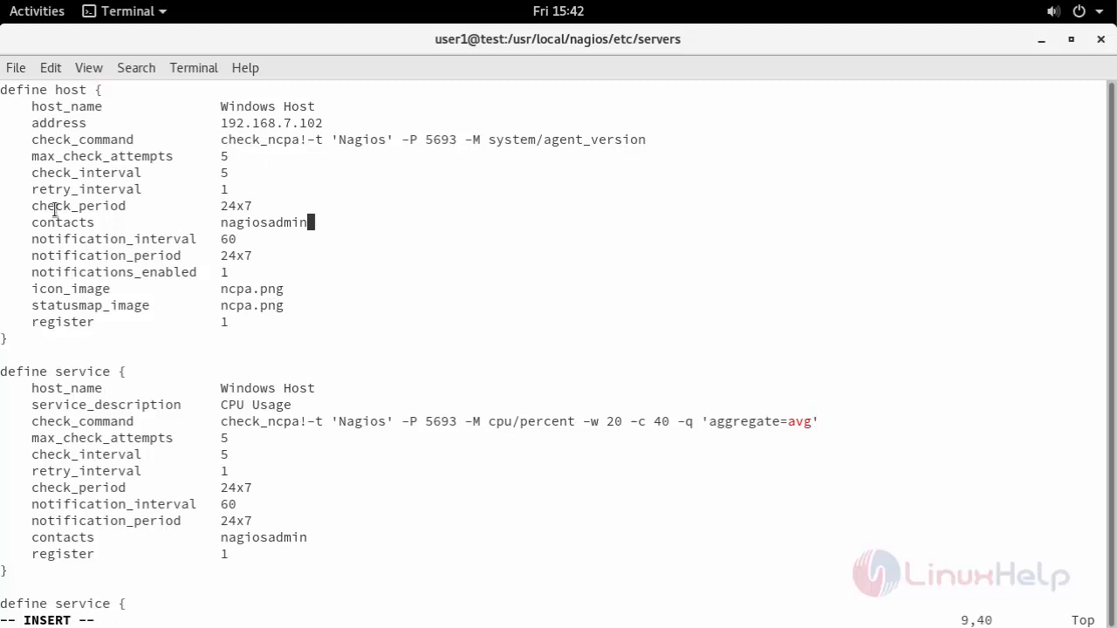
mouse_move(242, 191)
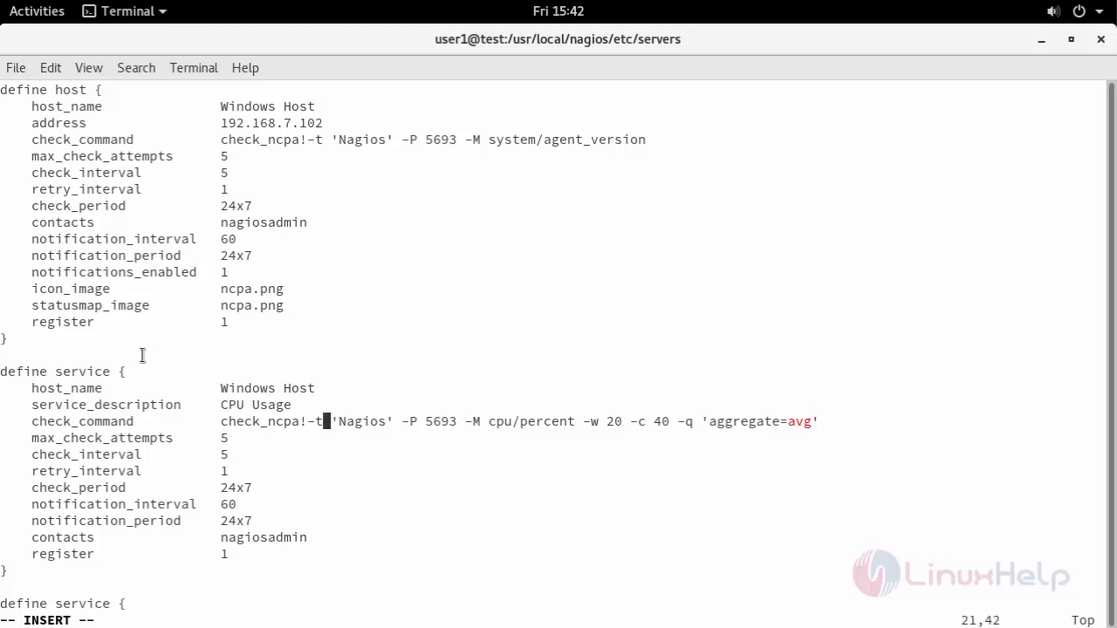
scroll("down", 3)
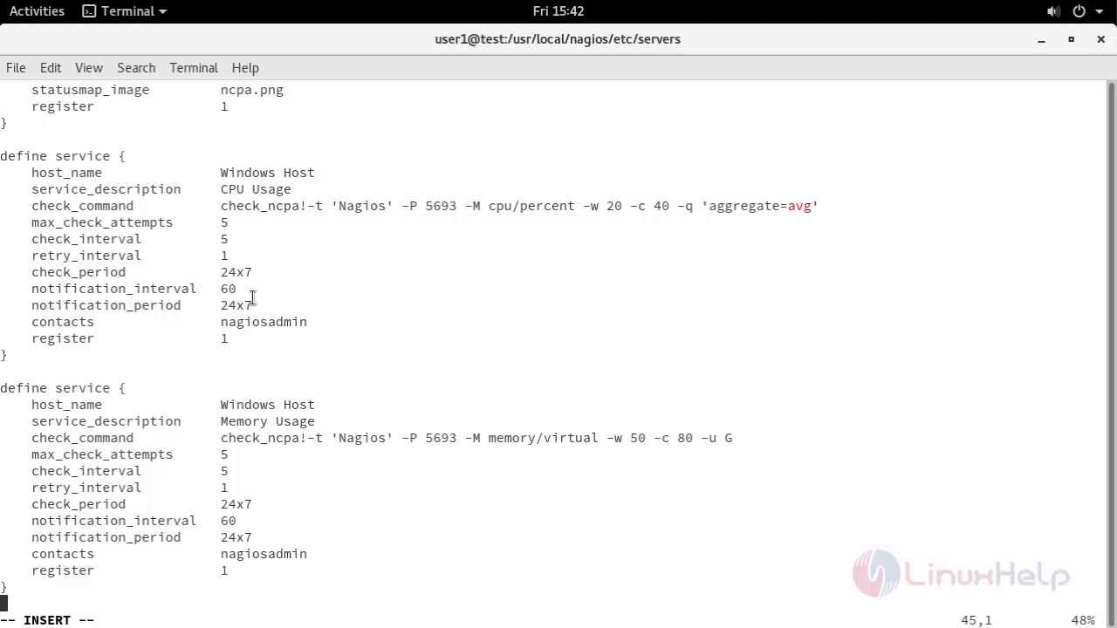
mouse_move(247, 256)
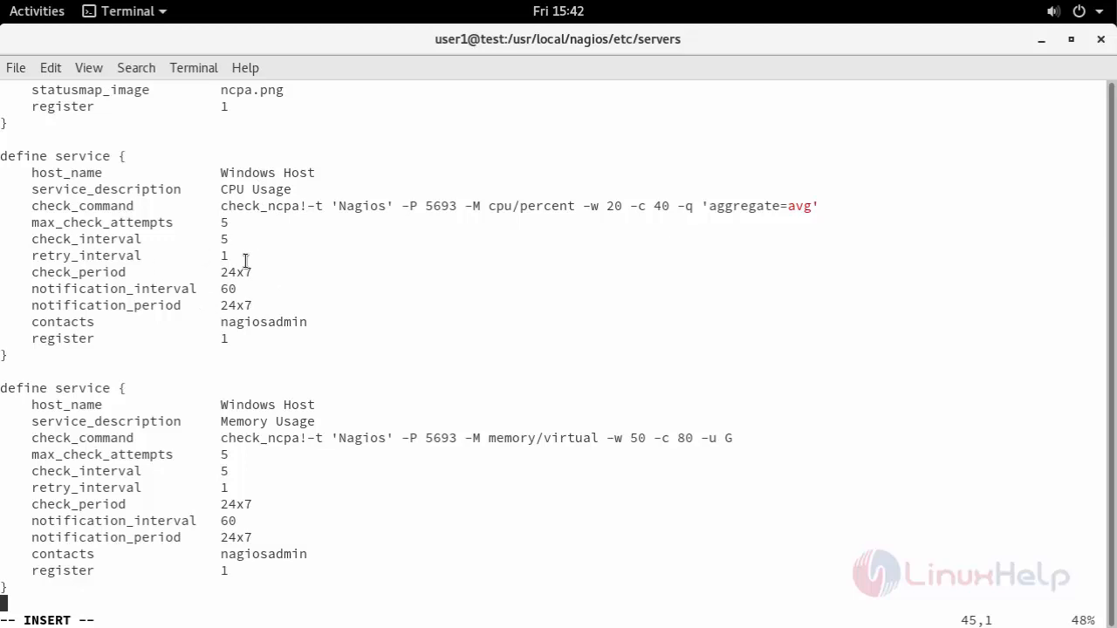
scroll("down", 3)
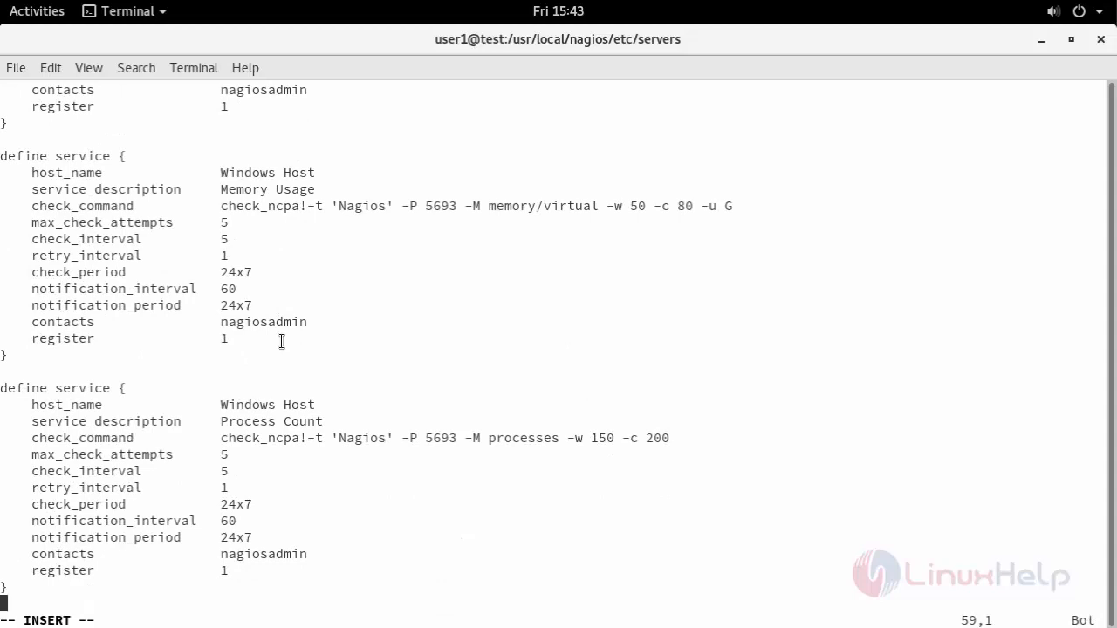
type(":wq")
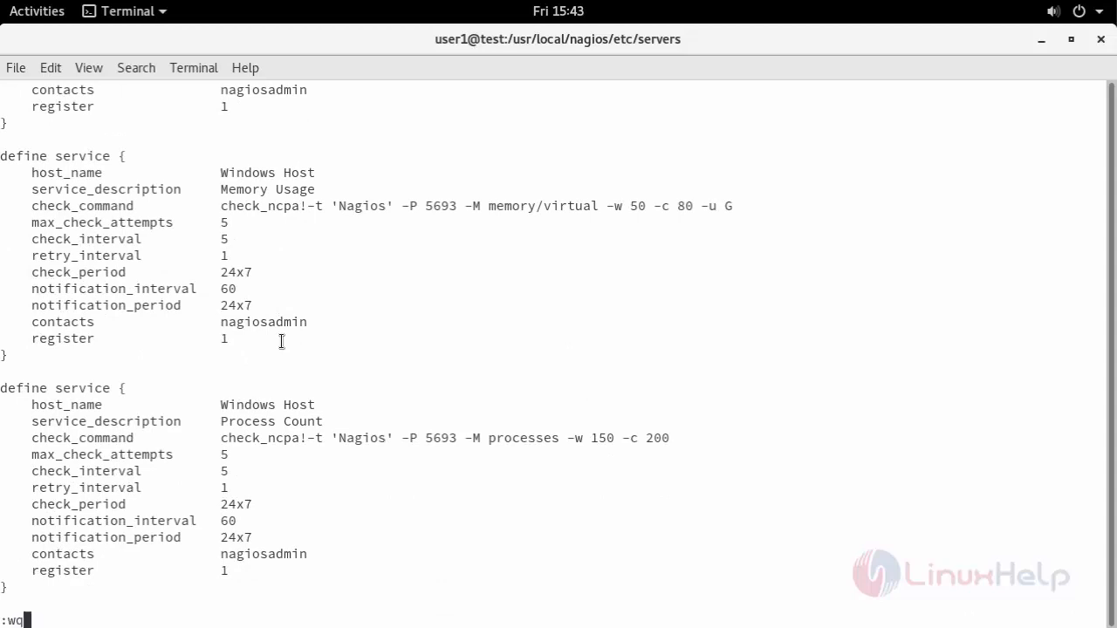
- Save windows.cfg and restart the nagios service with systemctl
key("Return")
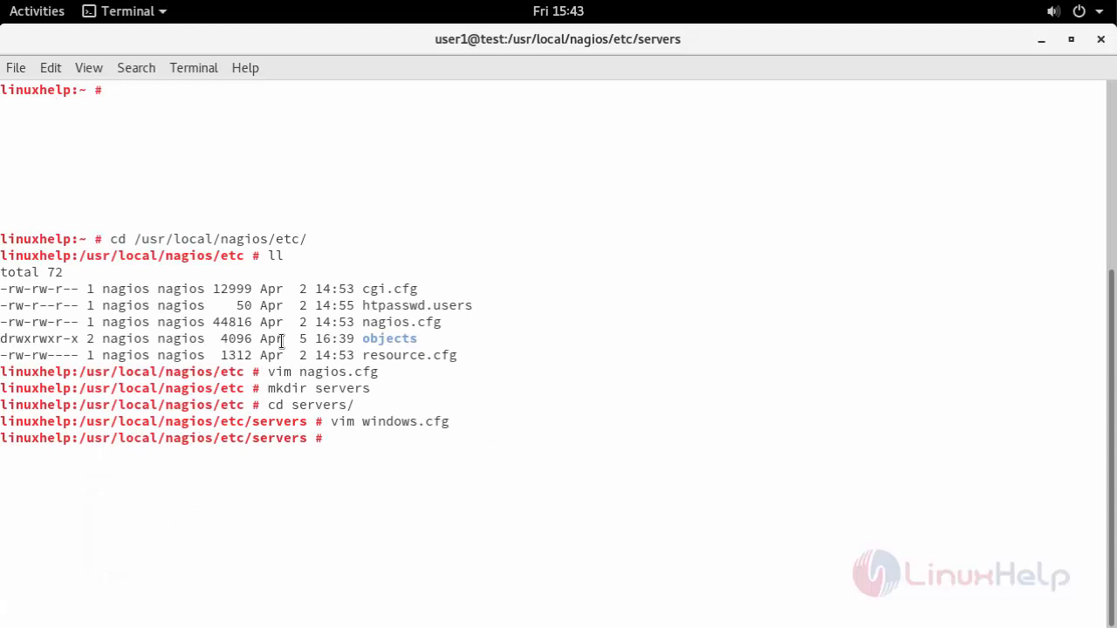
type("system")
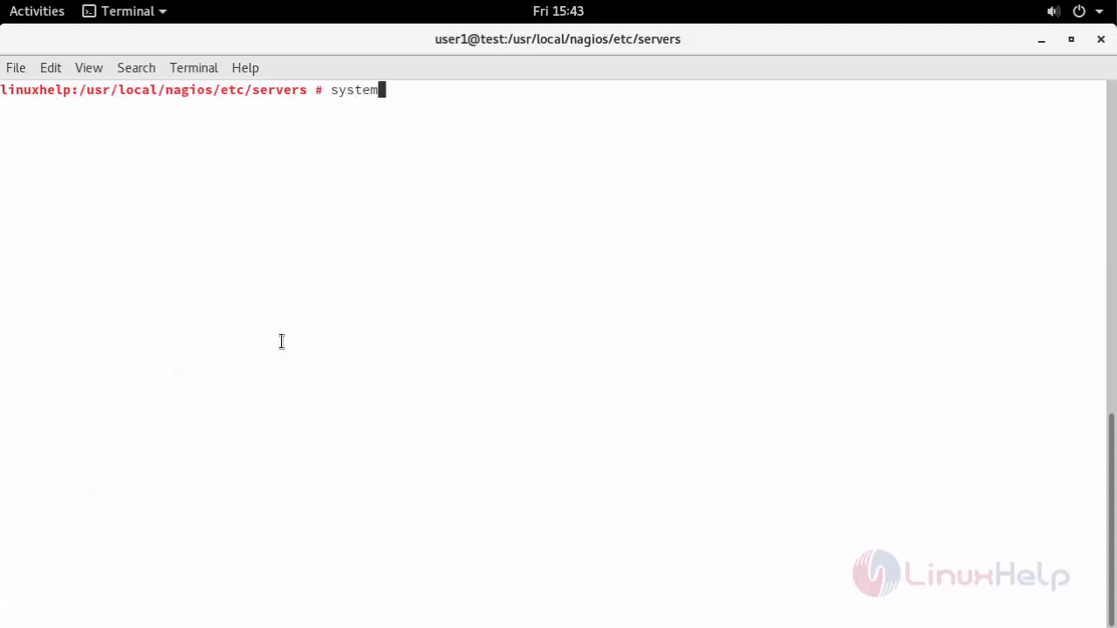
type("ctl")
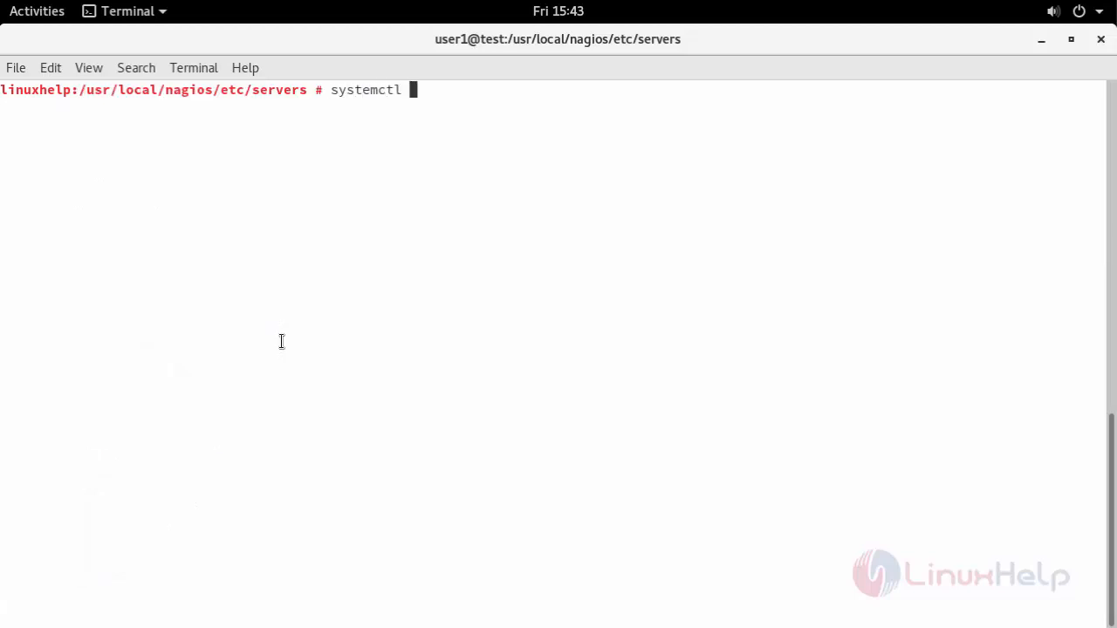
type("restart na")
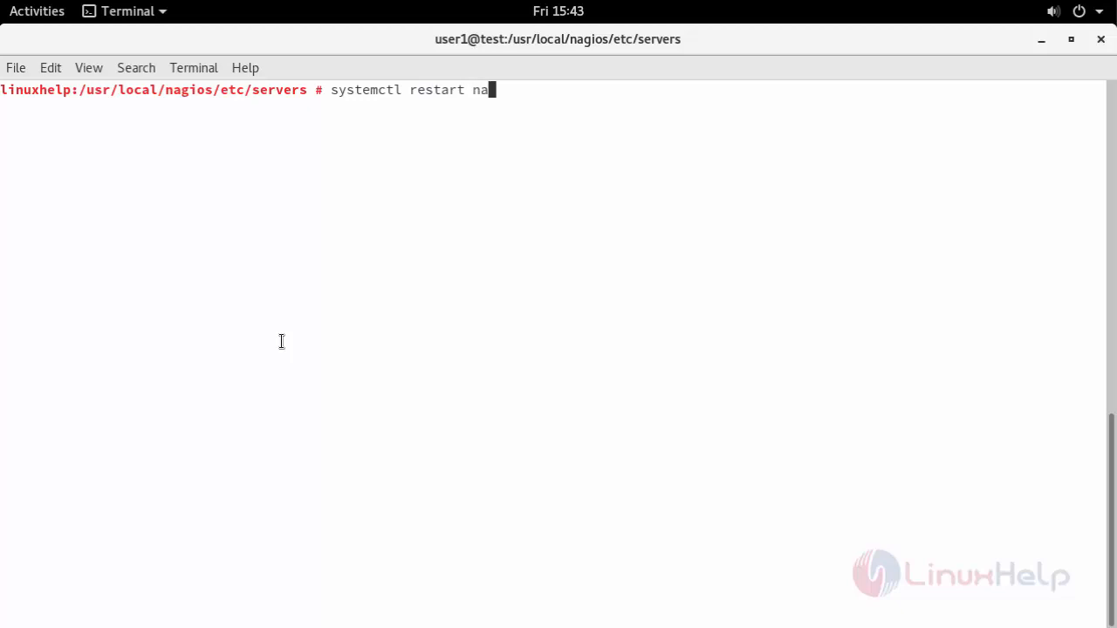
key("Return")
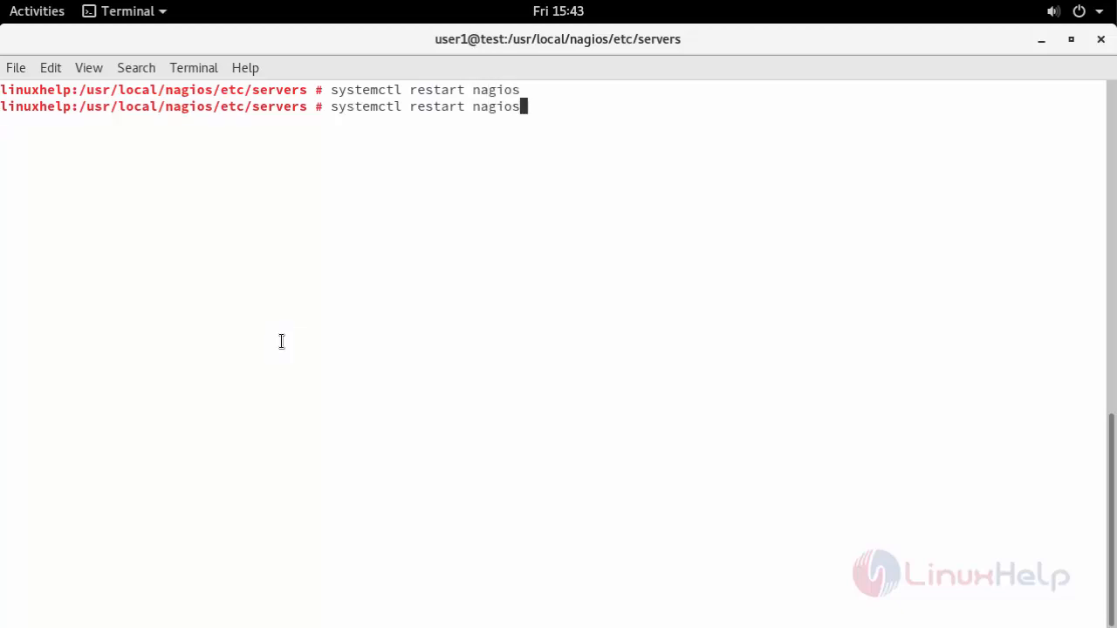
- Restart the apache service and switch over to Firefox
type("apac")
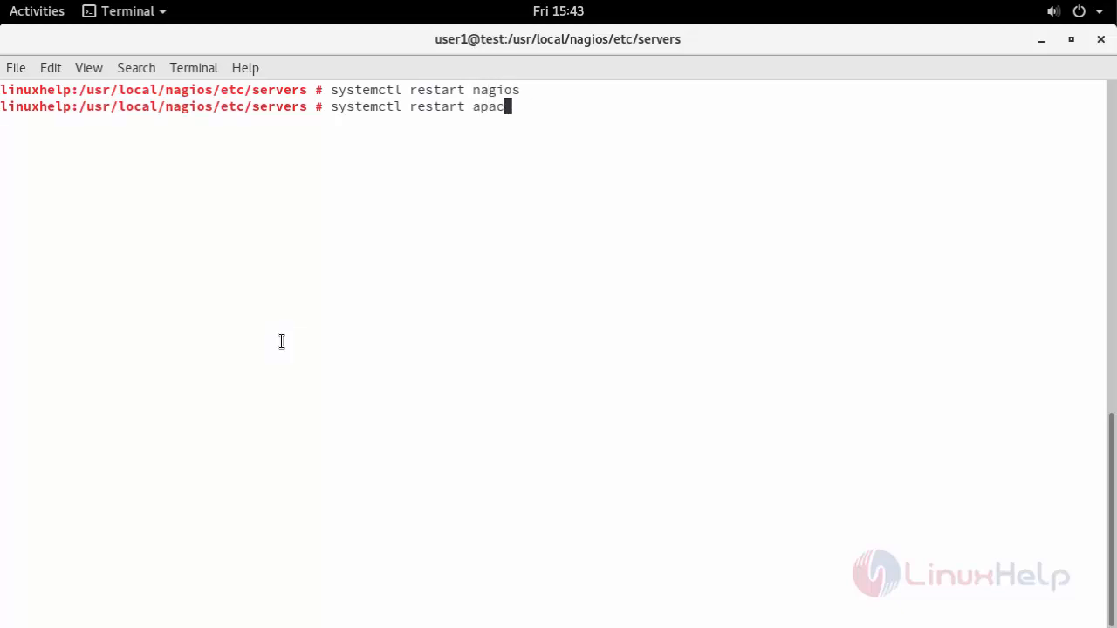
key("Return")
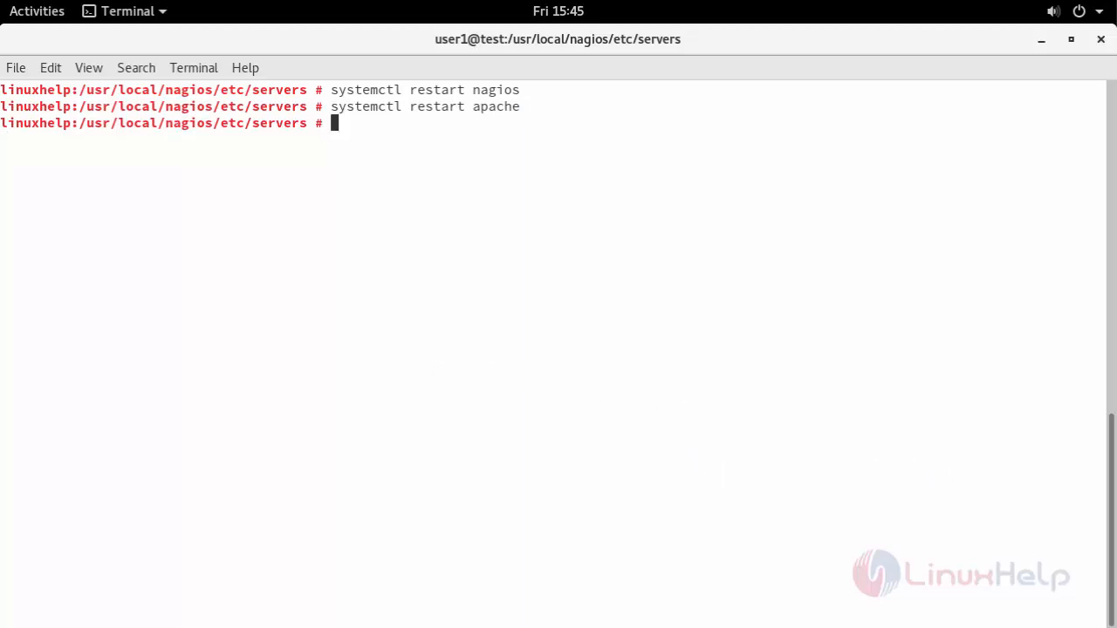
left_click(37, 11)
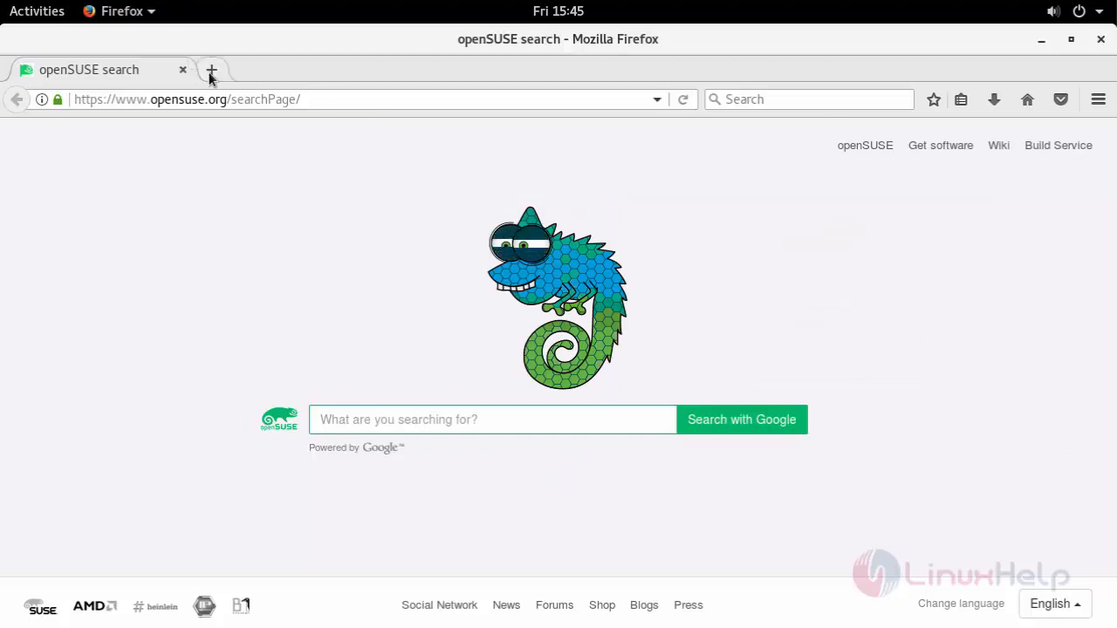
- Load the Nagios site at 192.168.7.218 in a new tab and sign in as nagiosadmin
left_click(211, 69)
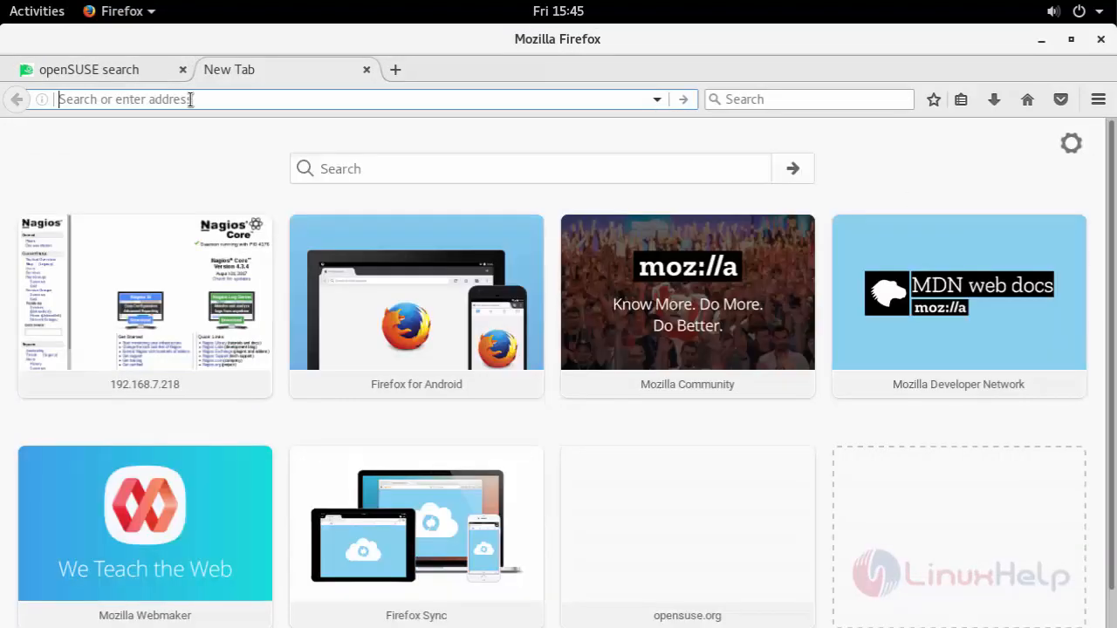
left_click(145, 292)
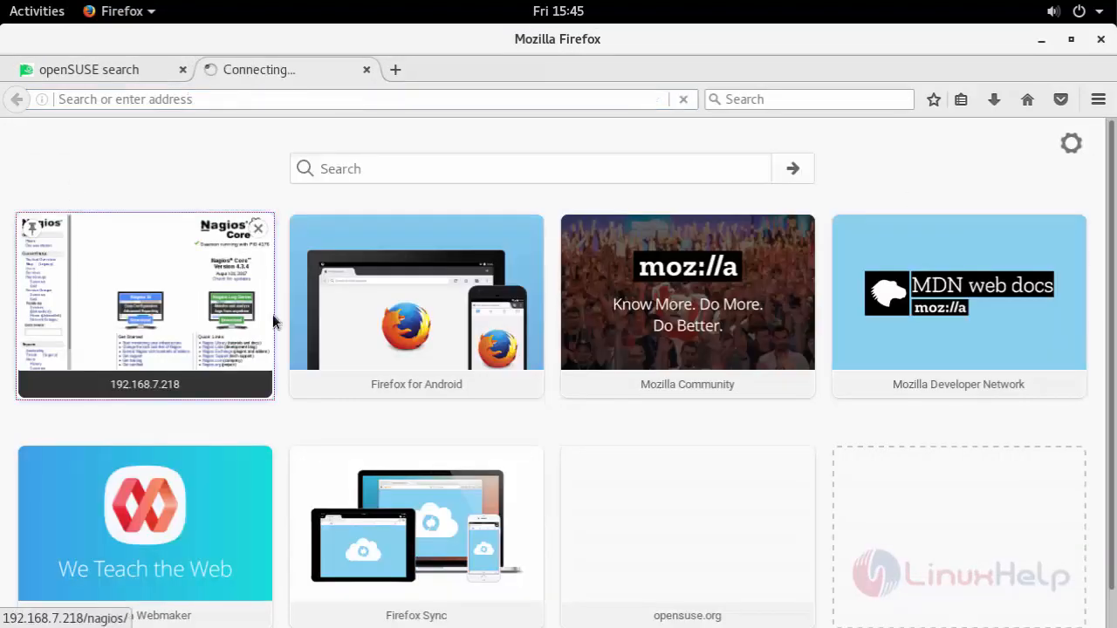
type("nag")
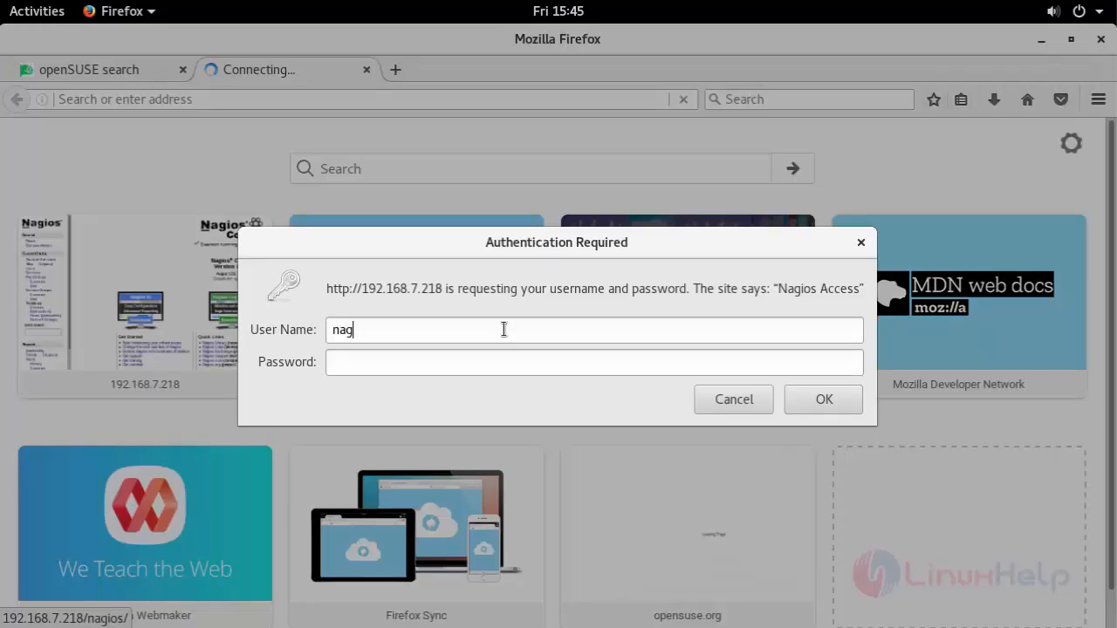
type("iosadmin")
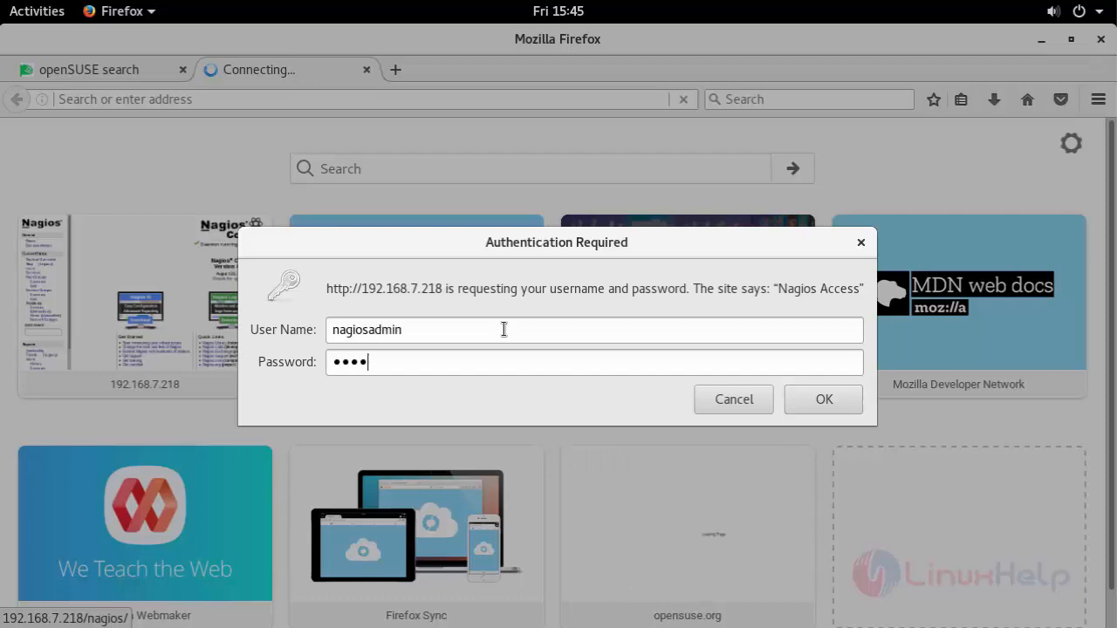
left_click(821, 399)
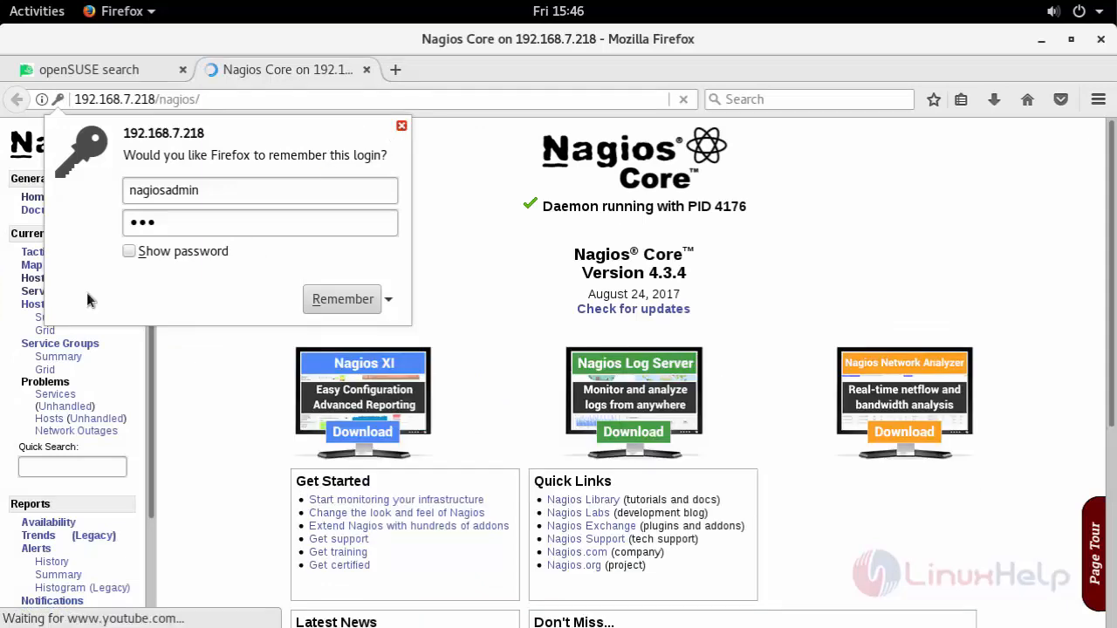
- List all hosts and view Windows Host's state information, reporting UP at 192.168.7.102
left_click(33, 277)
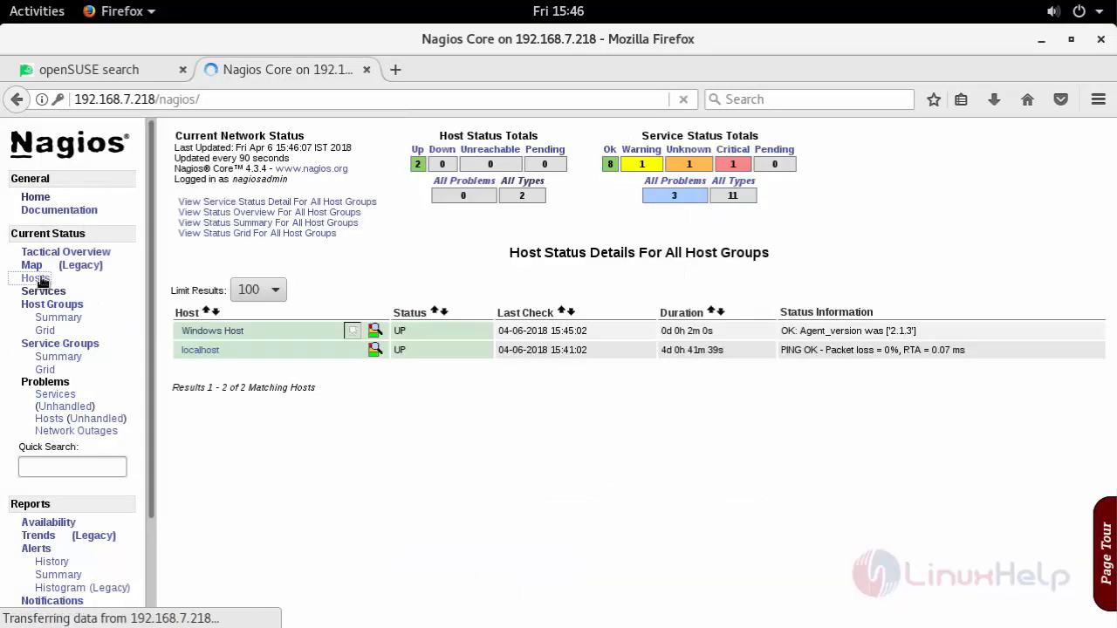
mouse_move(220, 340)
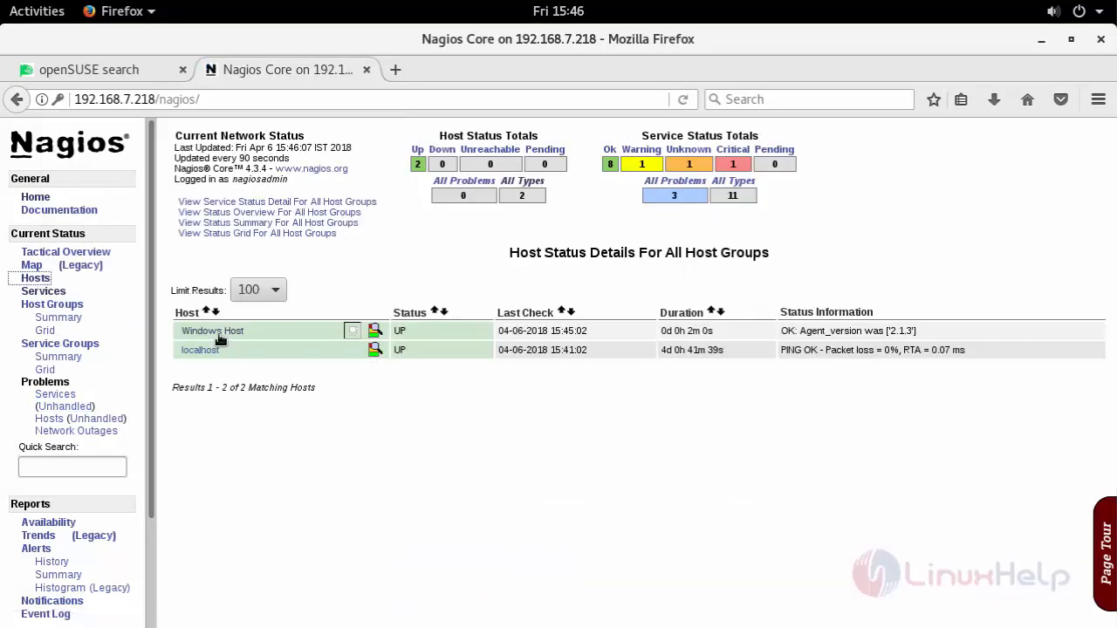
mouse_move(212, 331)
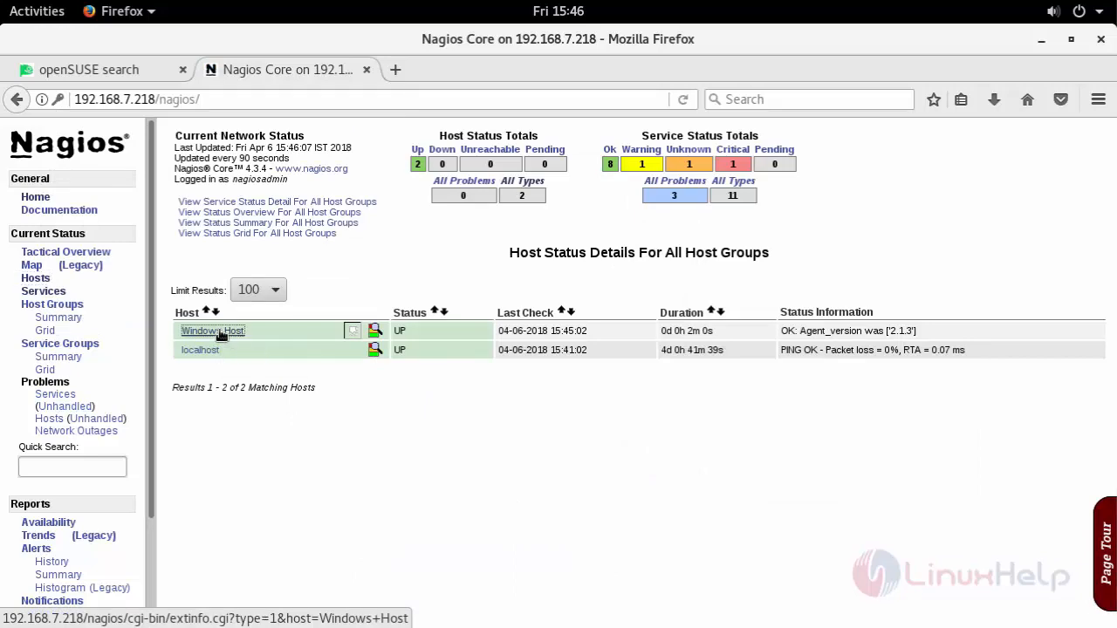
left_click(211, 330)
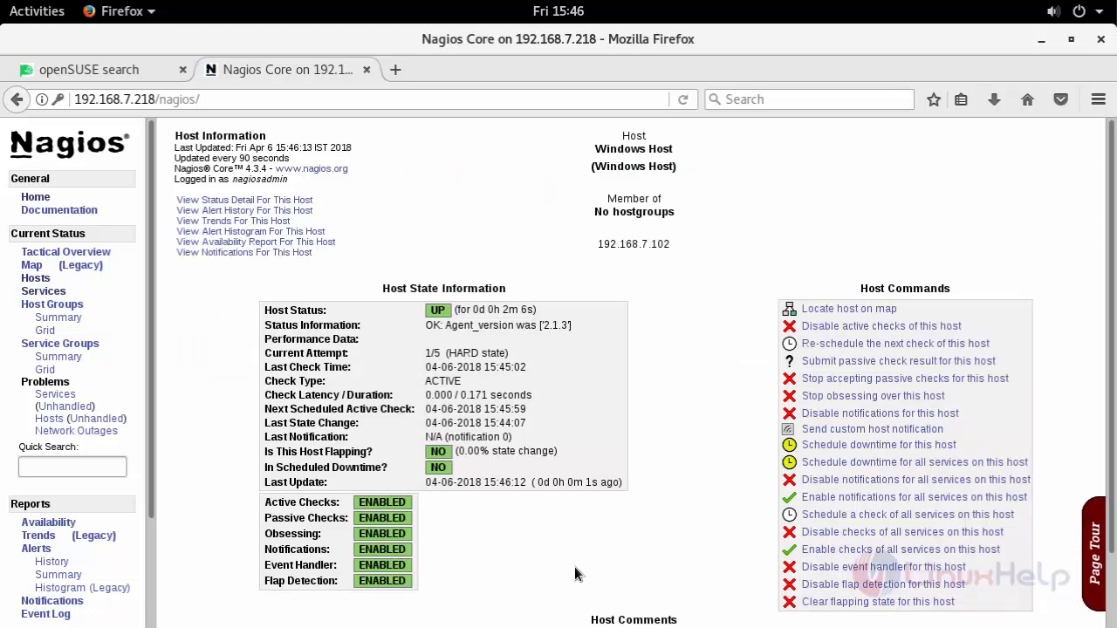
scroll("down", 3)
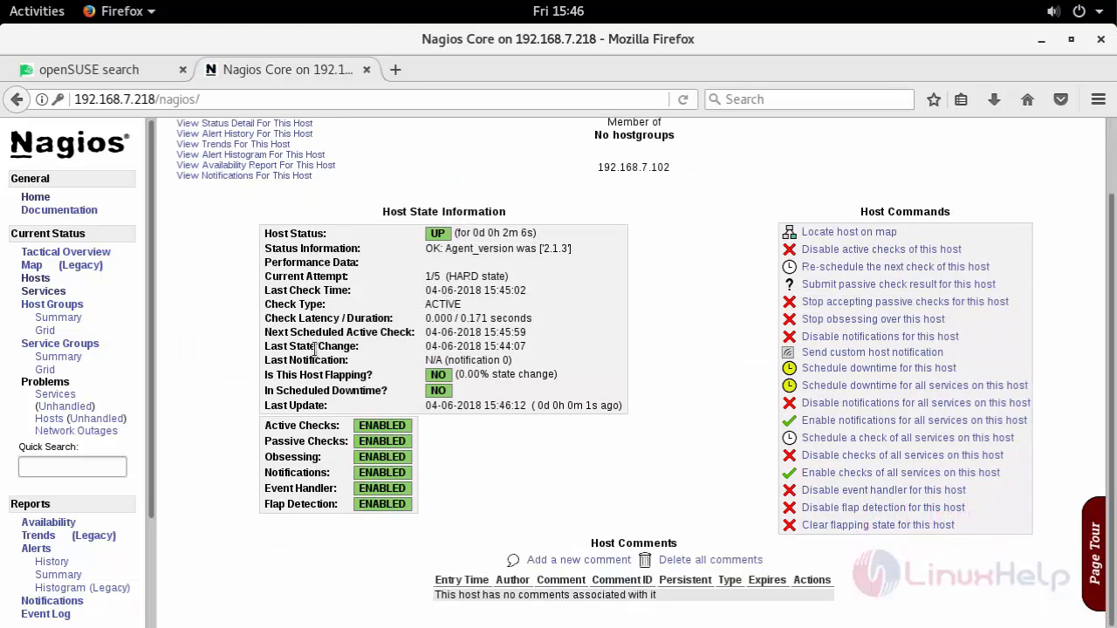
left_click(42, 291)
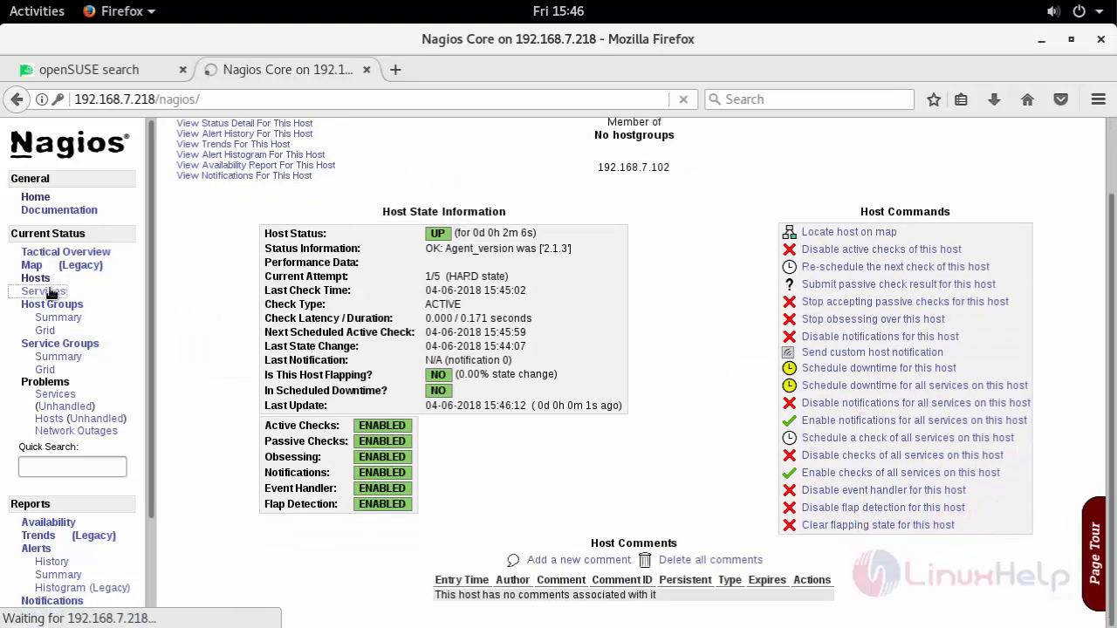
- Show Service Status Details For All Hosts with Windows Host CPU, memory and process checks
left_click(37, 290)
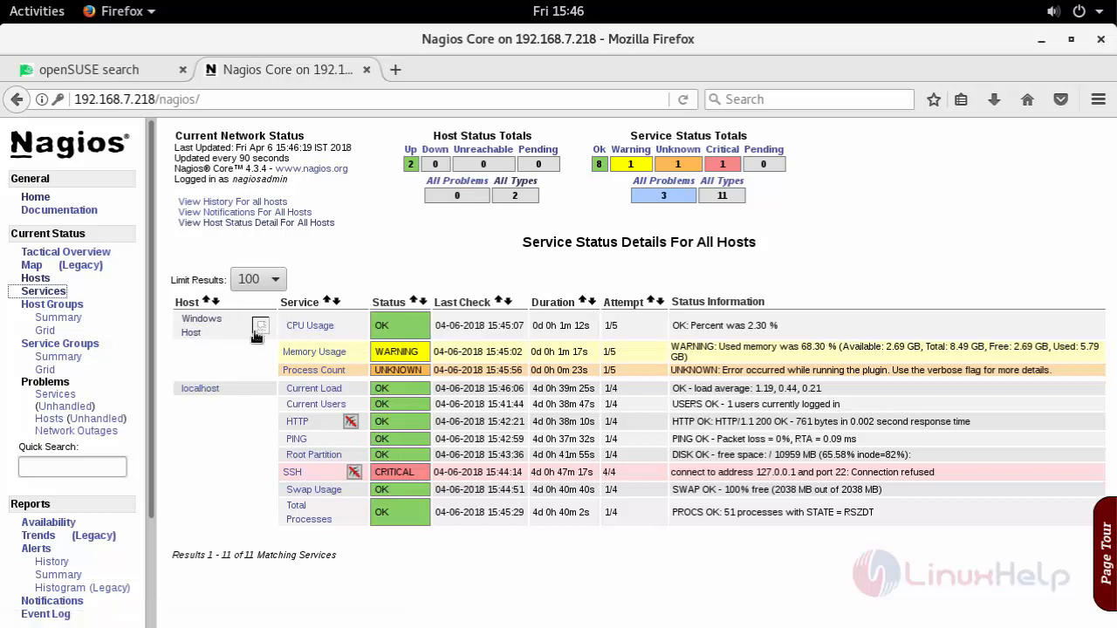
mouse_move(309, 326)
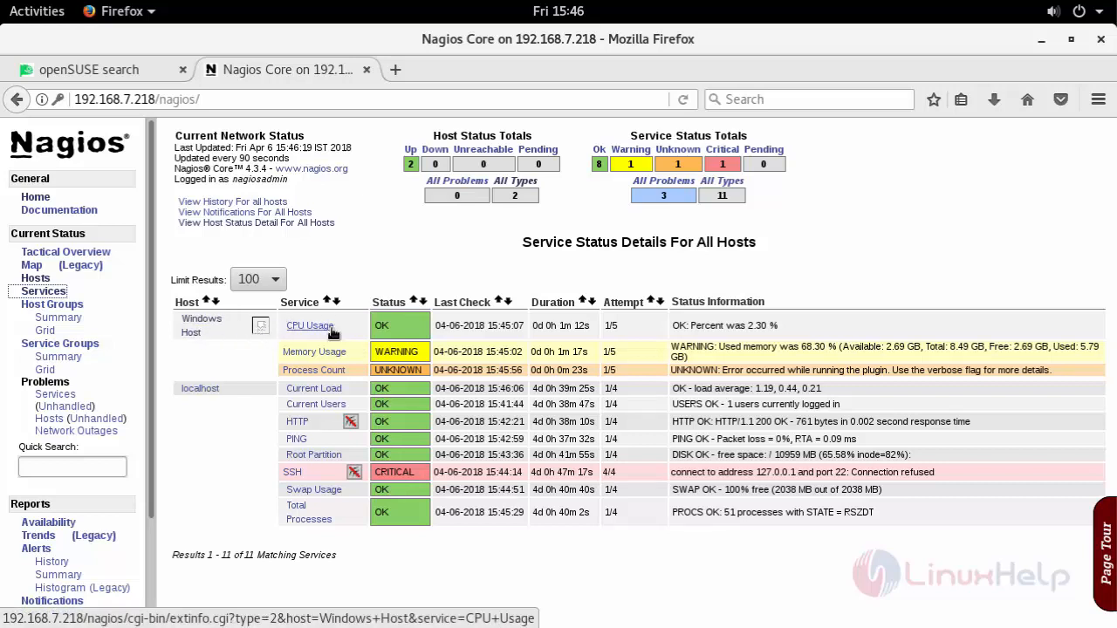
mouse_move(313, 369)
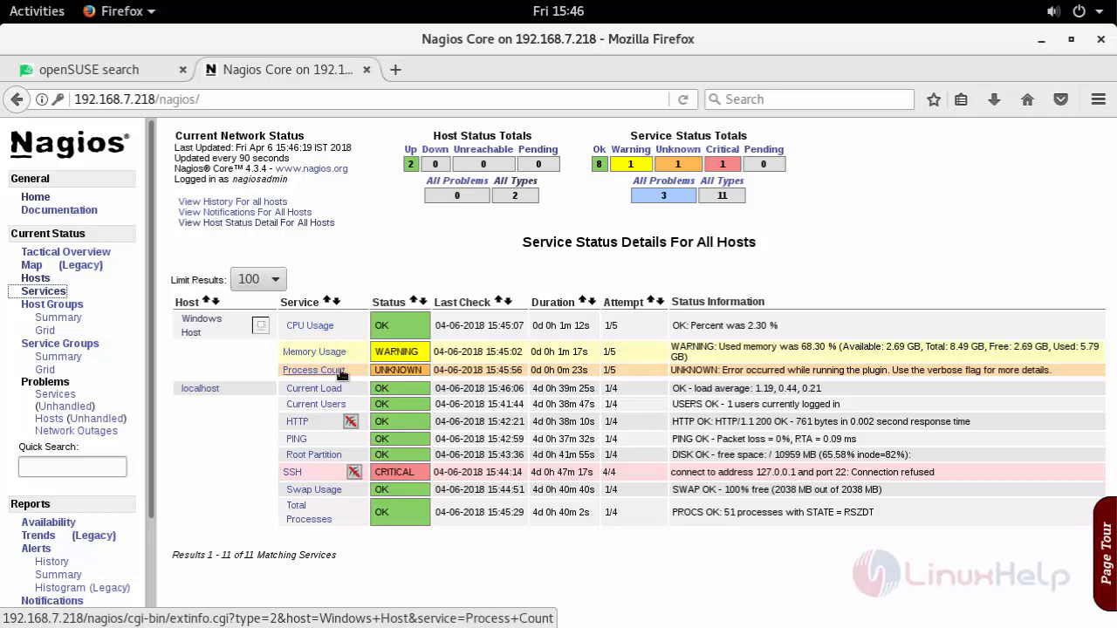